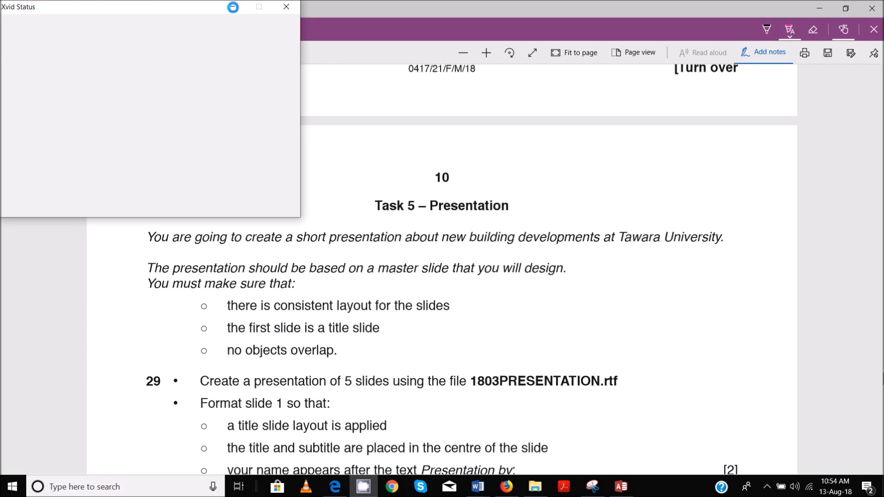
Close the recorder window, scroll to Task 5, and highlight the layout requirement bullets in pink
left_click(284, 7)
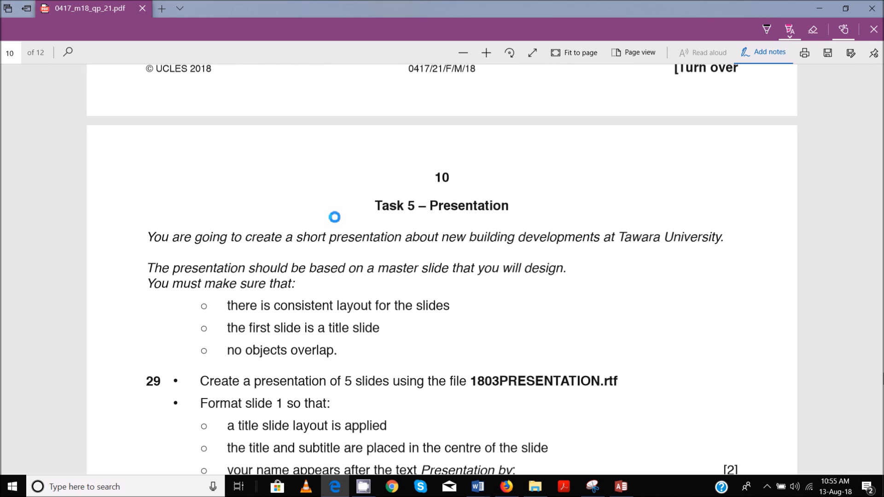
scroll("down", 3)
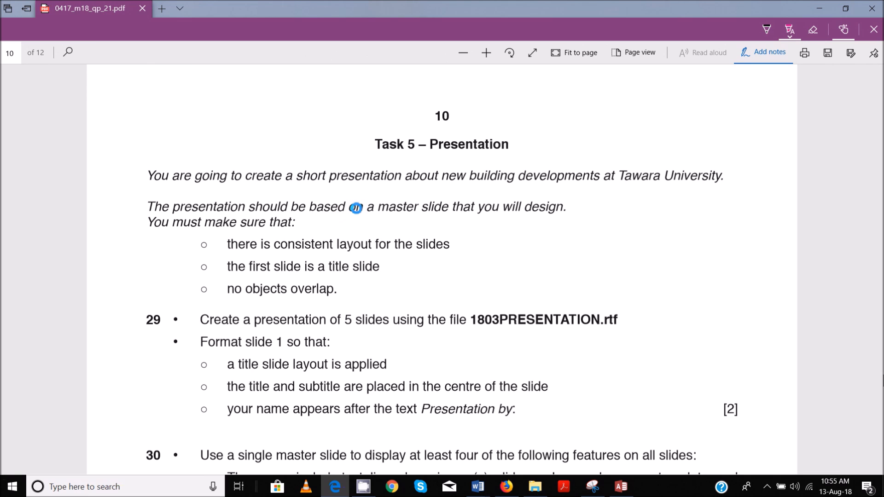
mouse_move(274, 244)
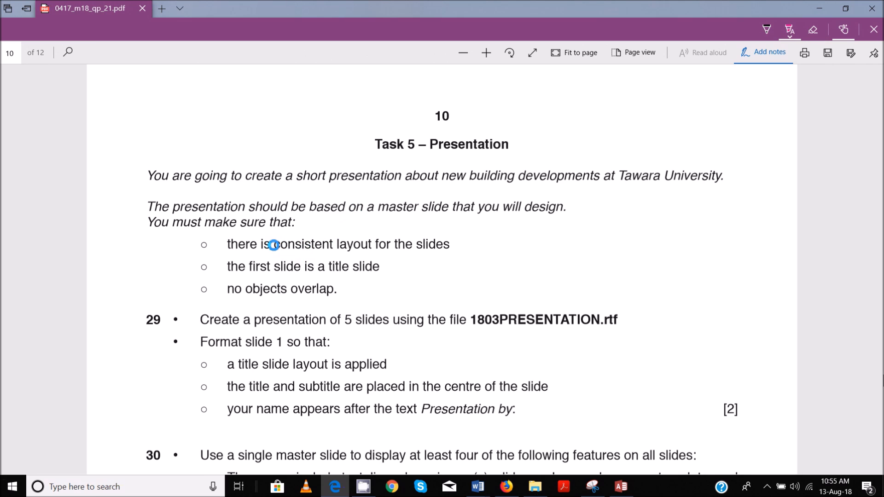
left_click_drag(226, 244, 450, 244)
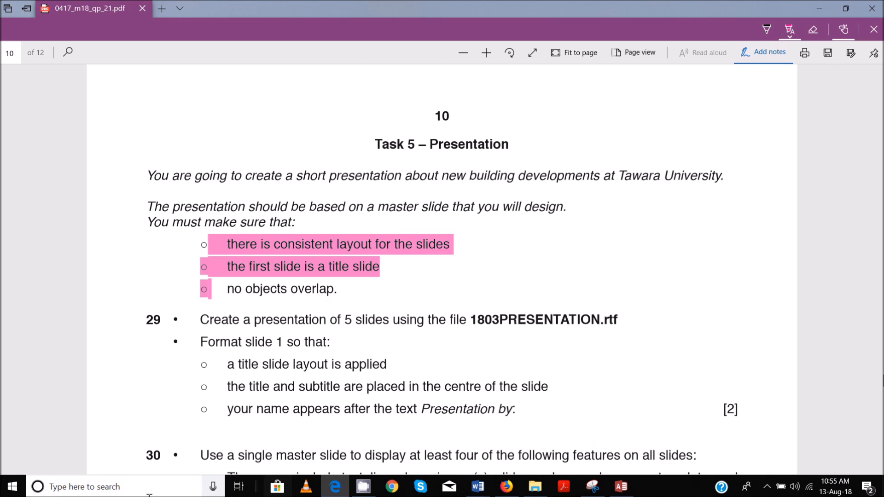
Launch PowerPoint 2016 from the Start search and create a blank presentation
left_click(14, 487)
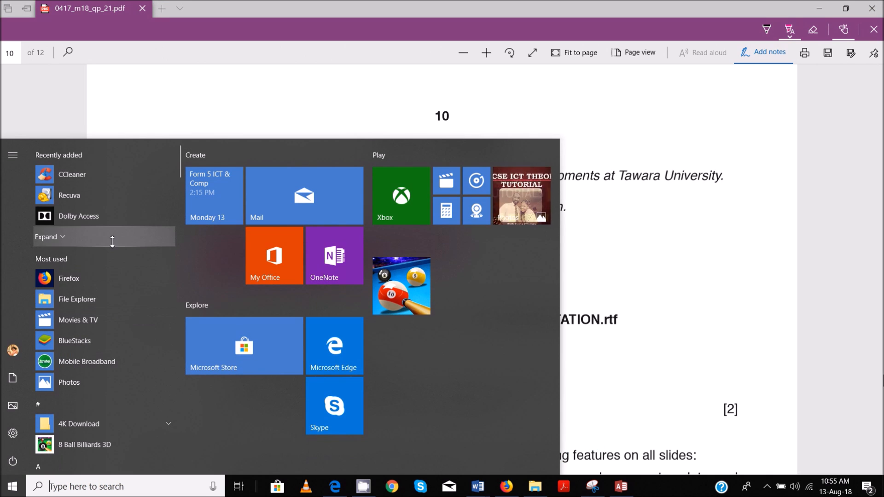
type("po")
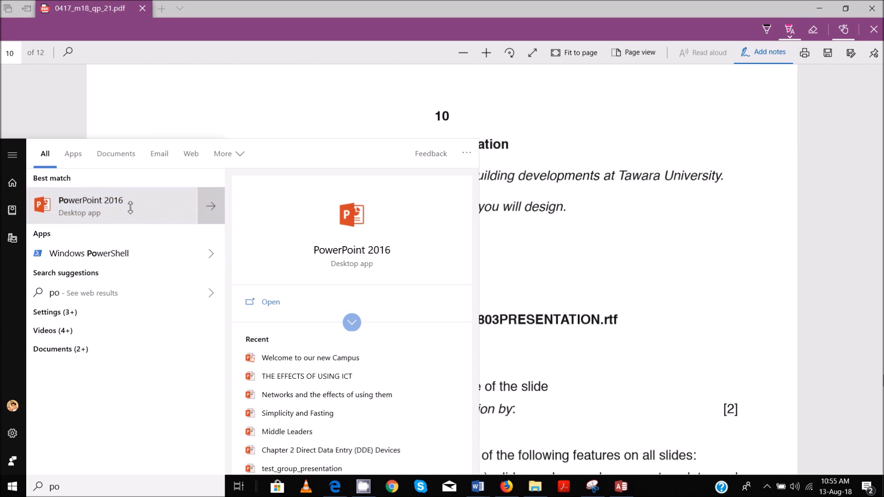
left_click(90, 205)
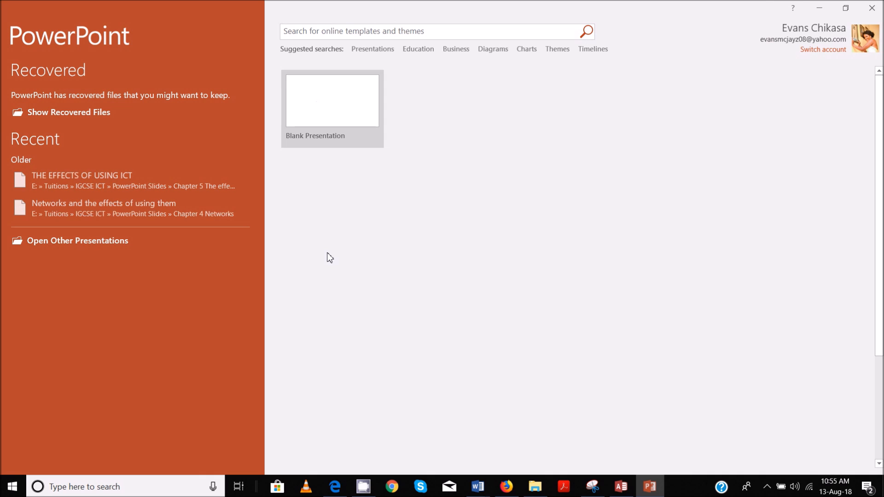
left_click(332, 100)
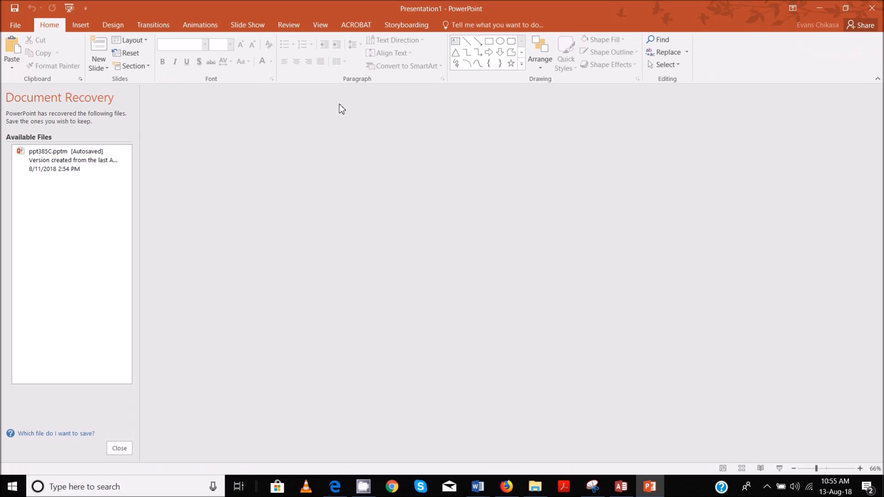
left_click(119, 448)
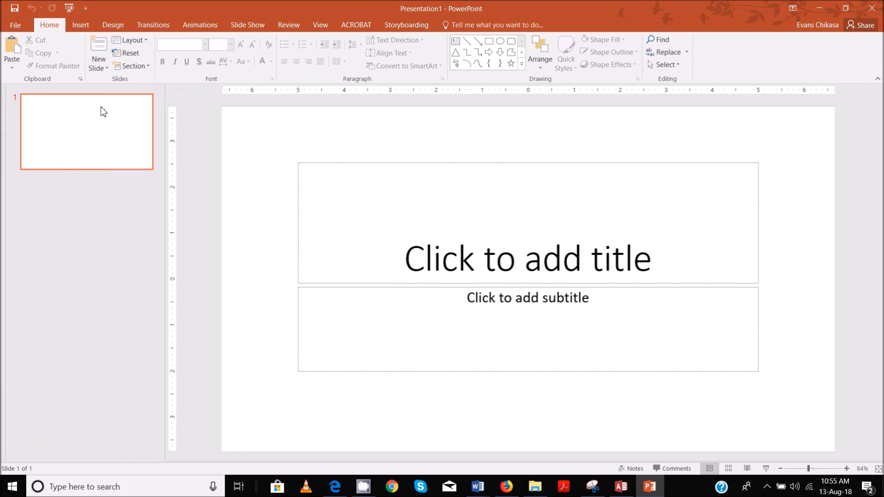
Browse to open a file with All Files shown to find 1803PRESENTATION.rtf
left_click(15, 25)
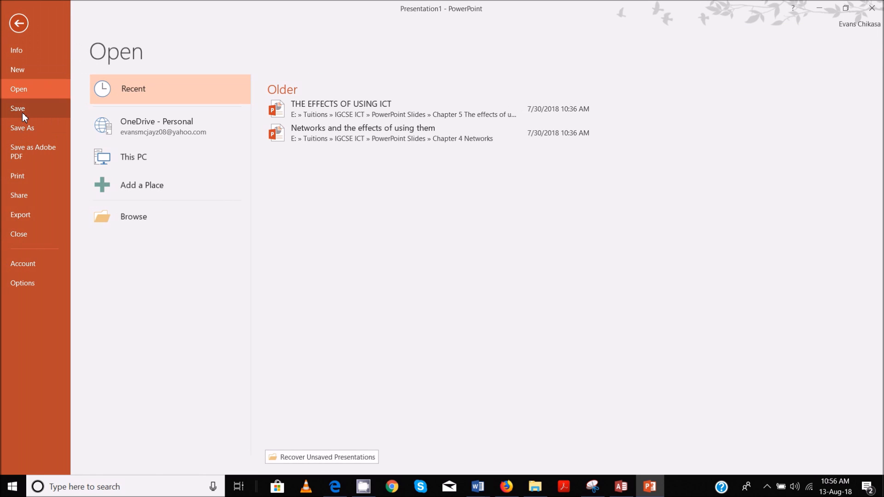
mouse_move(151, 228)
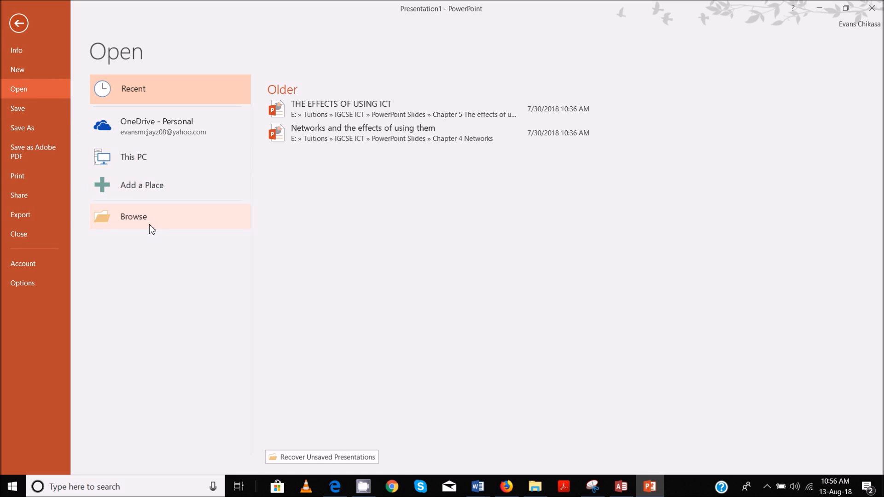
left_click(134, 216)
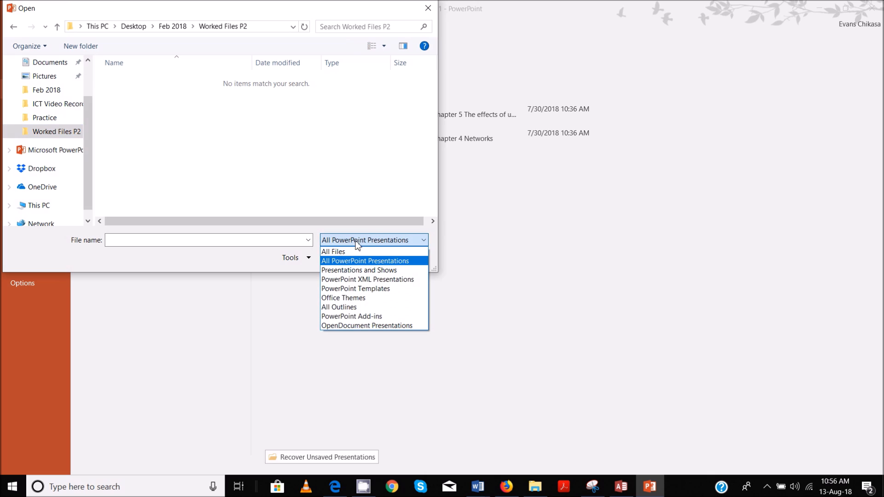
left_click(333, 251)
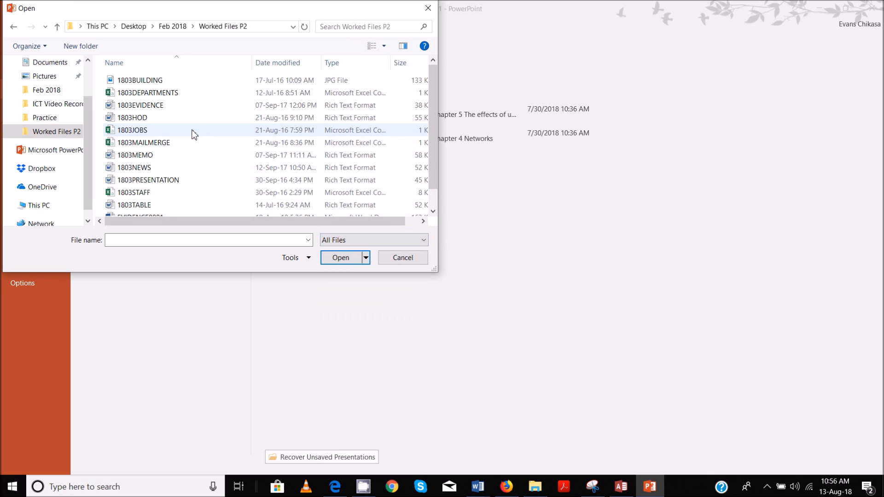
scroll("down", 3)
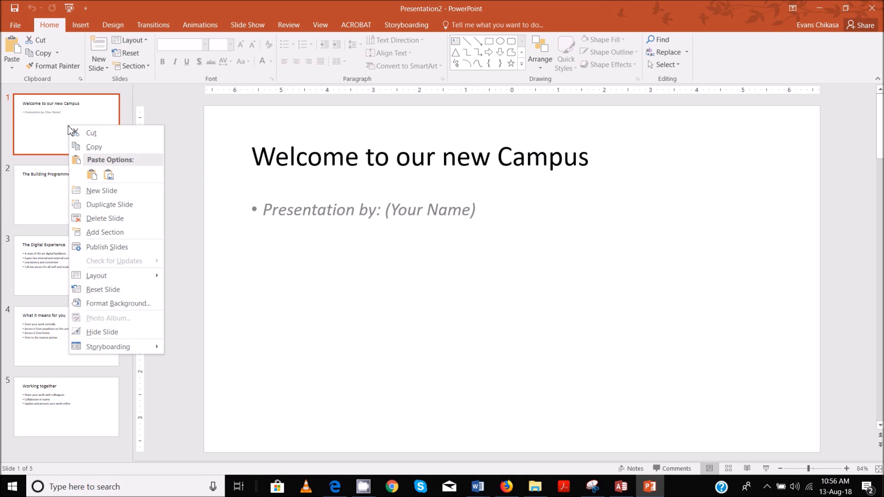
Apply Title Slide layout, highlight its requirement, and type 'Chikasa Evans' after 'Presentation by:'
left_click(96, 276)
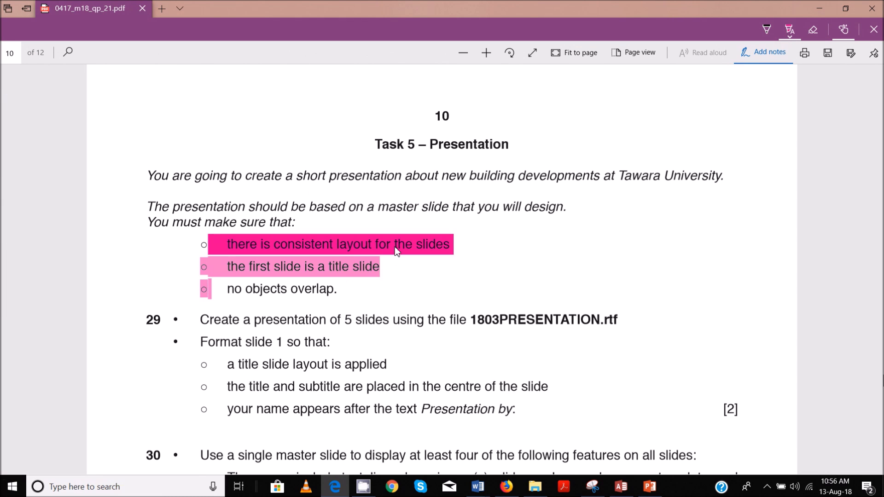
mouse_move(433, 259)
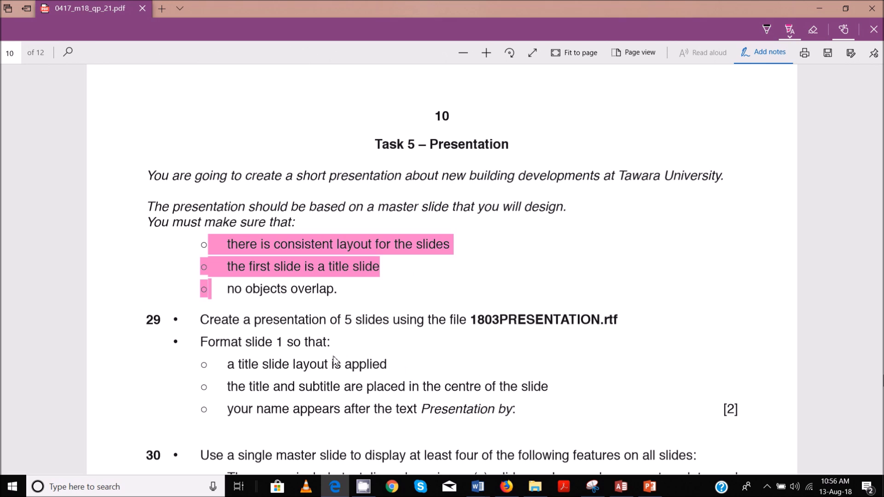
mouse_move(239, 377)
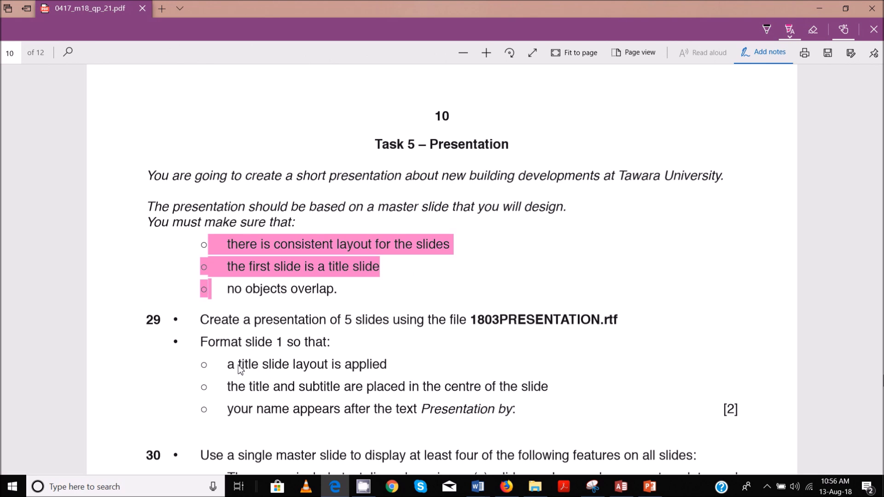
mouse_move(251, 371)
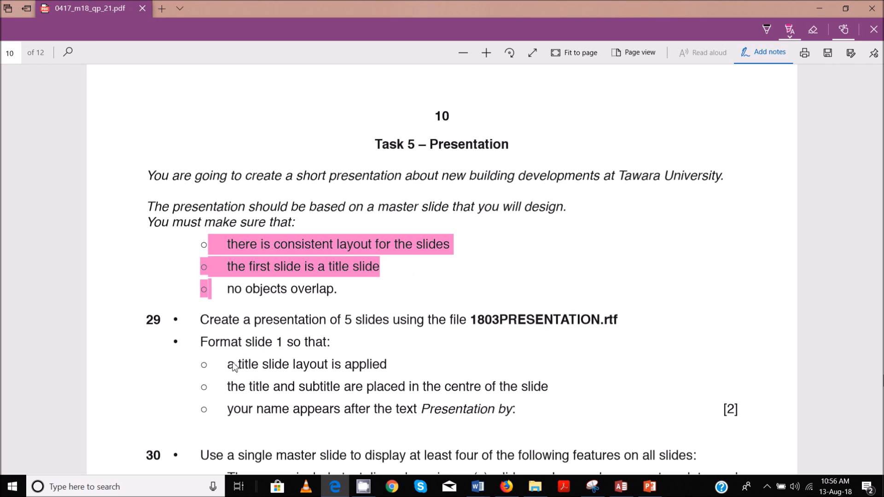
left_click_drag(227, 364, 387, 364)
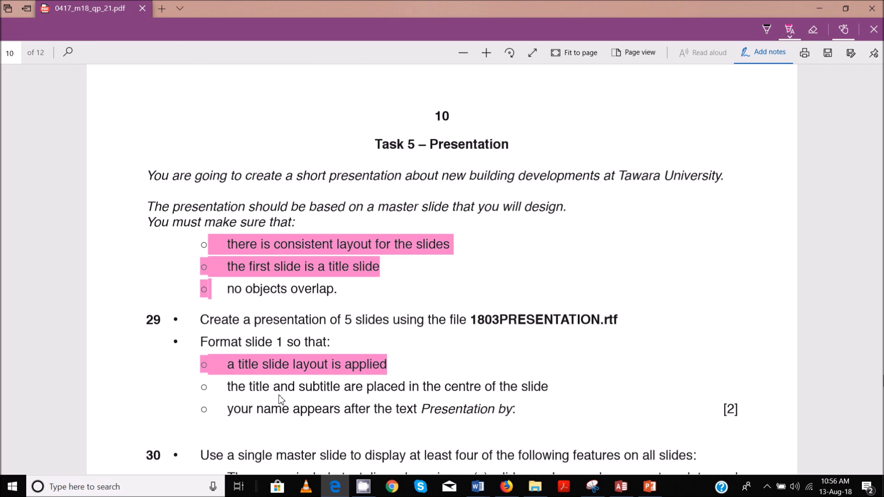
mouse_move(373, 394)
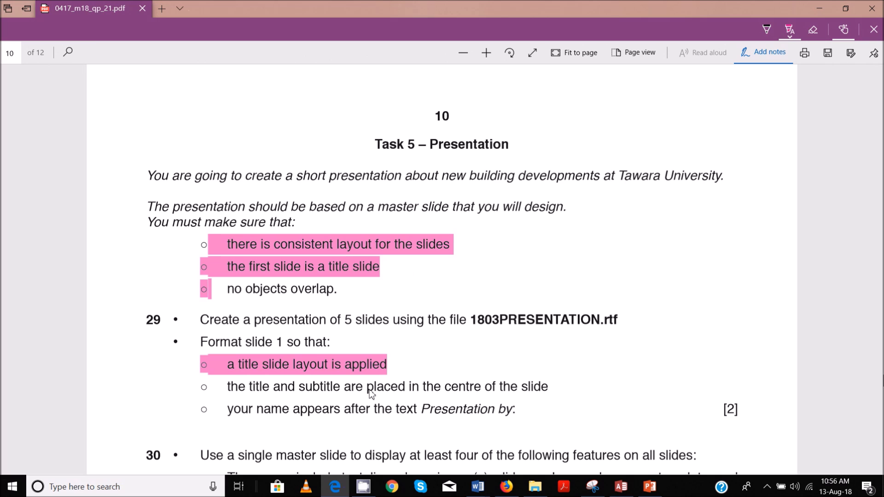
mouse_move(231, 392)
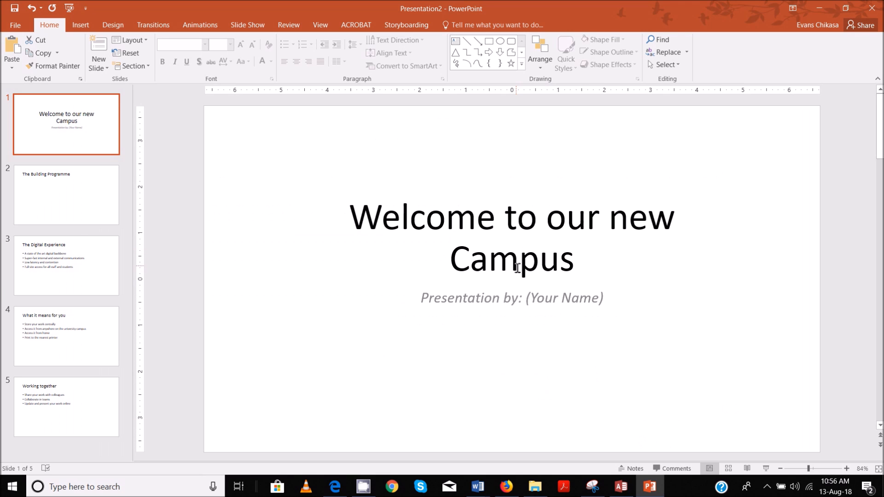
mouse_move(377, 484)
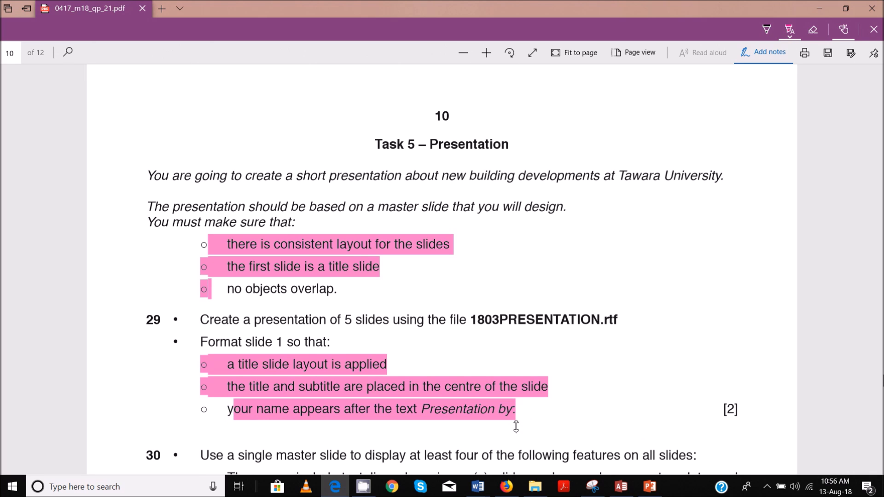
left_click(647, 486)
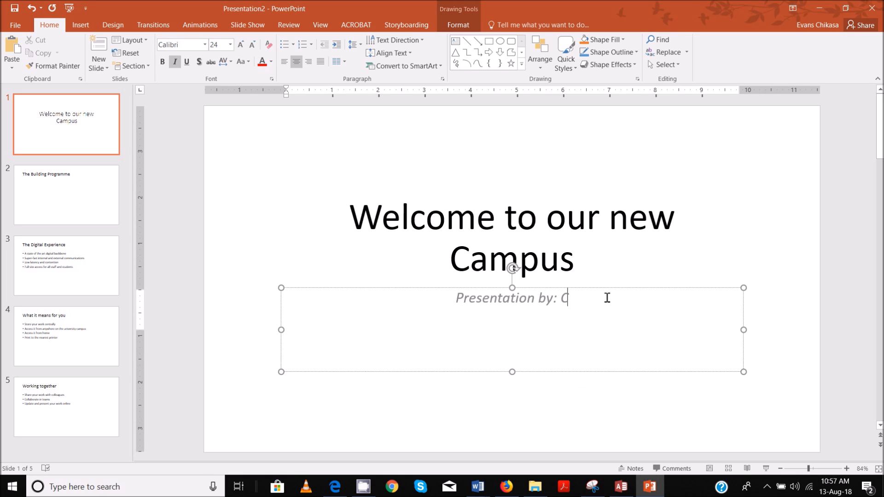
type("Chikasa Eva")
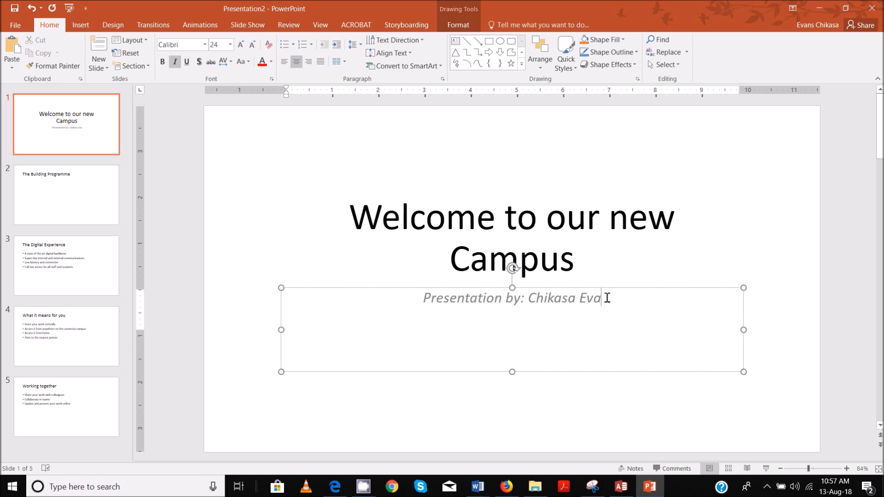
type("ns")
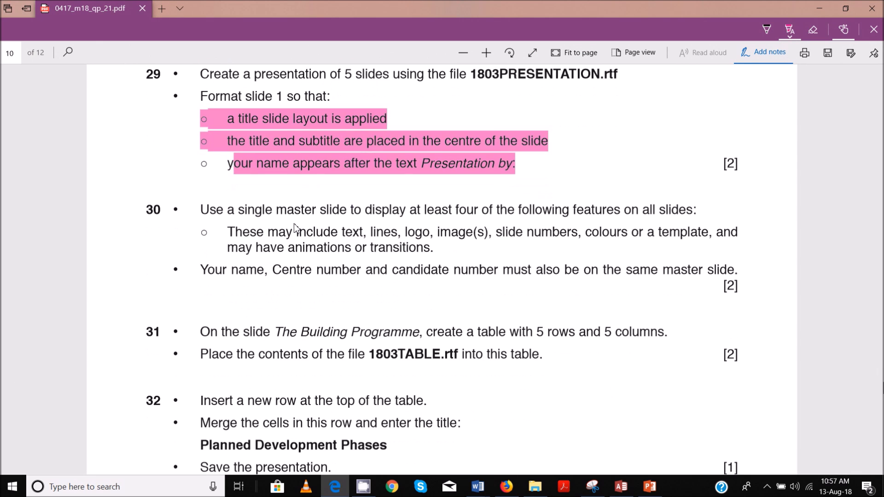
mouse_move(416, 216)
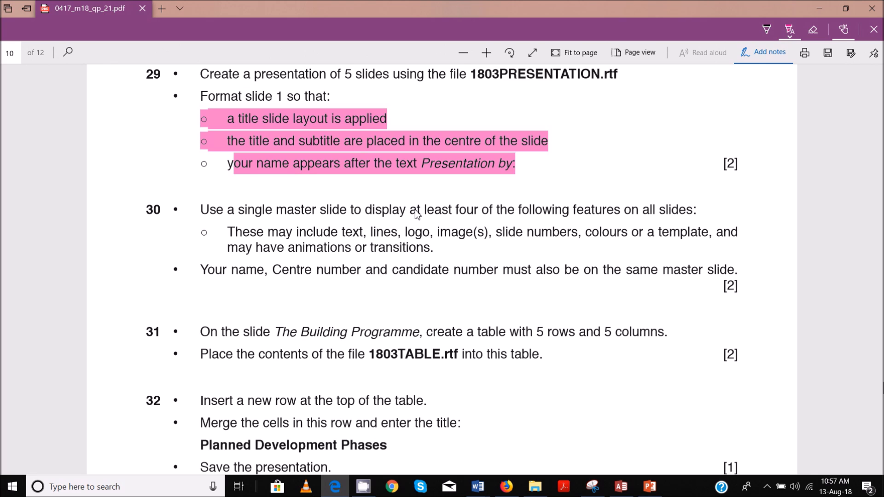
mouse_move(488, 209)
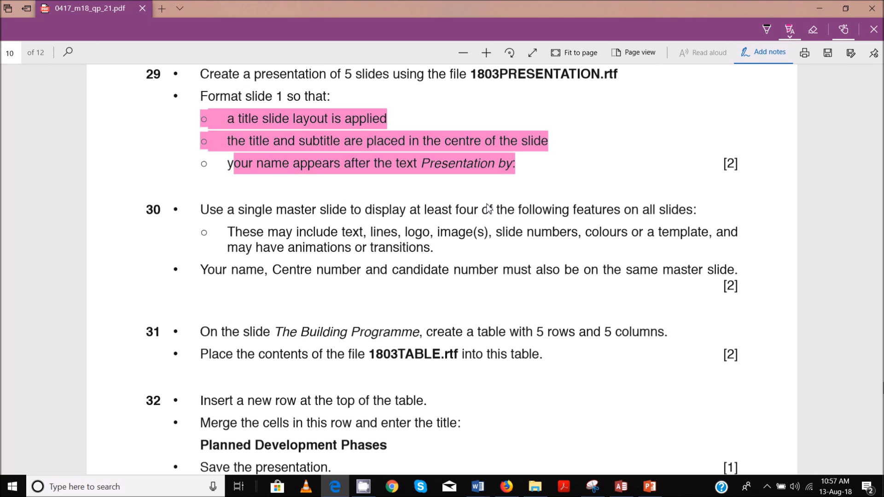
mouse_move(633, 219)
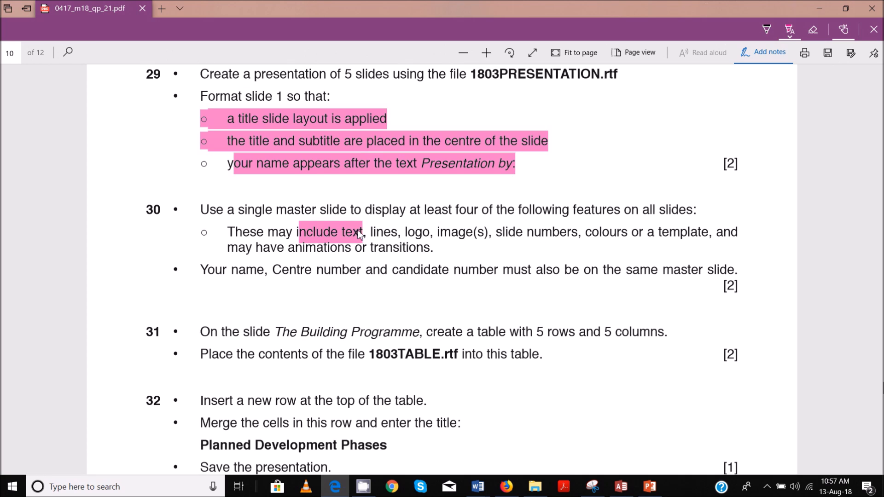
mouse_move(382, 243)
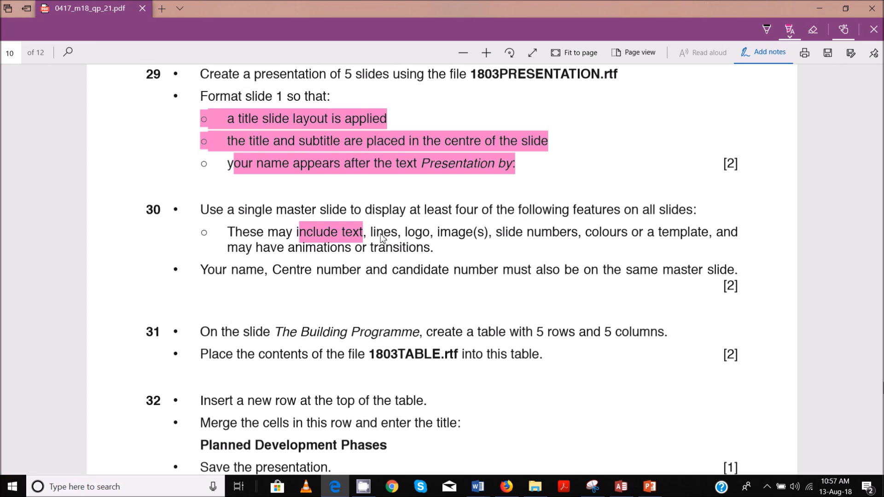
Highlight lines, logo, images, slide numbers, colours, template, animations and transitions in question 30
double_click(383, 232)
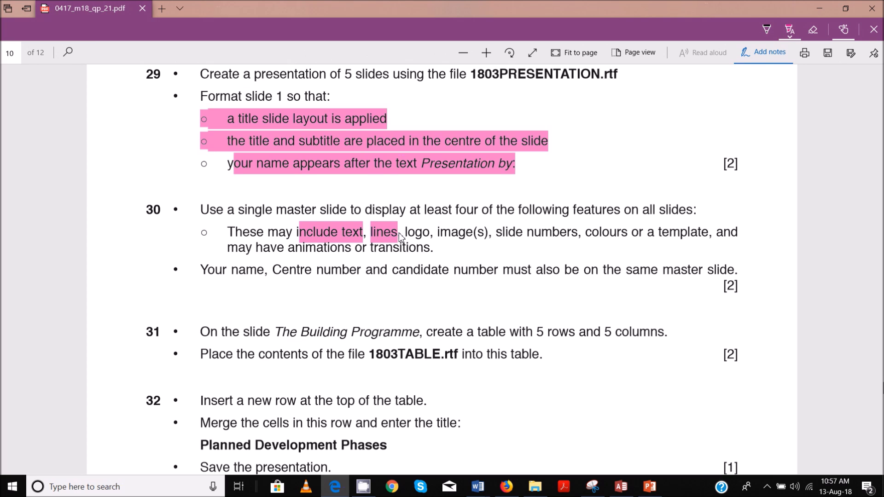
left_click_drag(400, 232, 490, 231)
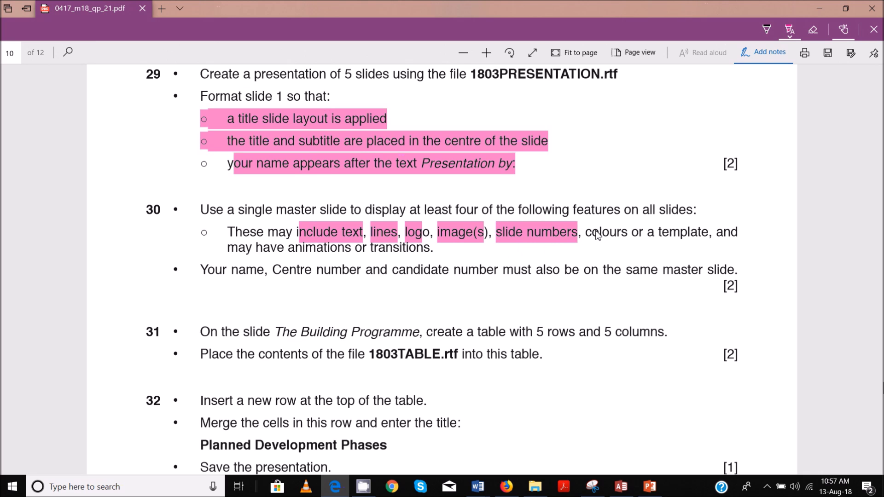
left_click_drag(585, 232, 706, 231)
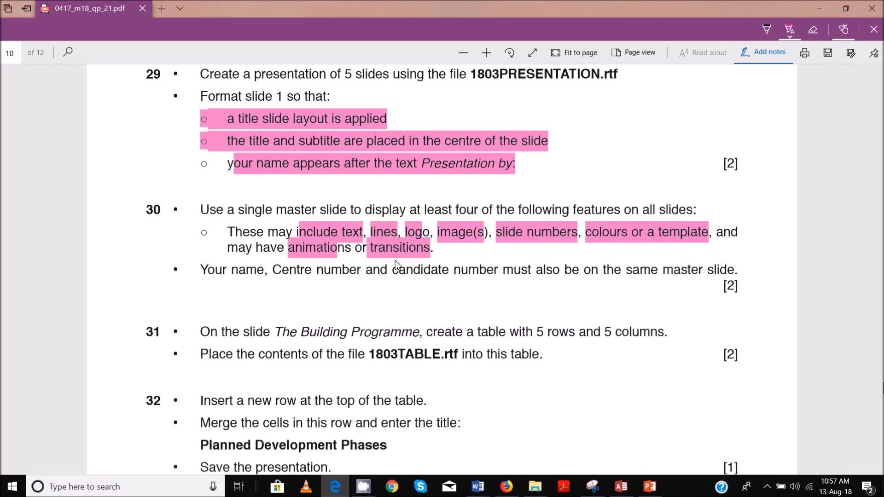
double_click(459, 232)
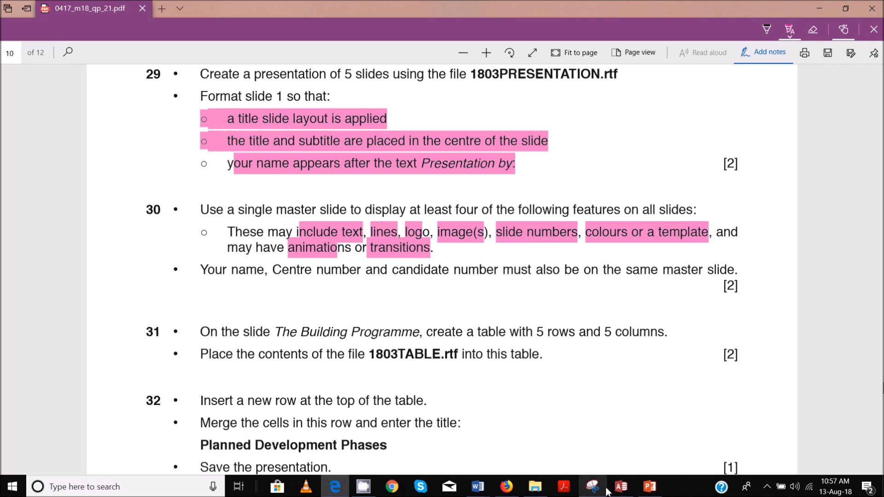
Select the top master slide and draw a tall blue rectangle down its left edge
left_click(649, 486)
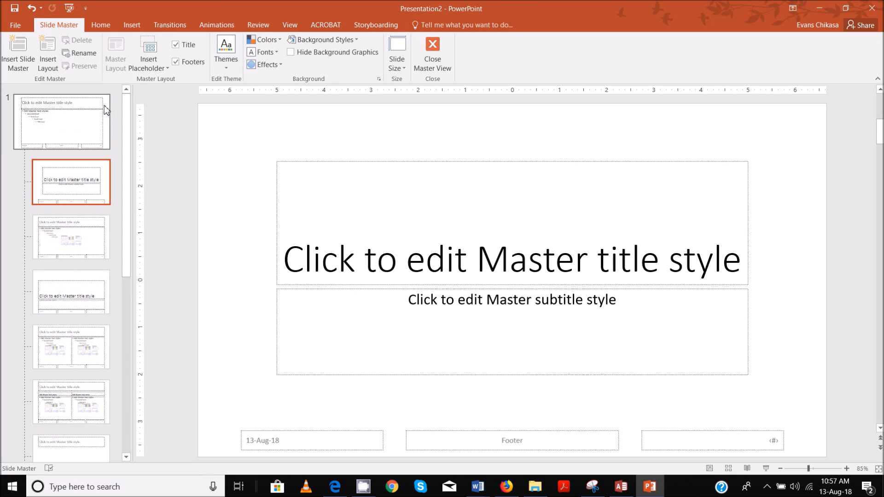
left_click(63, 124)
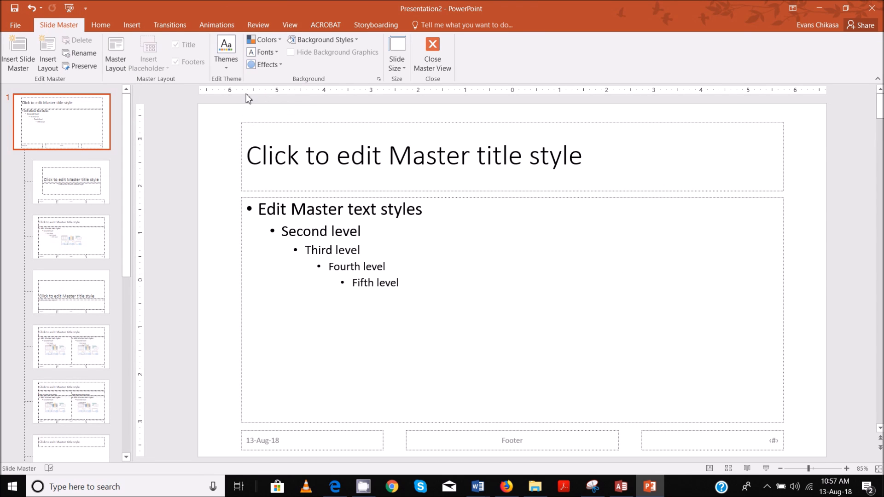
mouse_move(120, 30)
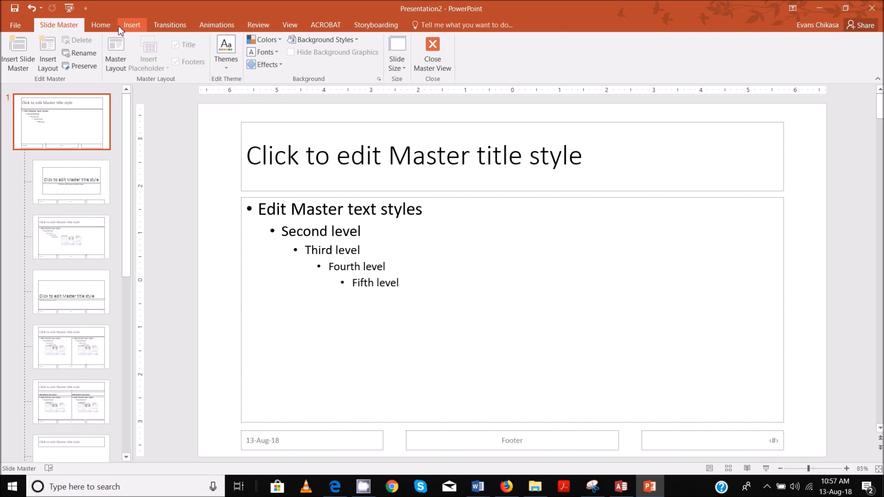
left_click(184, 50)
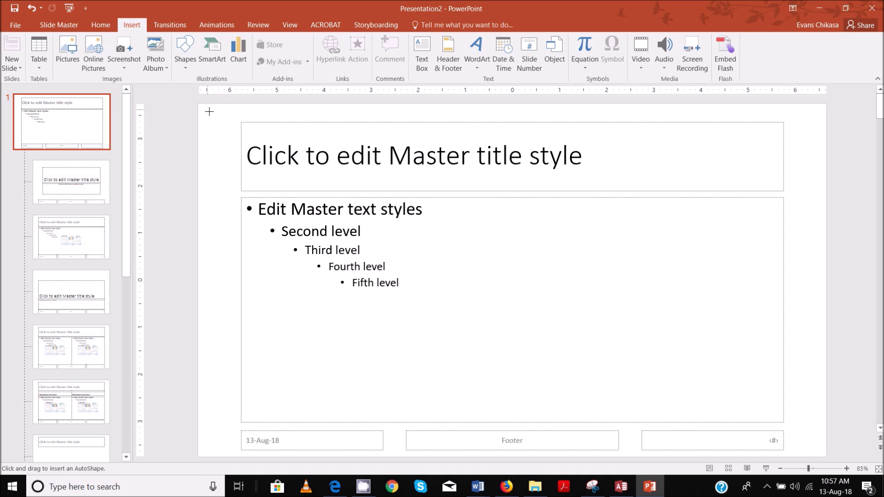
mouse_move(197, 107)
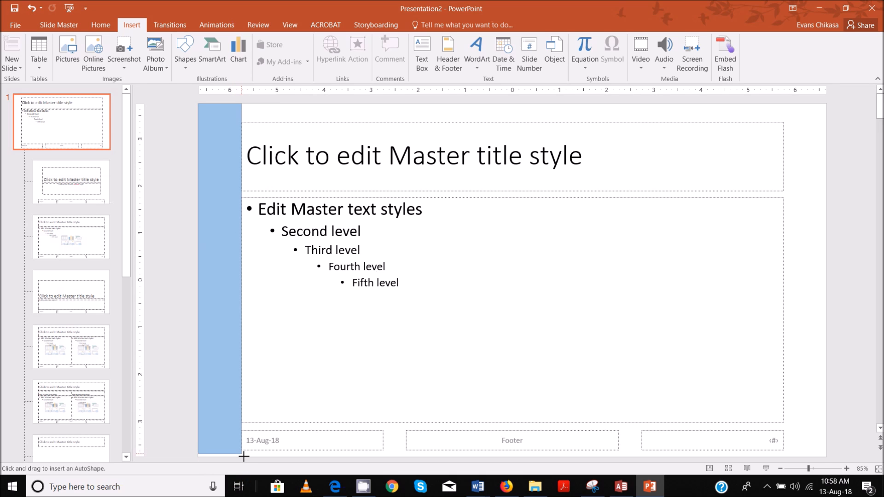
left_click_drag(196, 103, 241, 457)
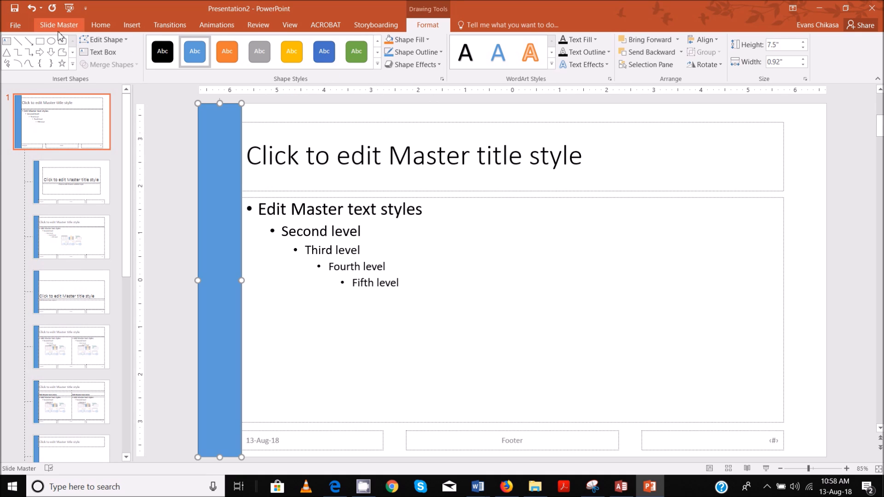
left_click(131, 25)
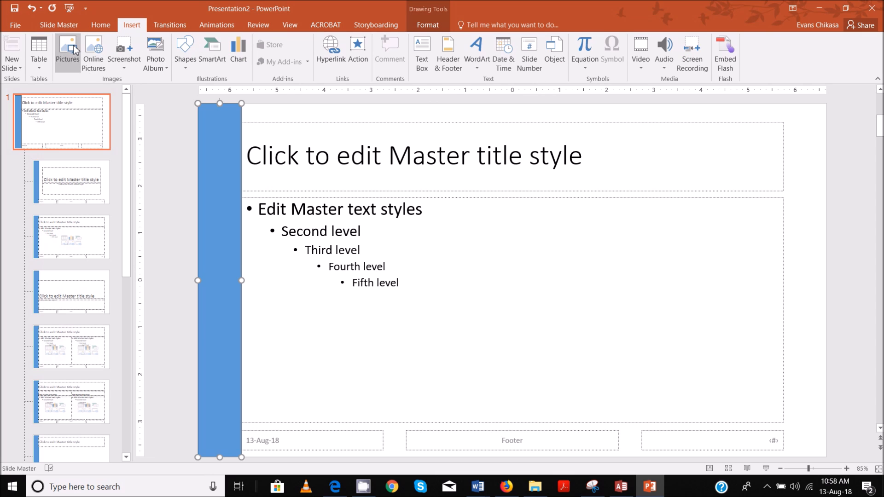
left_click(62, 50)
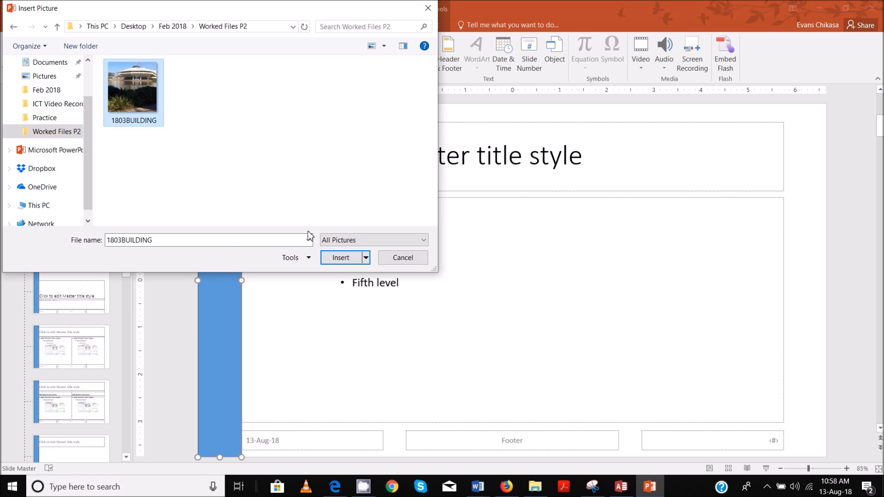
Insert the 1803BUILDING picture and enlarge it in the master slide's top-right corner
left_click(340, 257)
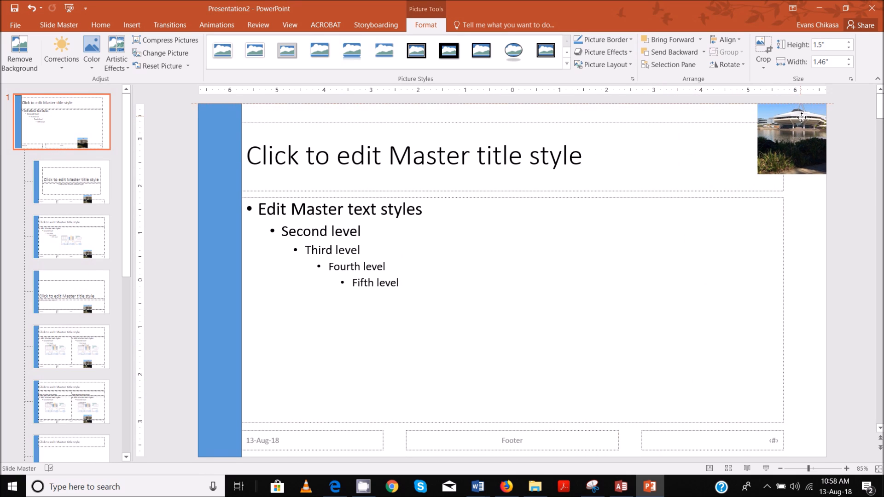
left_click(791, 139)
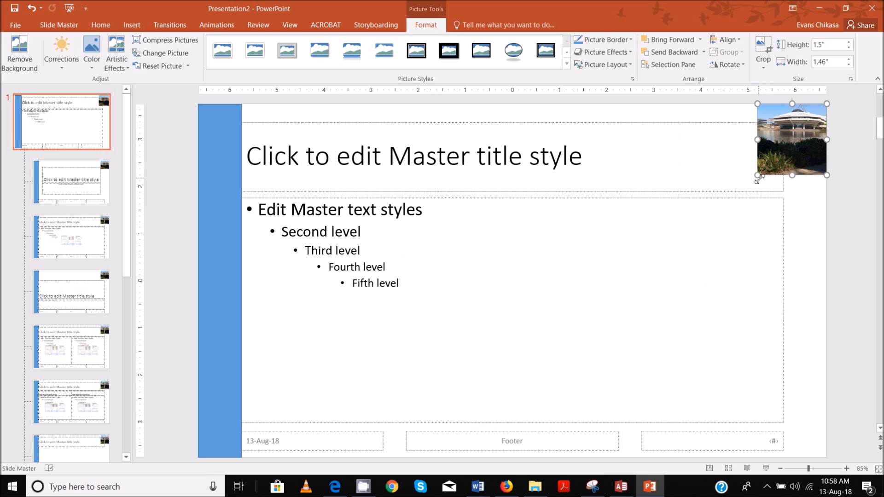
left_click_drag(756, 175, 743, 189)
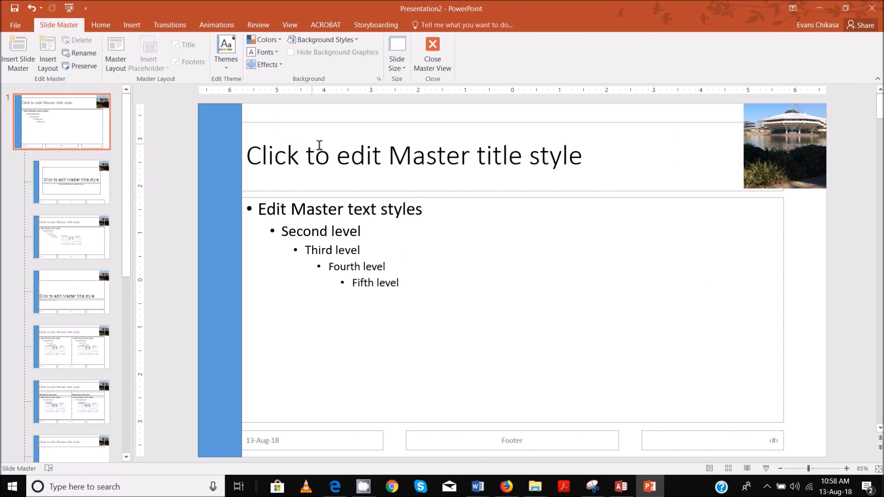
mouse_move(682, 128)
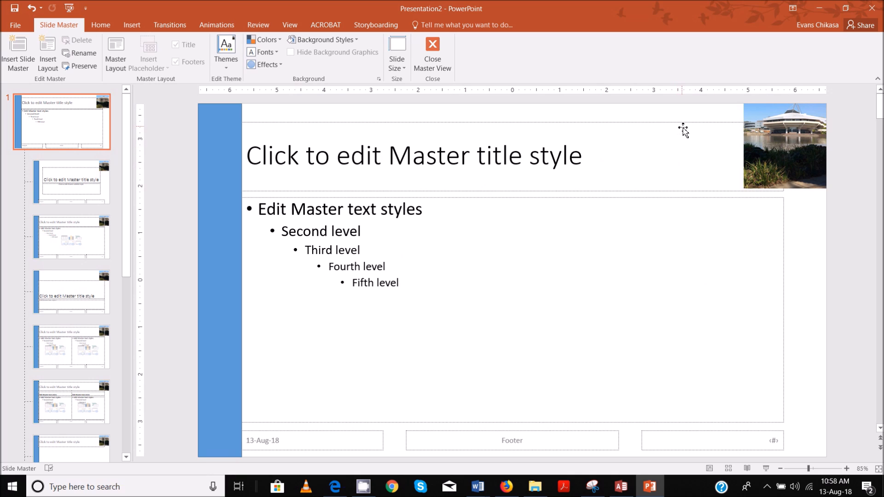
mouse_move(370, 127)
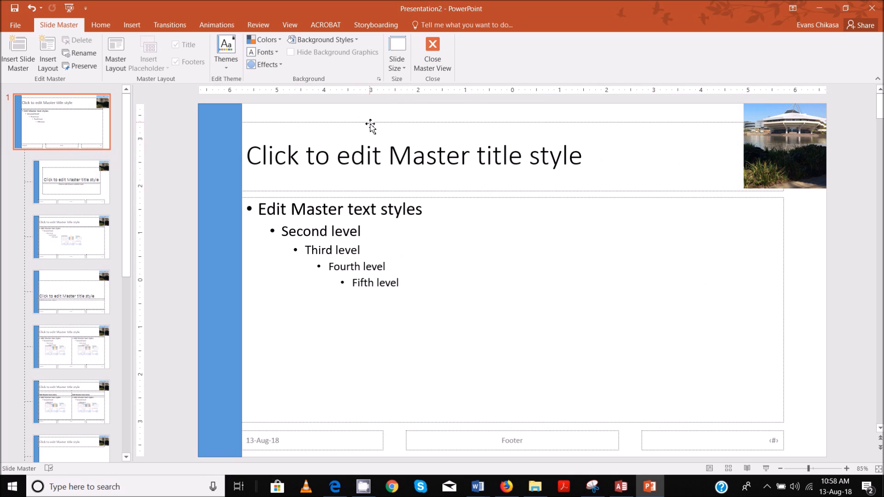
mouse_move(358, 471)
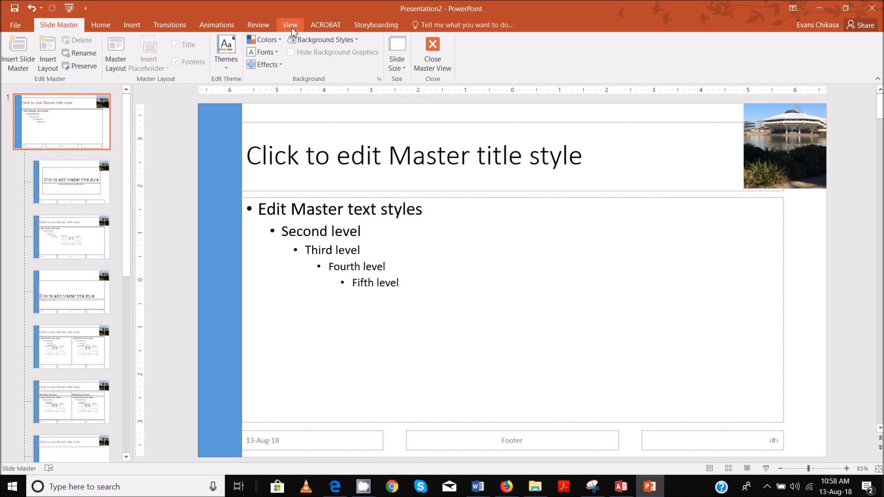
left_click(289, 25)
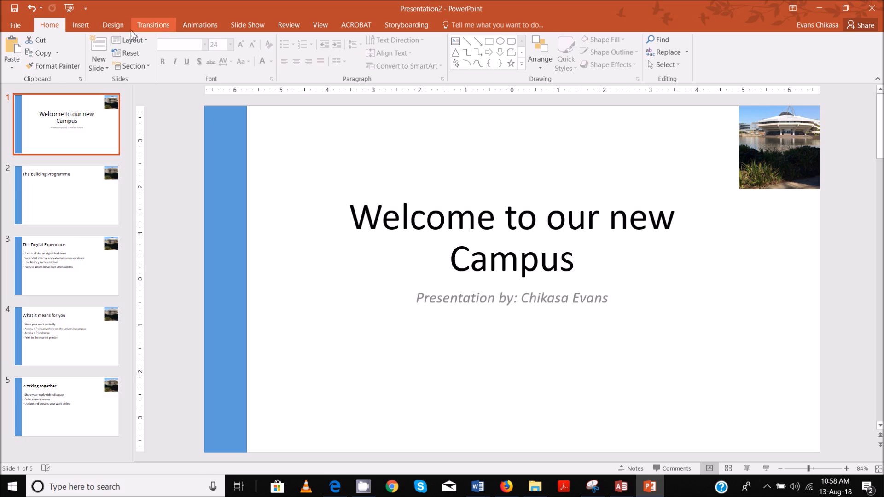
left_click(320, 25)
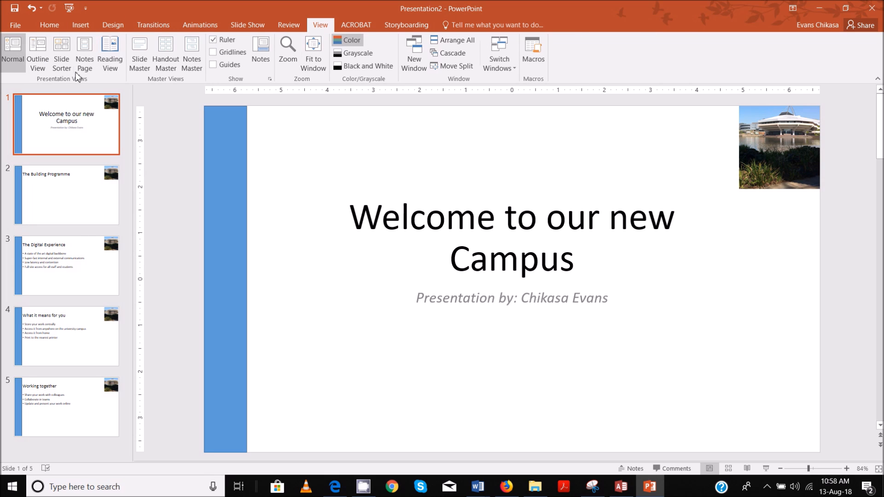
mouse_move(192, 55)
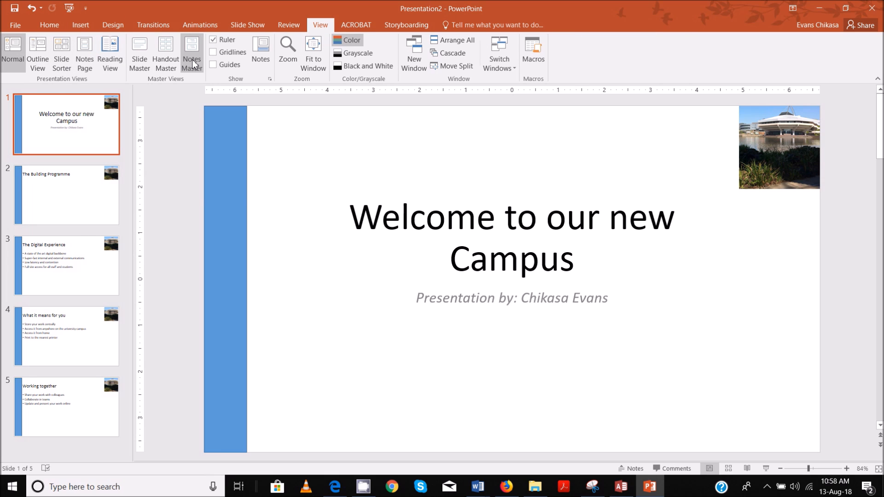
mouse_move(188, 85)
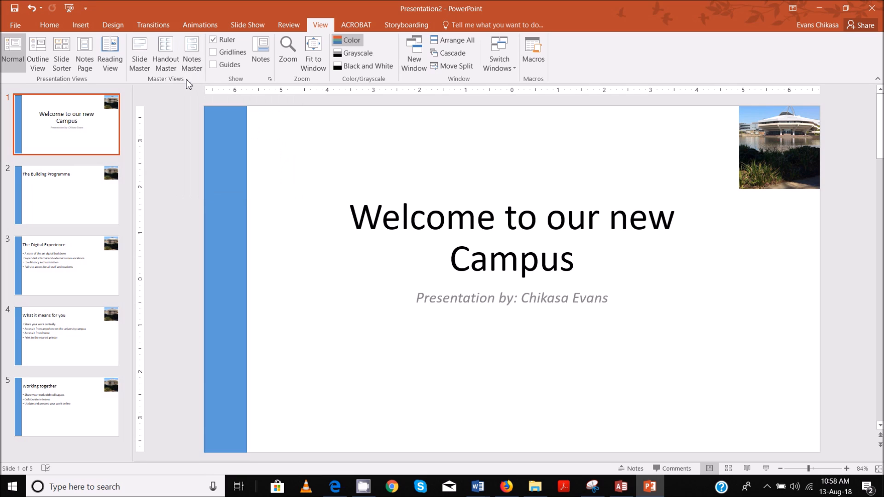
mouse_move(149, 101)
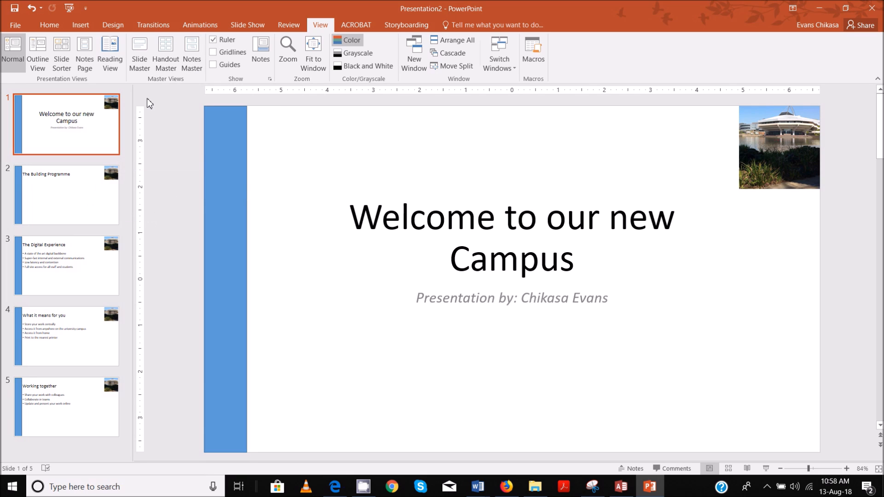
mouse_move(164, 55)
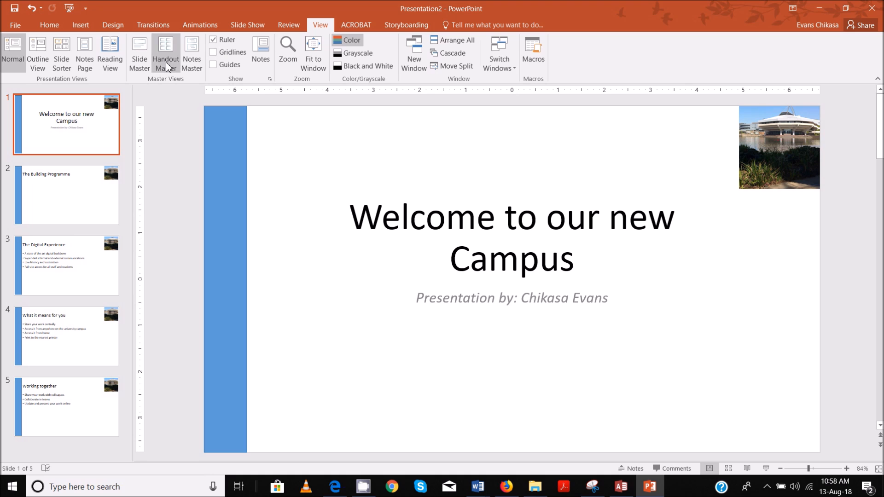
left_click(139, 50)
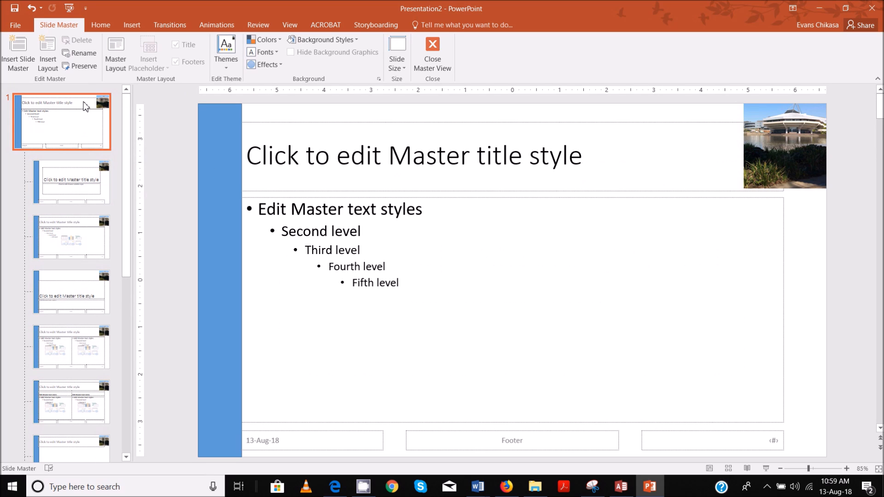
left_click(339, 209)
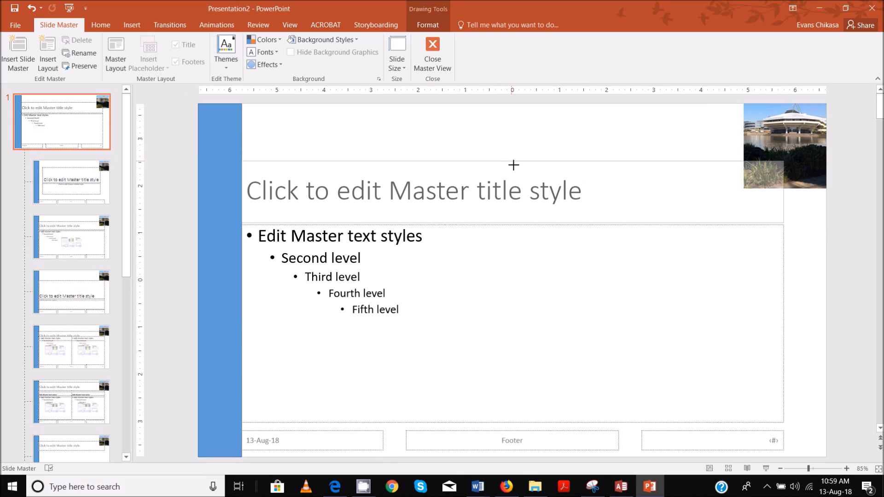
left_click(785, 147)
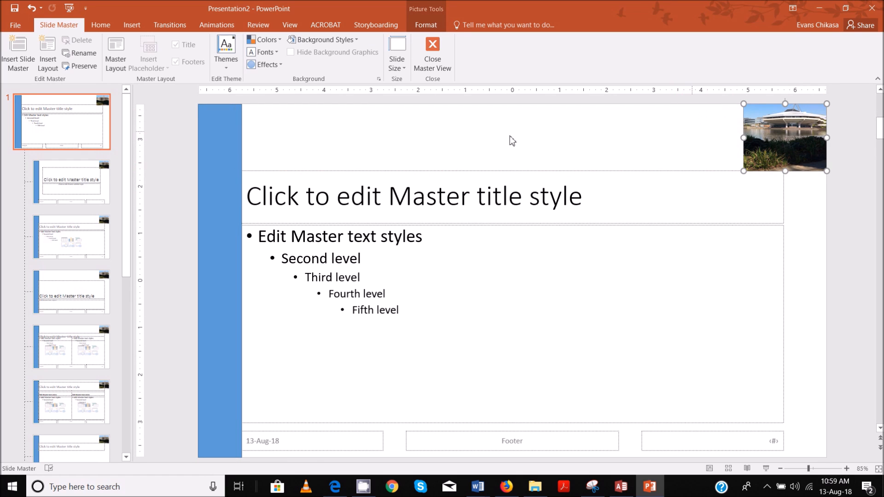
mouse_move(153, 13)
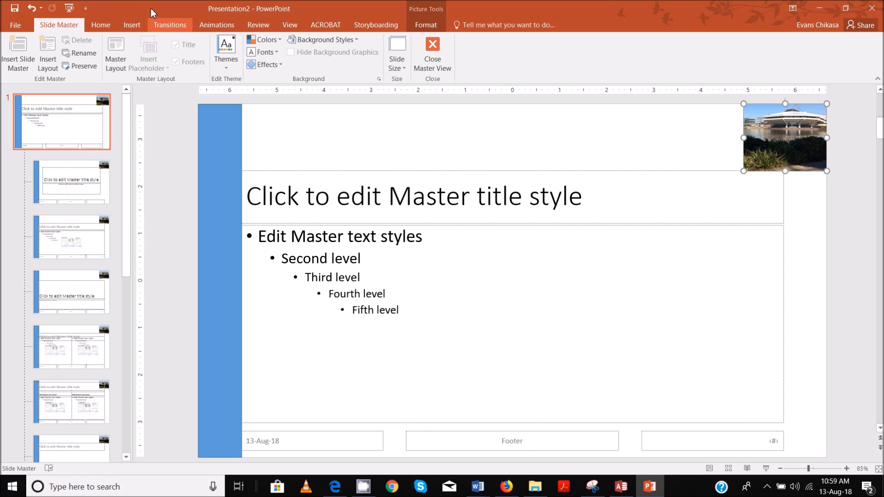
left_click(131, 25)
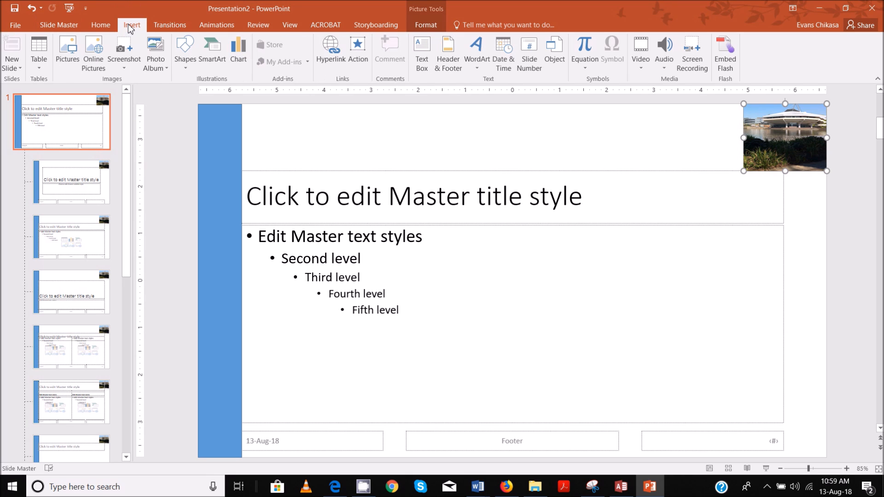
mouse_move(447, 50)
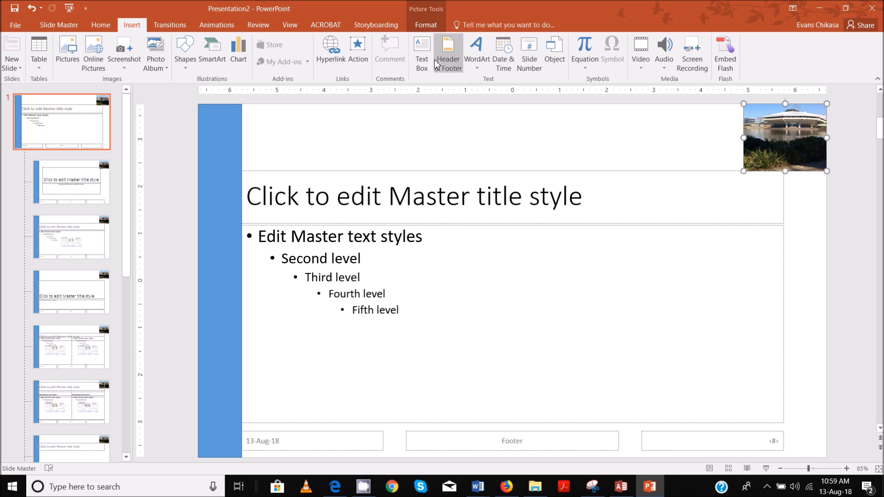
mouse_move(291, 115)
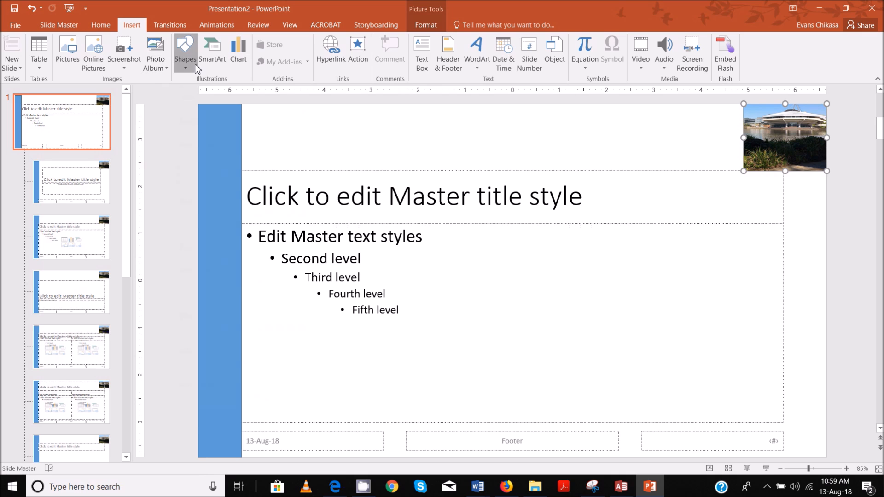
left_click(185, 52)
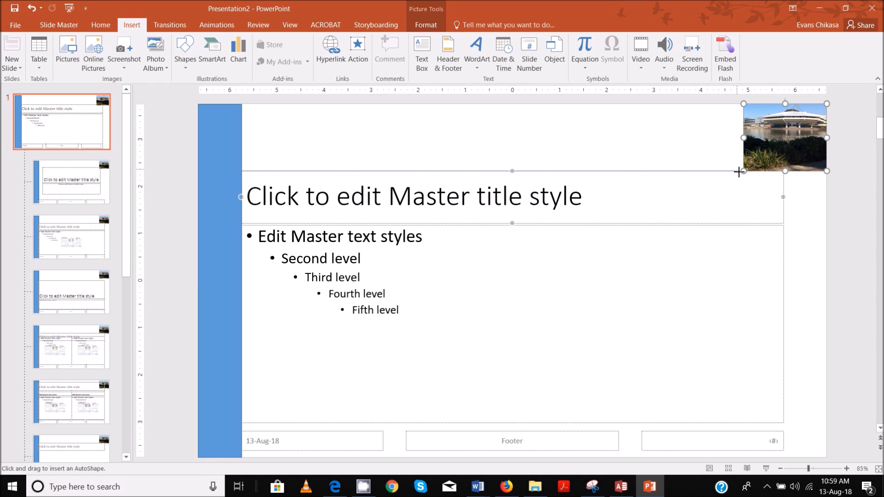
left_click(58, 25)
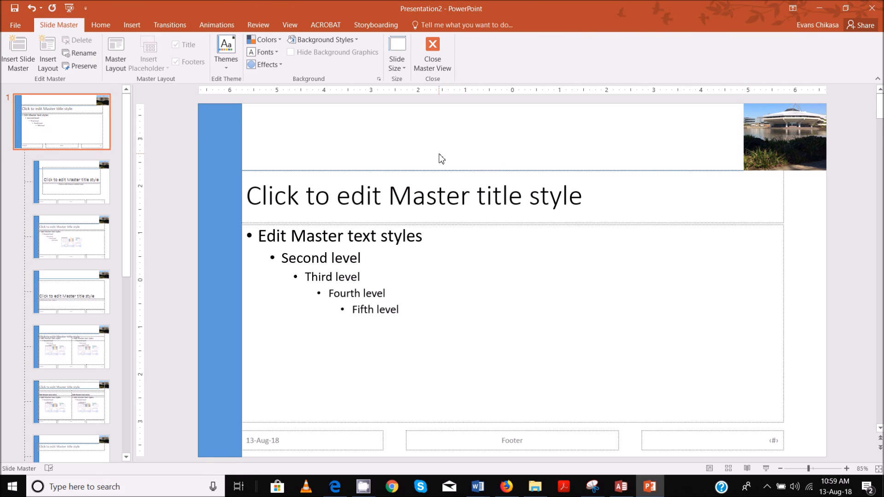
mouse_move(435, 156)
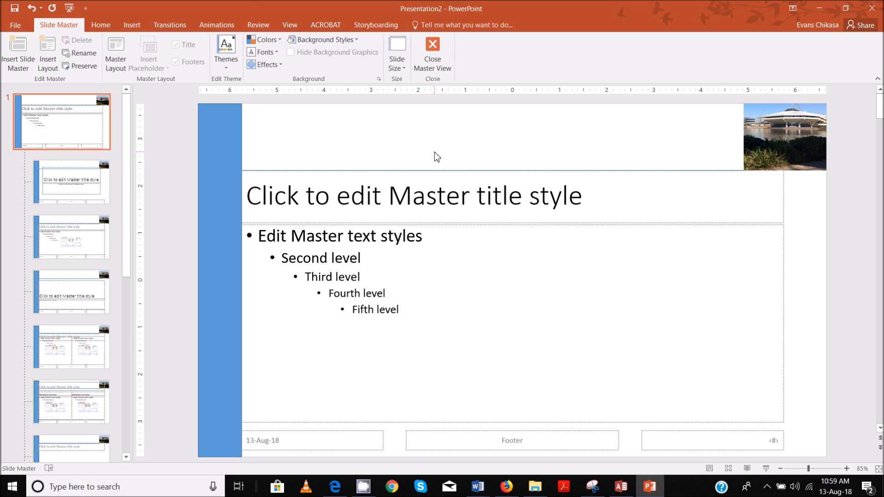
mouse_move(694, 134)
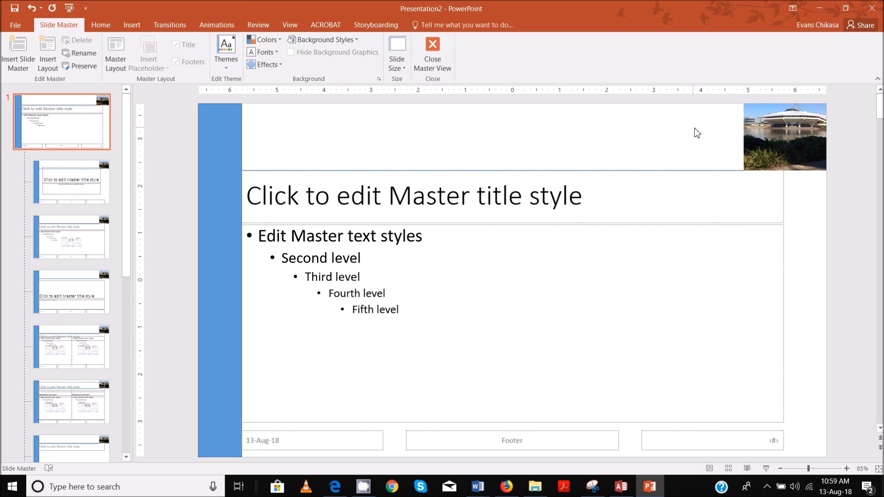
Move the campus picture to the top-left corner, flush against the blue bar
left_click_drag(783, 136, 276, 137)
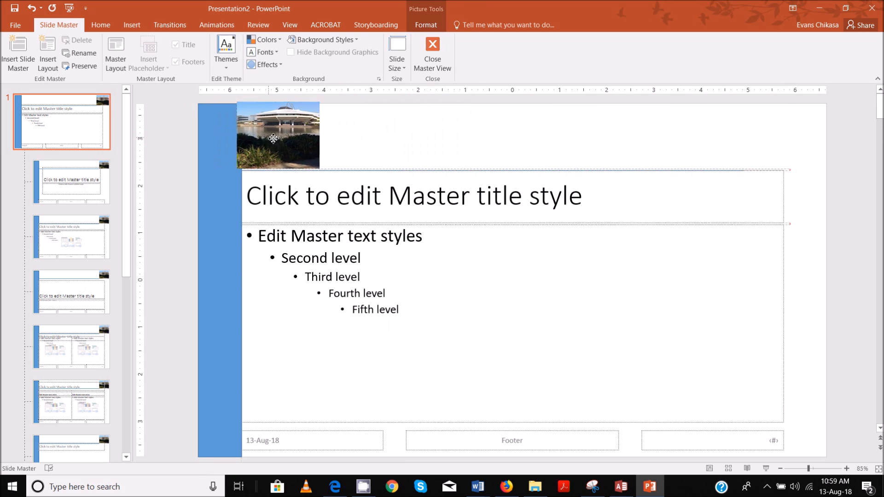
left_click_drag(274, 139, 276, 141)
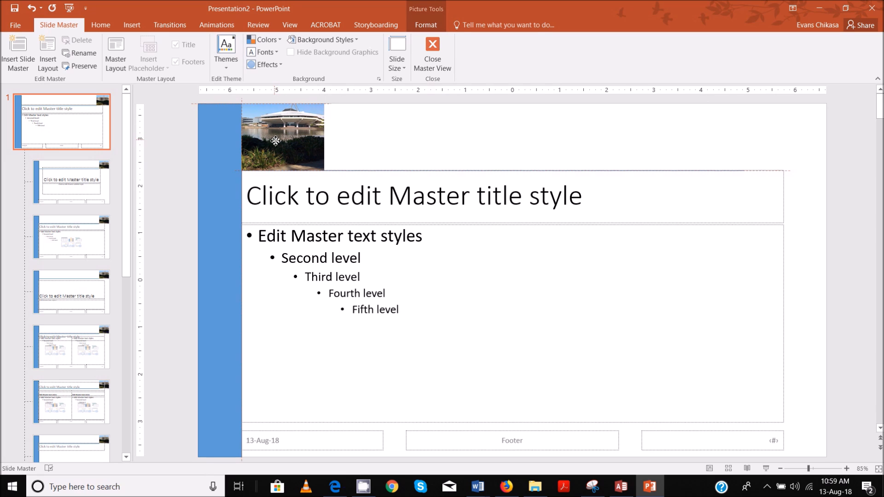
left_click(281, 138)
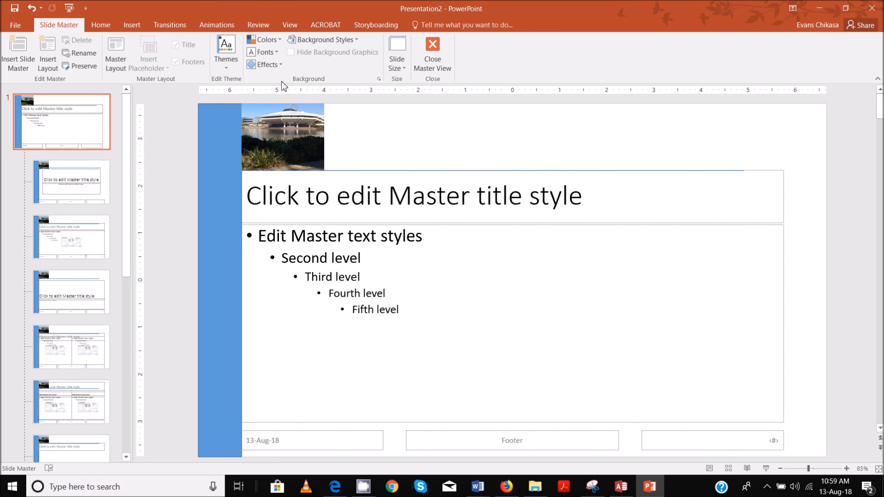
Draw a wide rectangle banner beside the picture, stretching to the title area's right edge
left_click(132, 25)
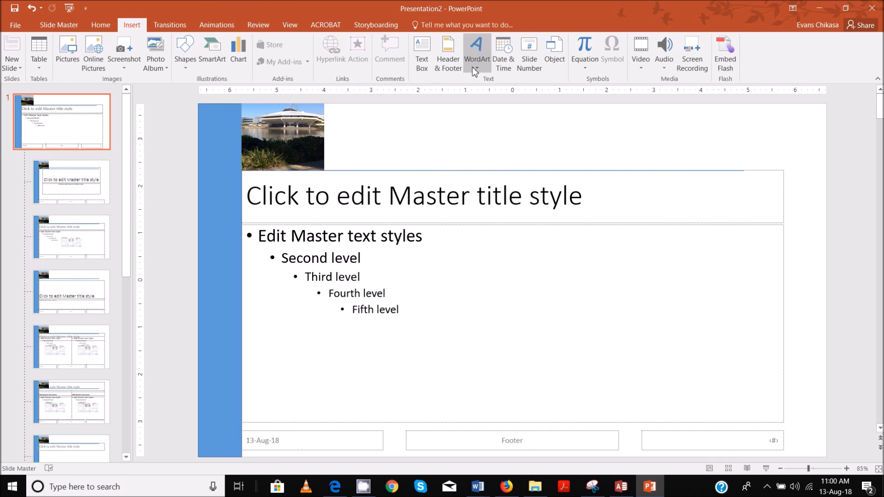
mouse_move(425, 54)
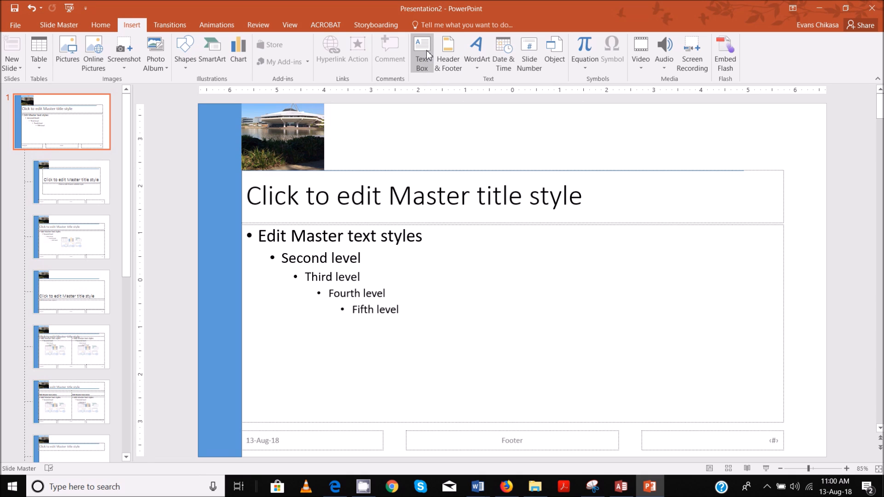
mouse_move(422, 51)
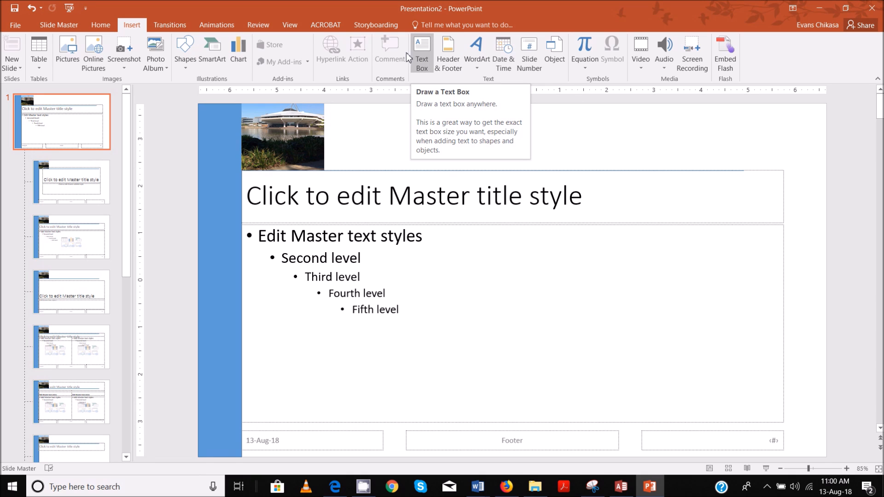
left_click(185, 50)
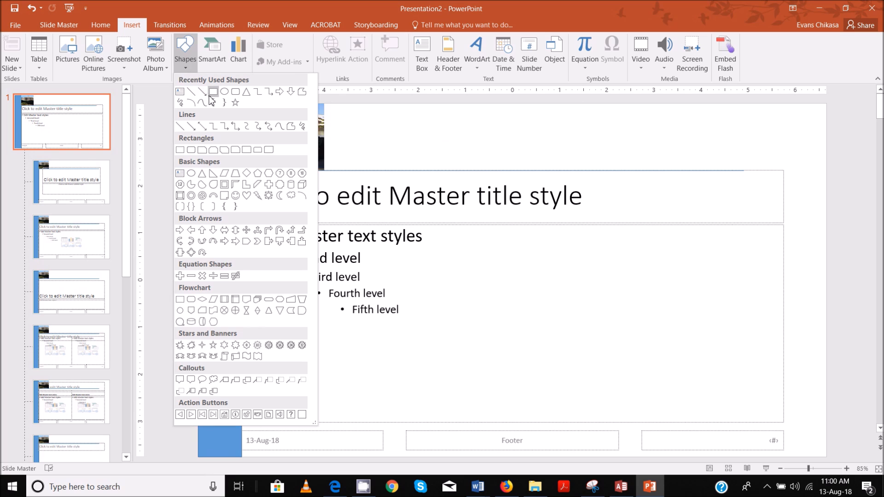
left_click(212, 91)
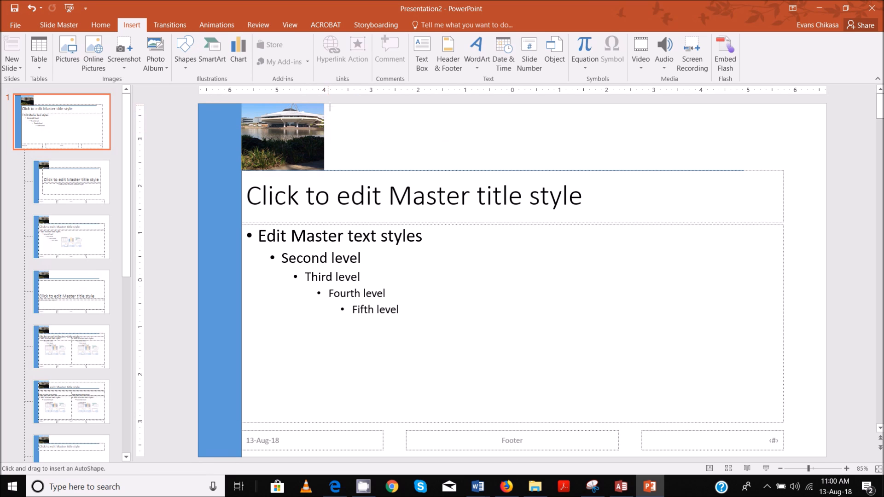
left_click_drag(329, 106, 718, 164)
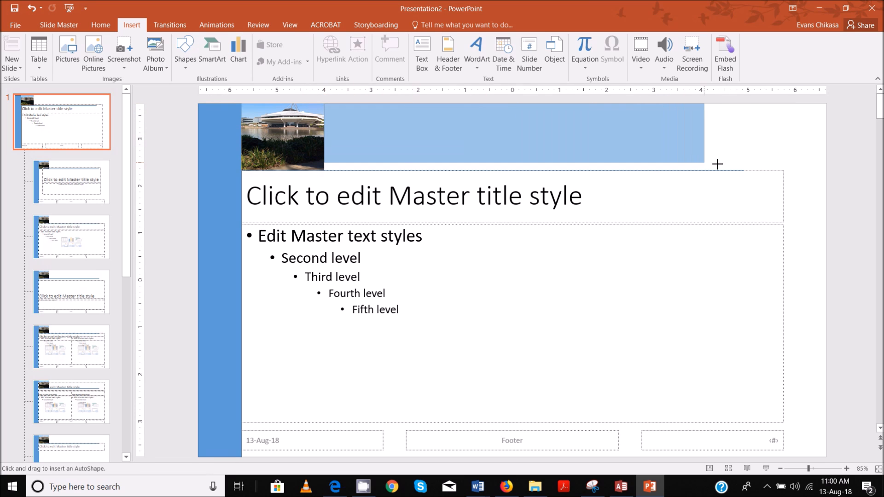
left_click_drag(717, 164, 821, 172)
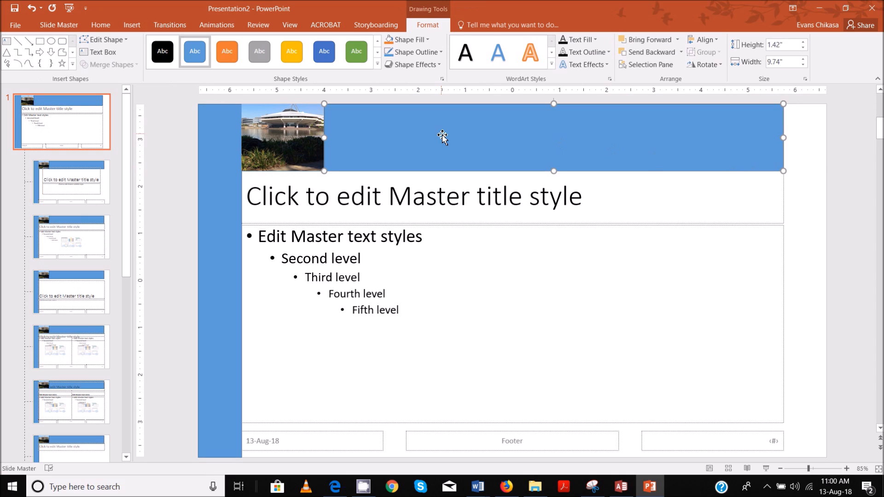
Type TAWARA UNIVERSITY into the banner and increase its font size to 80
left_click(553, 138)
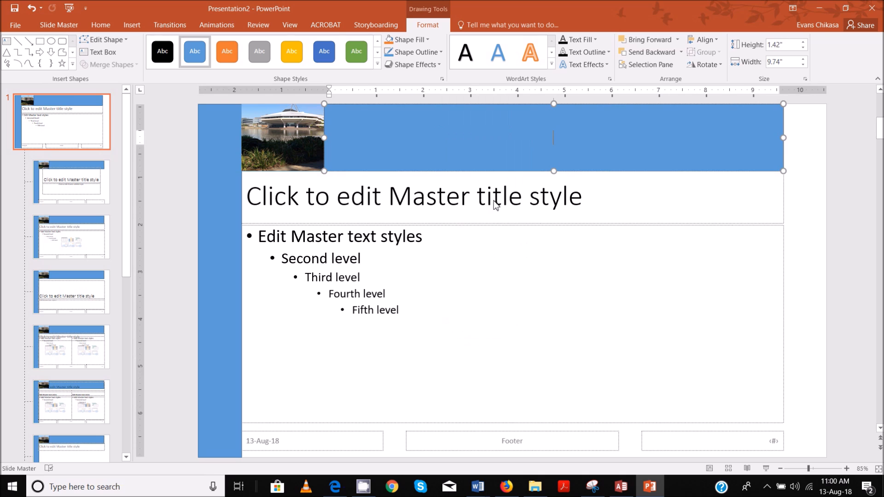
type("TAWARA U")
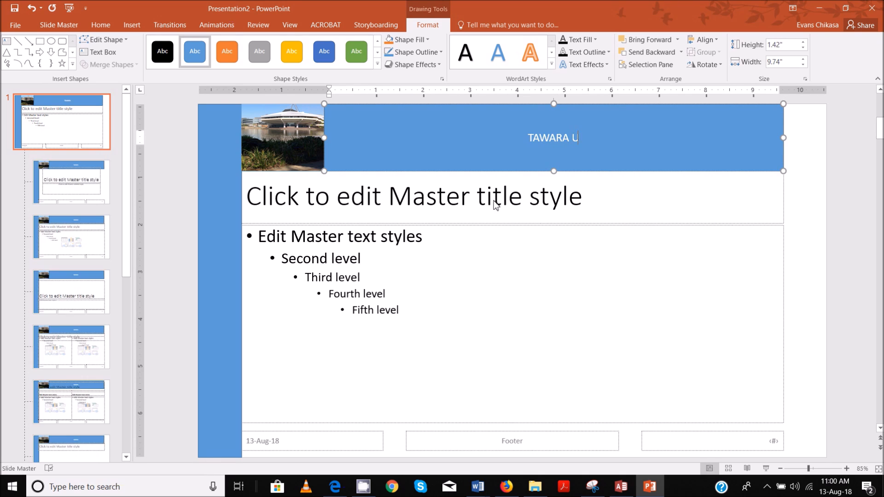
type("NIVERSITY")
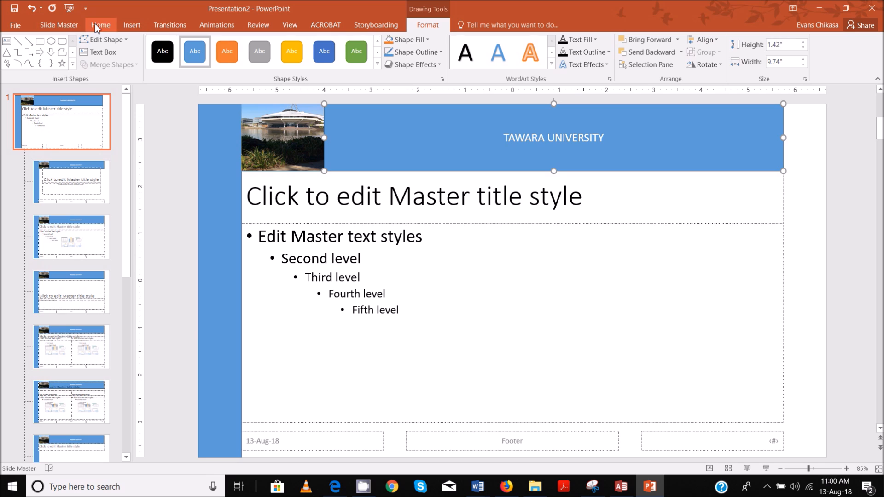
left_click(101, 24)
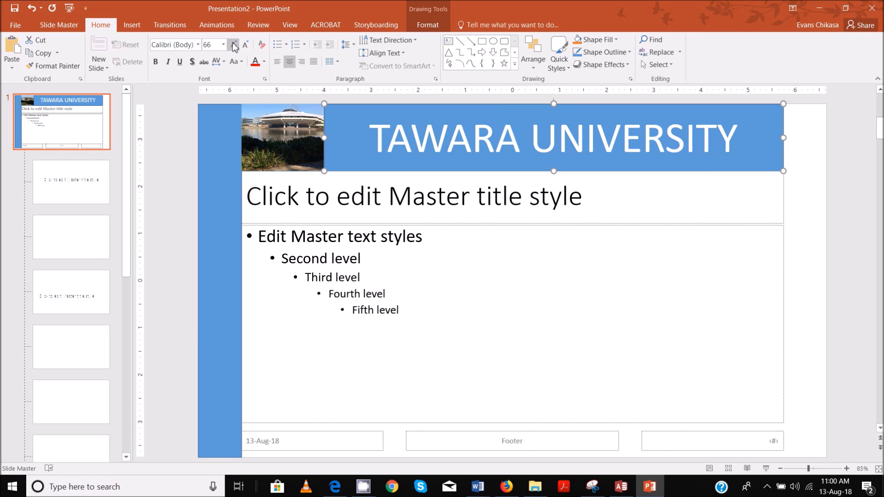
left_click(233, 44)
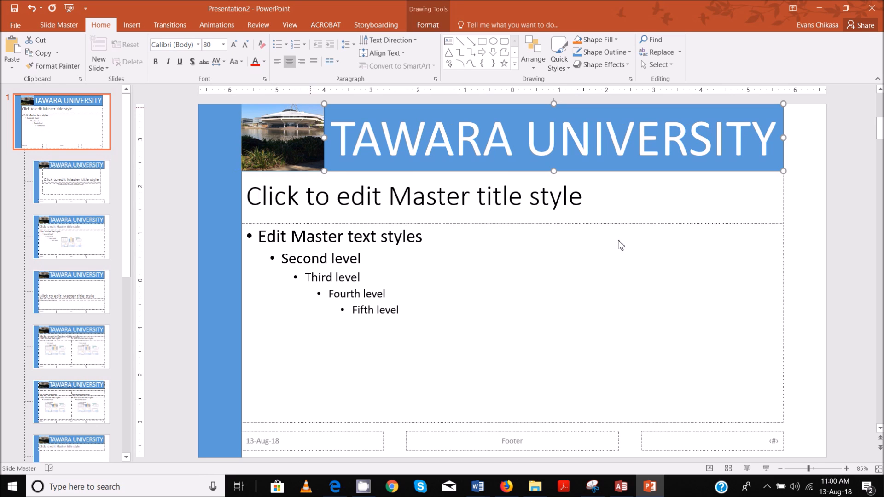
mouse_move(754, 211)
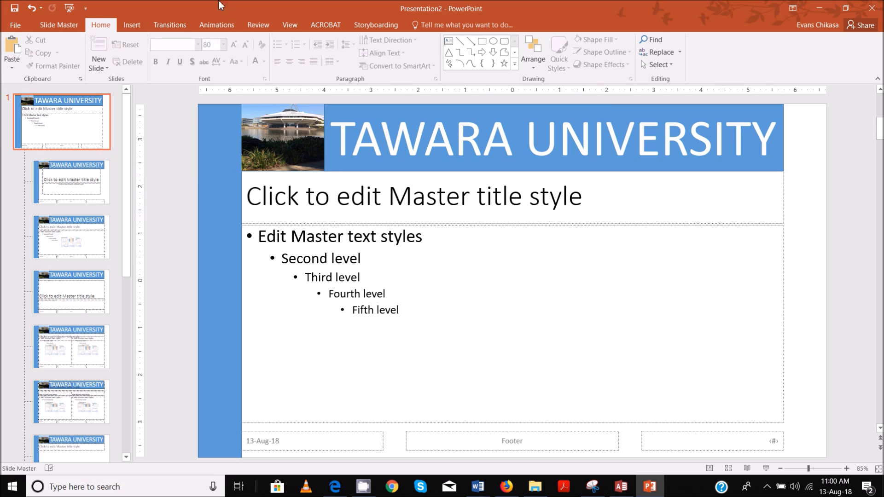
left_click(289, 25)
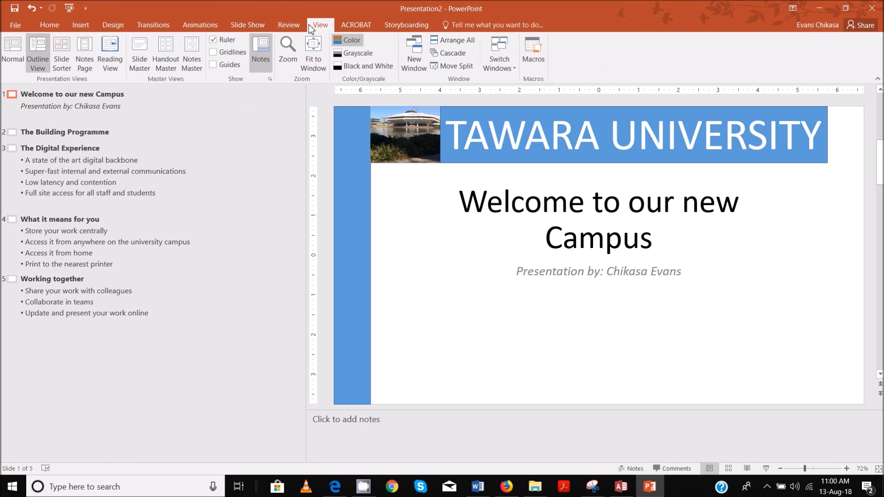
left_click(13, 46)
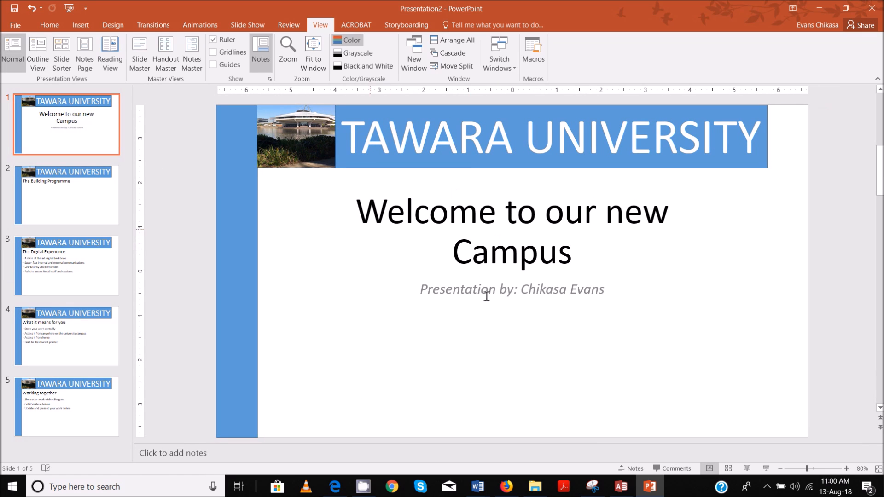
left_click(66, 194)
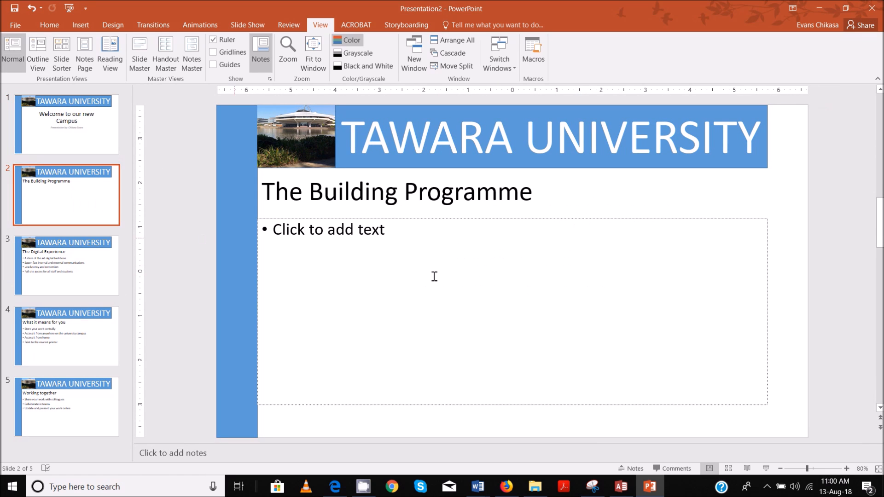
mouse_move(107, 159)
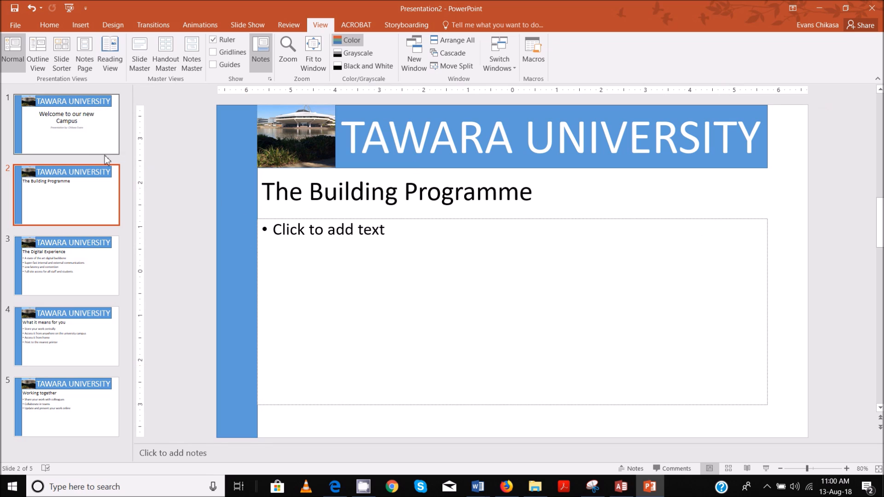
left_click(66, 264)
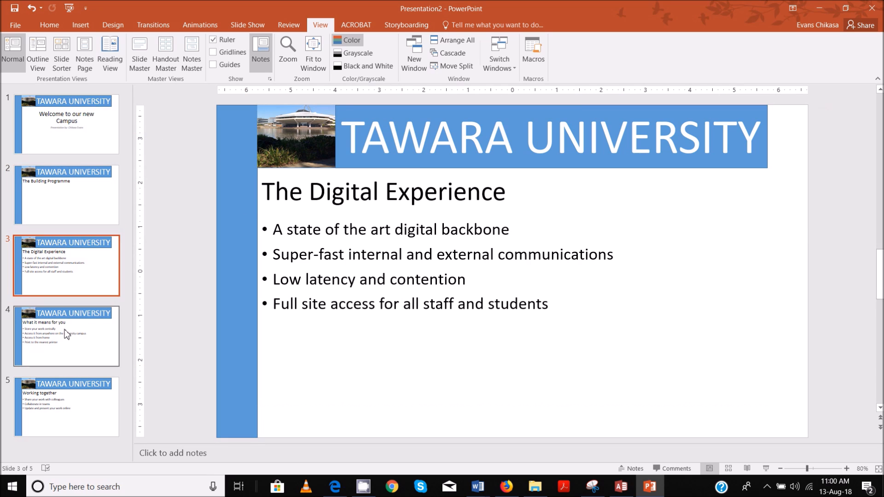
left_click(65, 407)
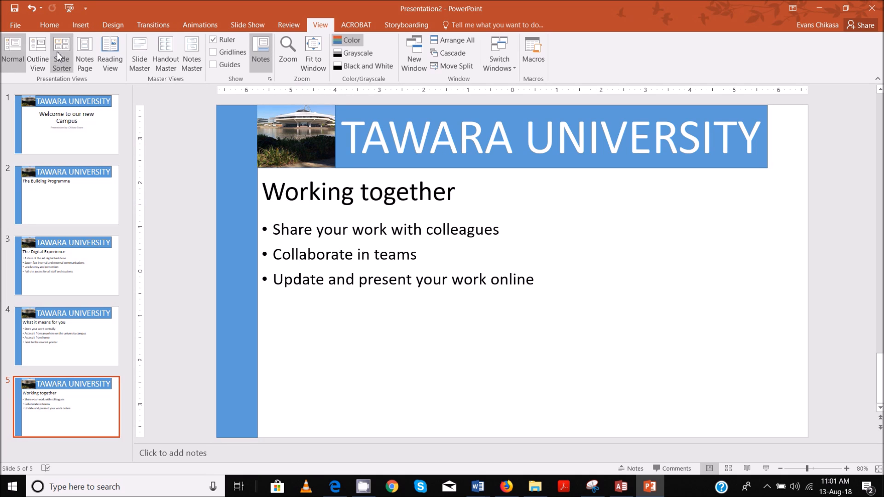
mouse_move(146, 53)
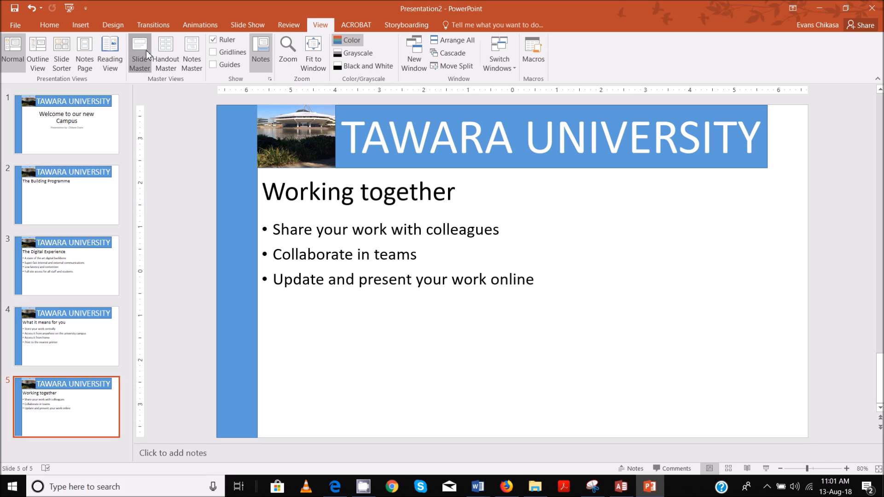
Enter Slide Master view on the top master slide and pick the straight Line shape
left_click(139, 51)
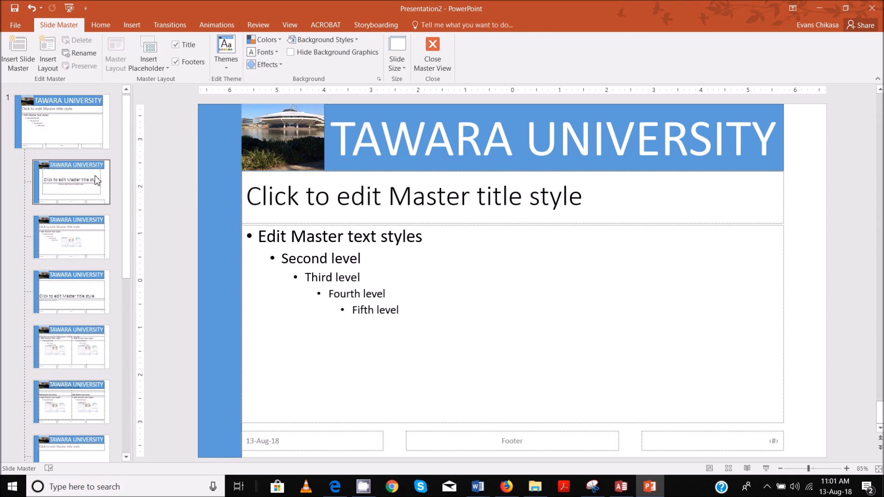
left_click(63, 124)
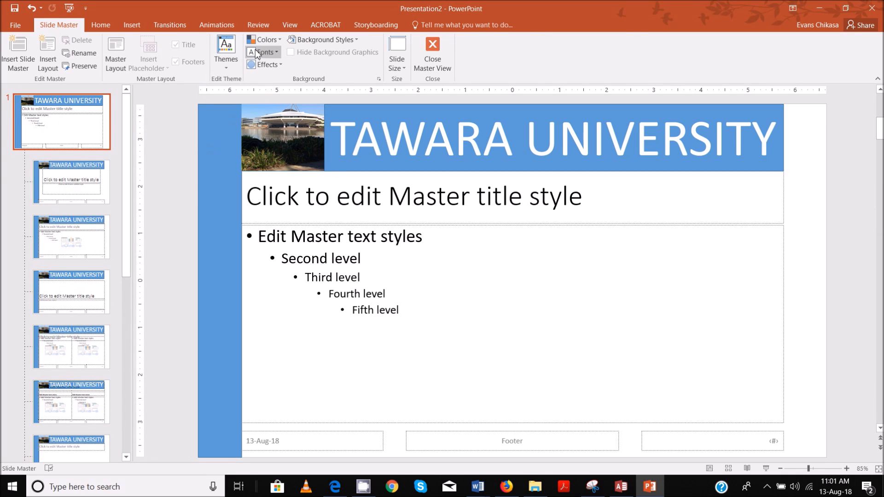
left_click(132, 25)
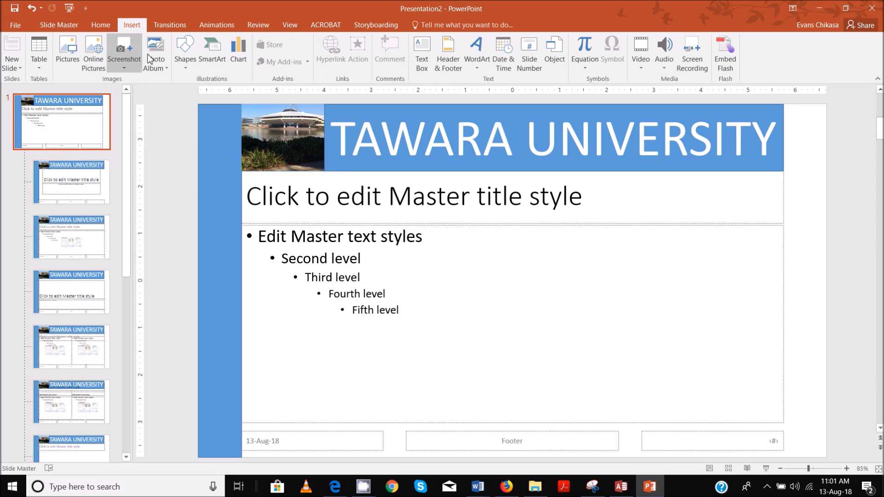
left_click(185, 51)
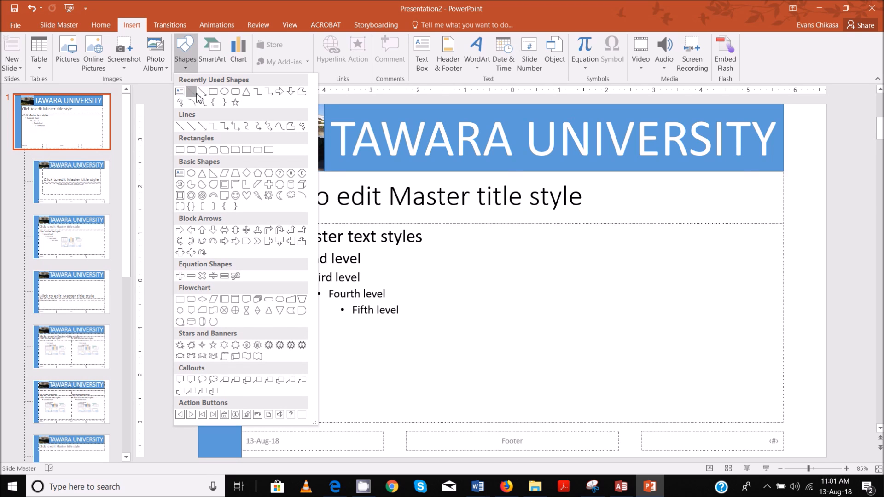
left_click(191, 91)
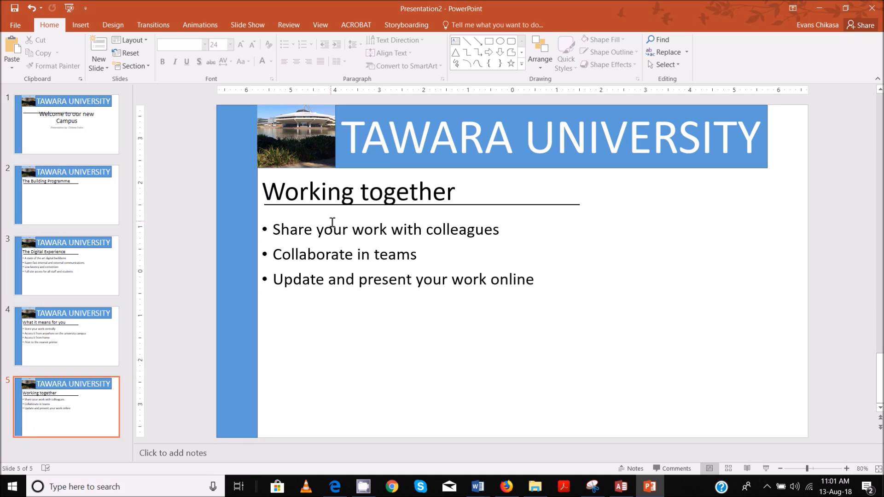
mouse_move(351, 225)
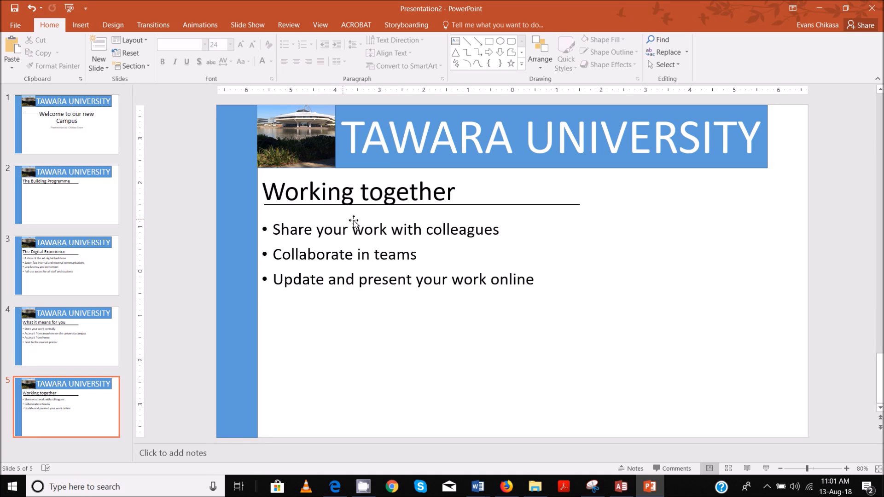
mouse_move(444, 284)
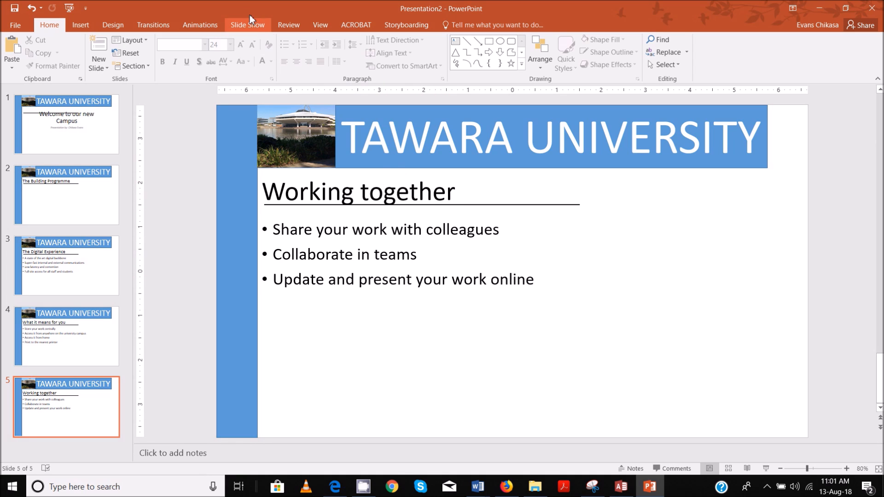
mouse_move(292, 4)
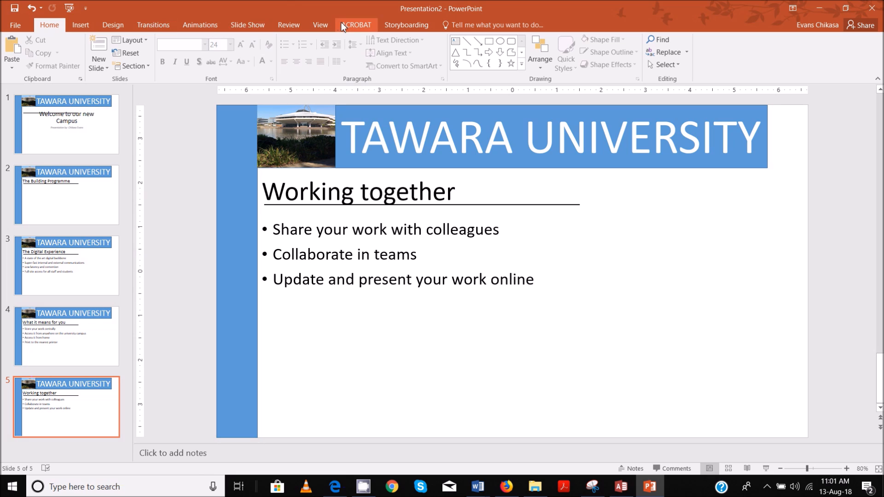
left_click(320, 24)
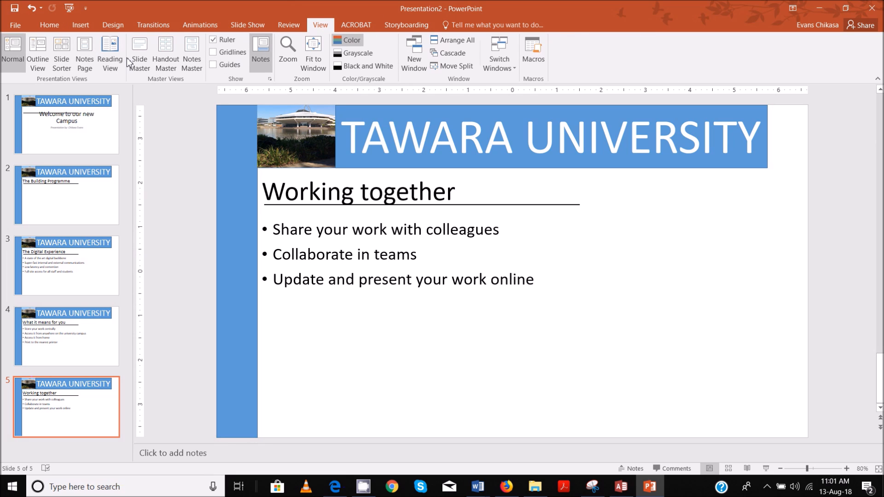
mouse_move(139, 64)
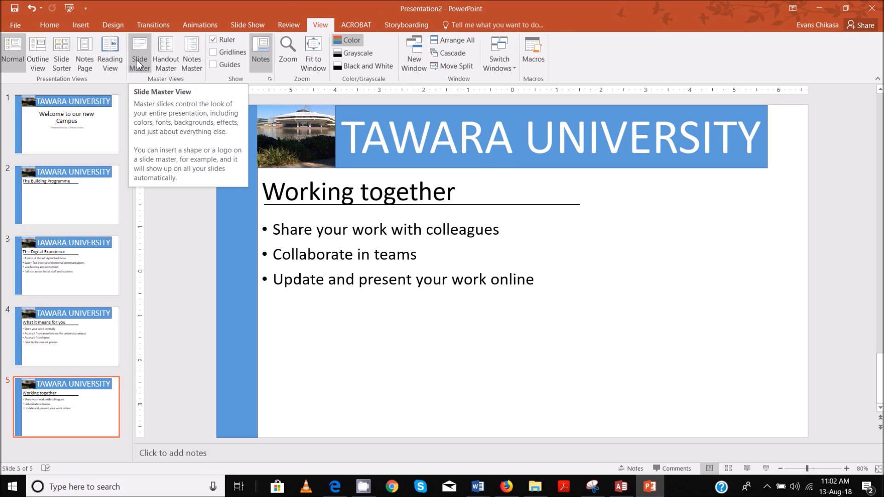
In Slide Master view, underline the master title text, then return to Normal view
left_click(139, 50)
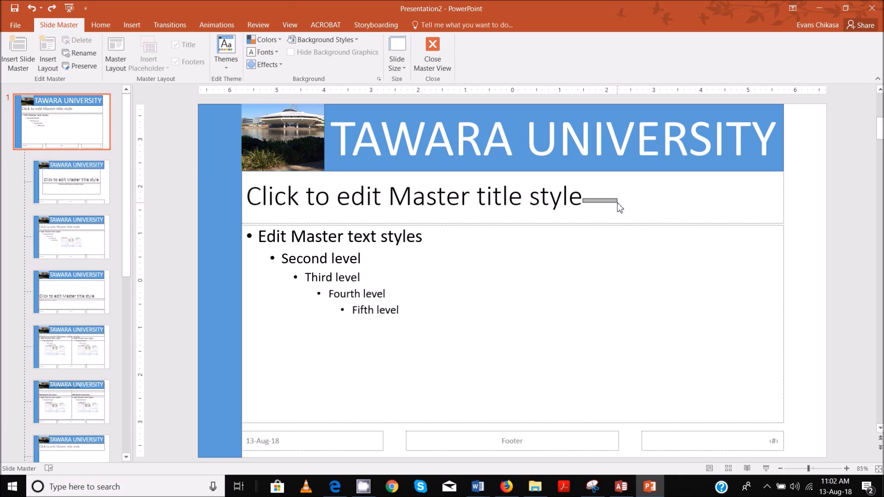
left_click(421, 196)
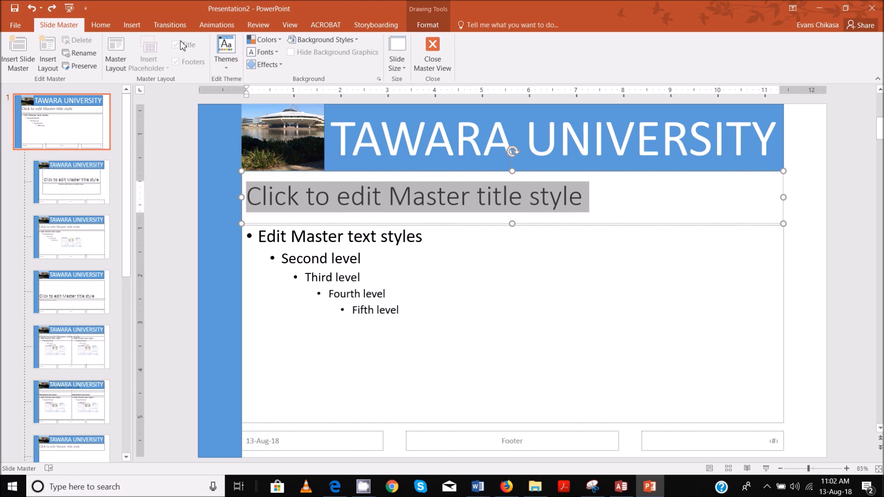
left_click(101, 25)
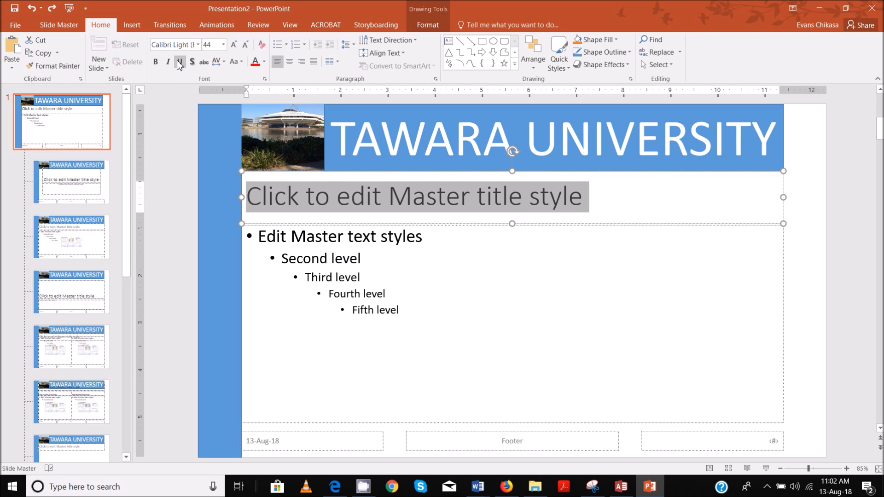
left_click(179, 62)
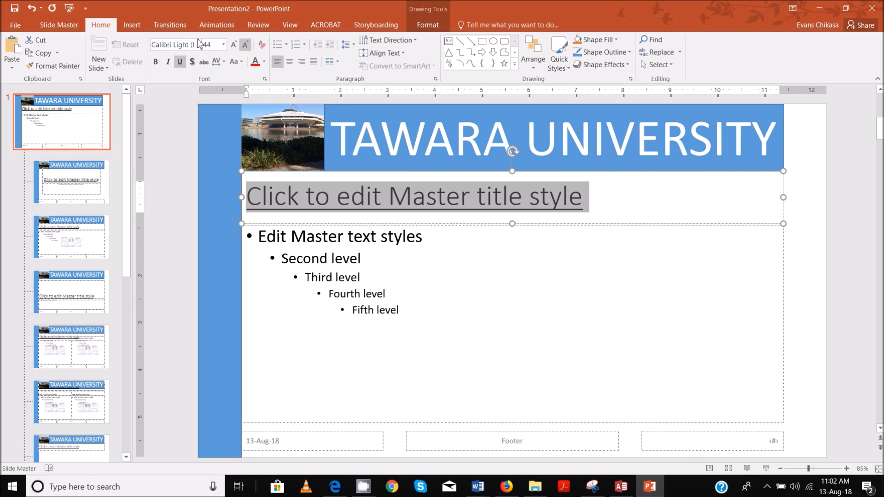
left_click(290, 25)
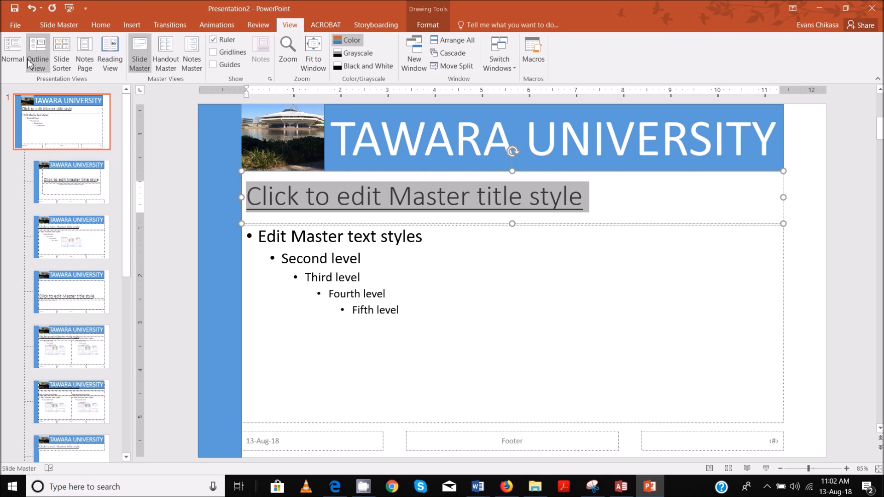
left_click(13, 50)
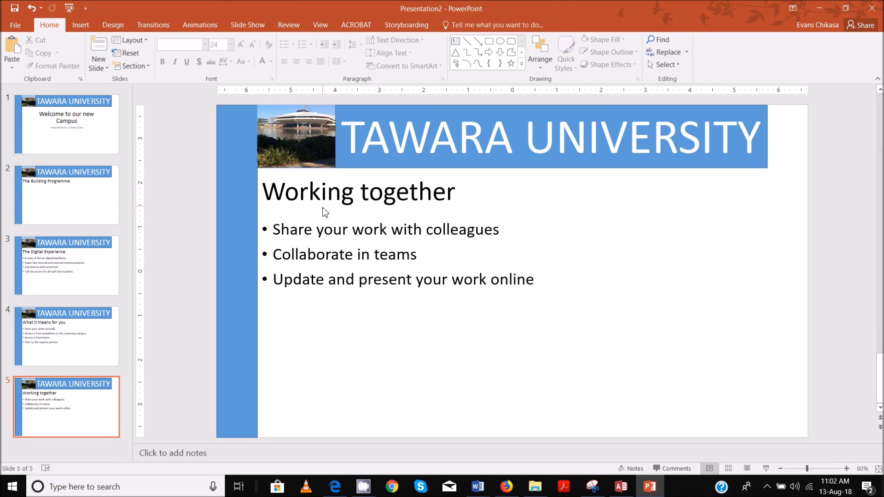
mouse_move(312, 220)
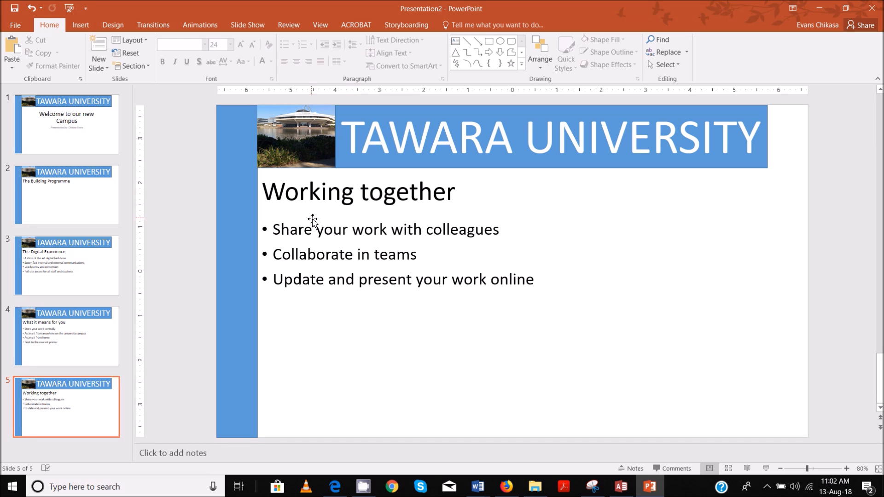
Reopen Slide Master view and reselect the master title placeholder for formatting
left_click(320, 25)
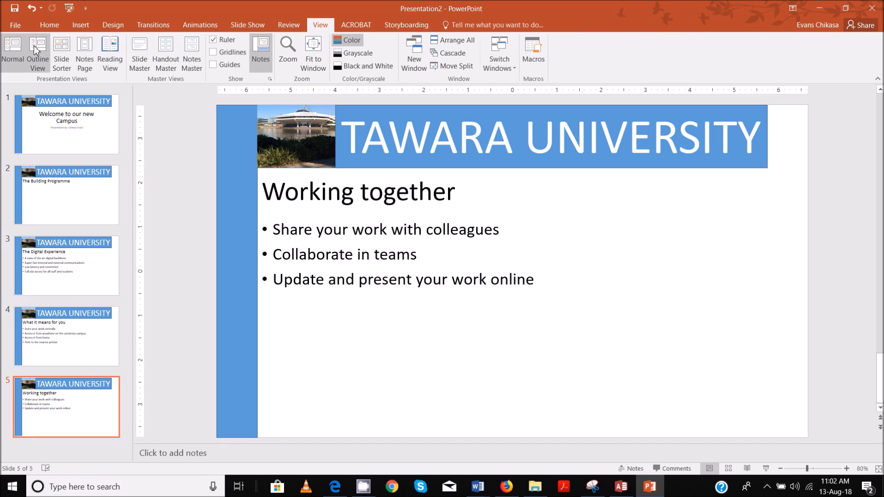
left_click(139, 52)
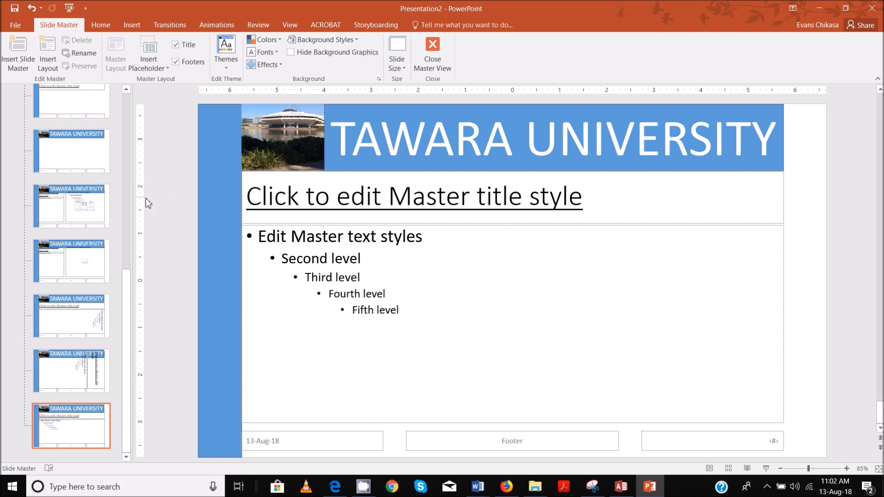
left_click(410, 196)
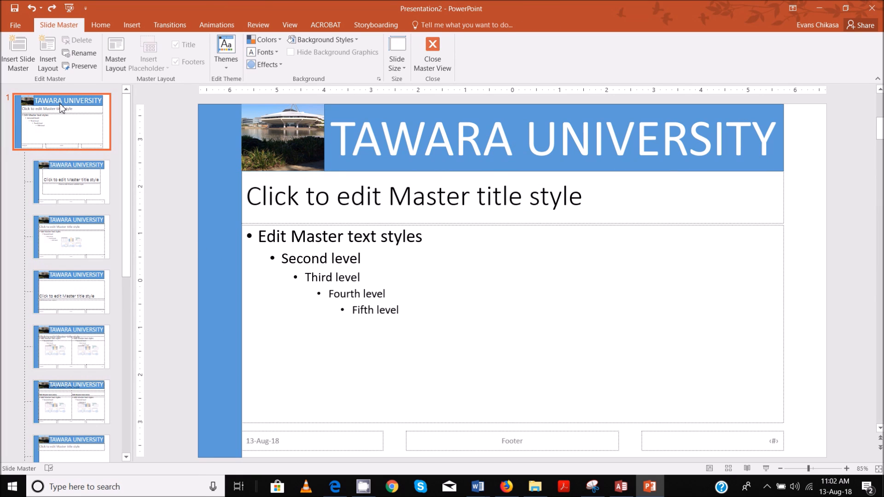
left_click(409, 196)
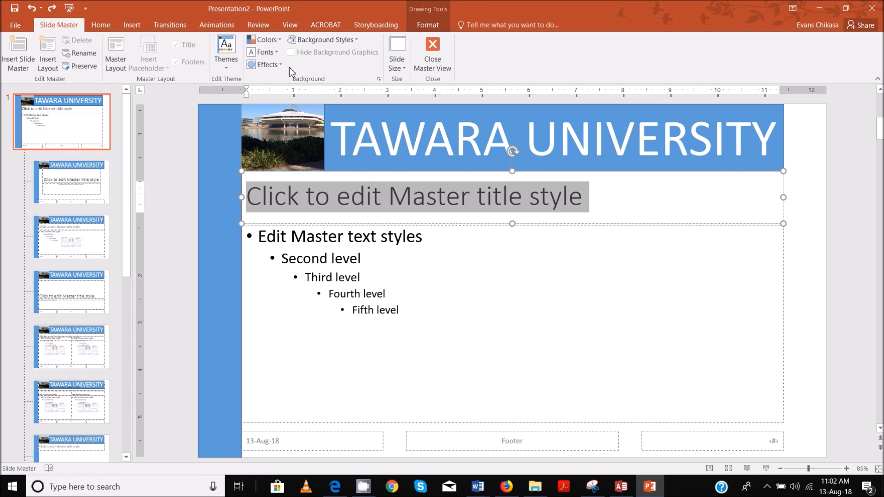
left_click(101, 25)
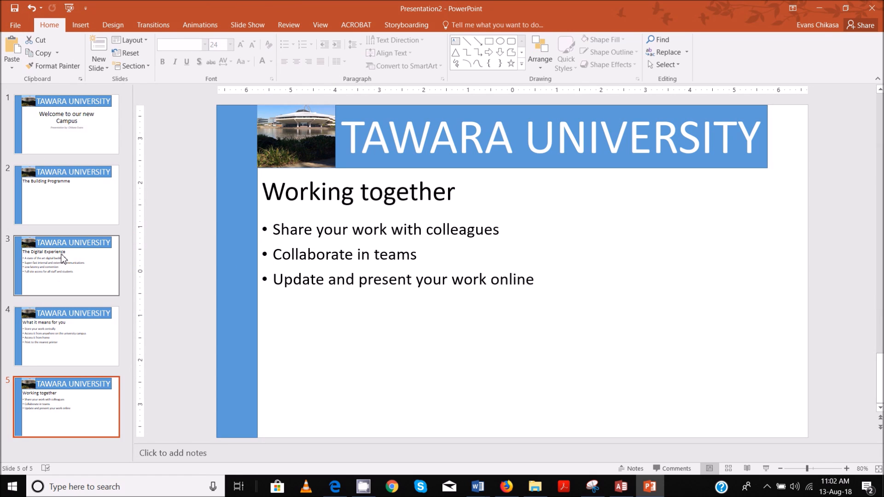
mouse_move(487, 203)
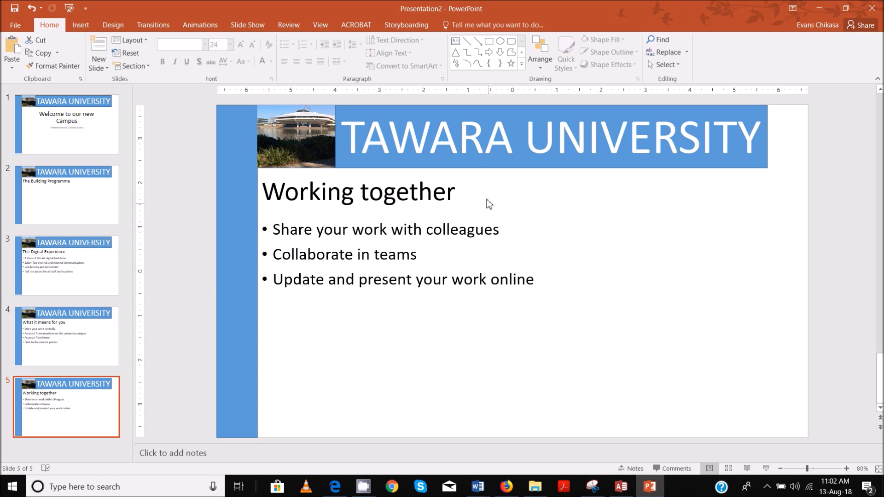
mouse_move(316, 143)
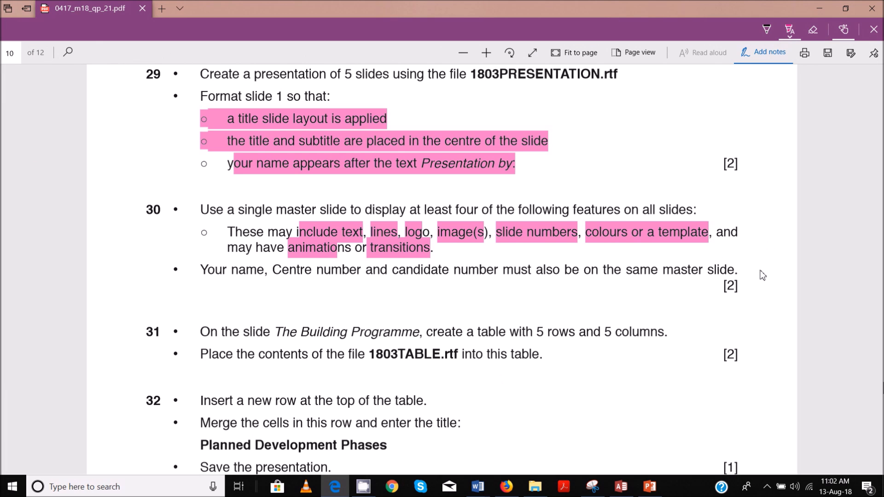
mouse_move(616, 437)
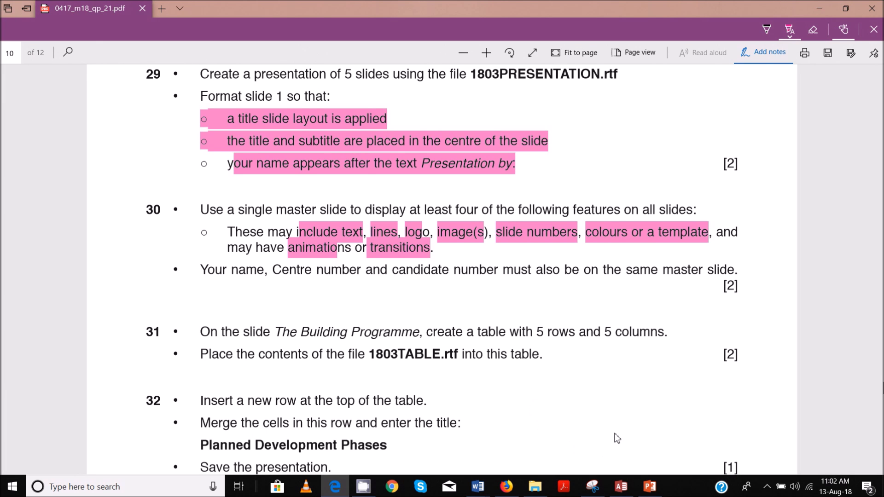
mouse_move(633, 382)
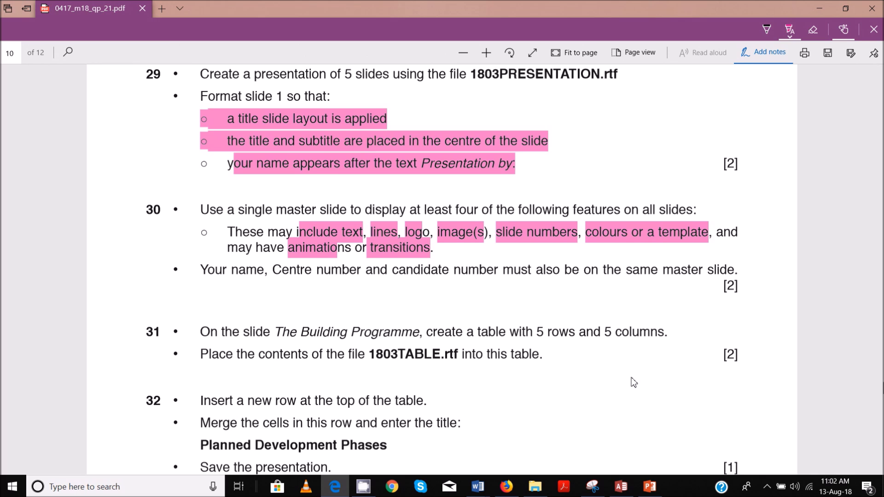
mouse_move(439, 212)
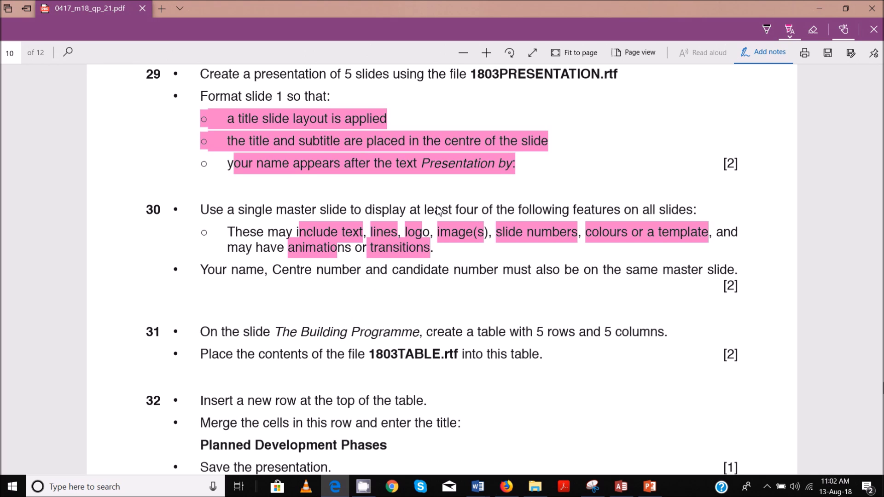
mouse_move(314, 286)
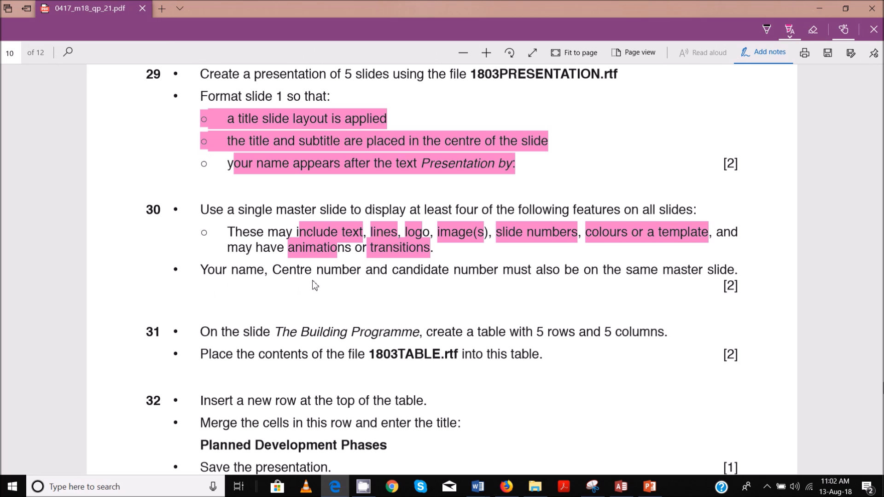
mouse_move(688, 467)
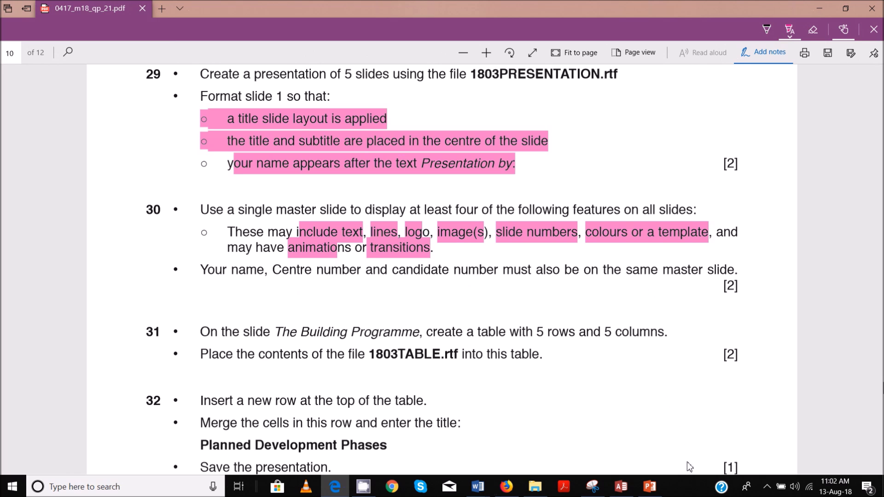
Switch the presentation into Slide Master view
left_click(648, 485)
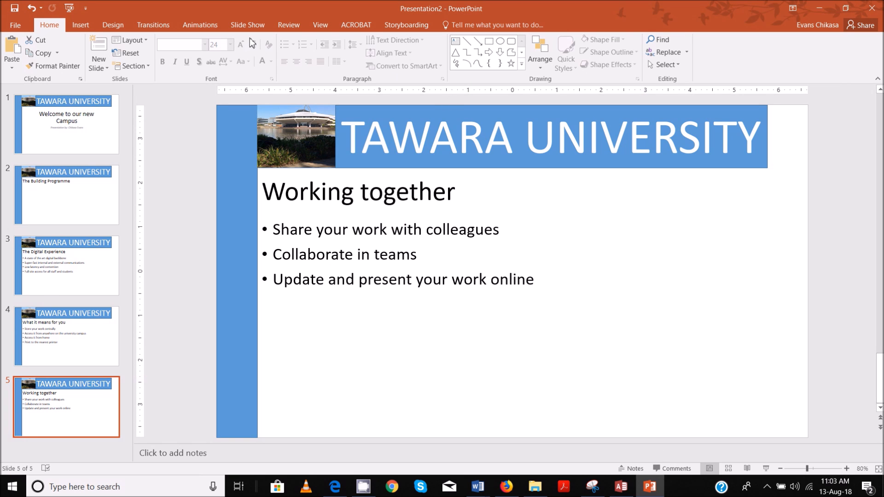
left_click(320, 24)
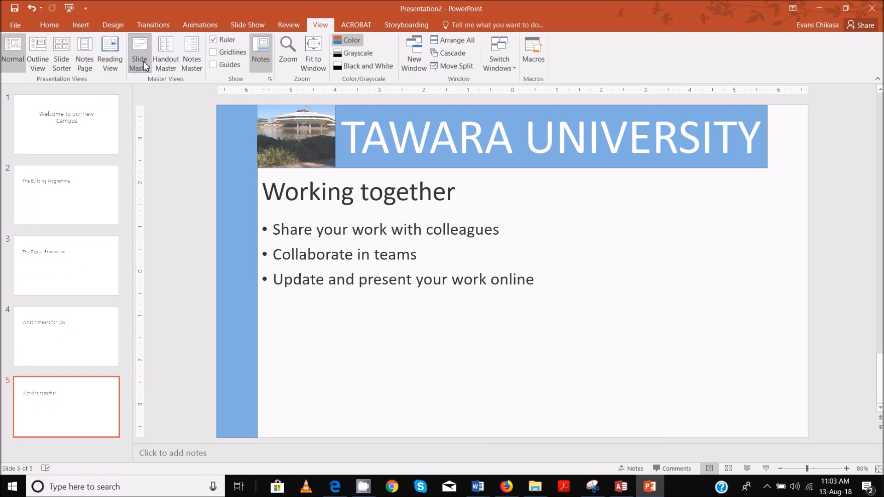
left_click(139, 51)
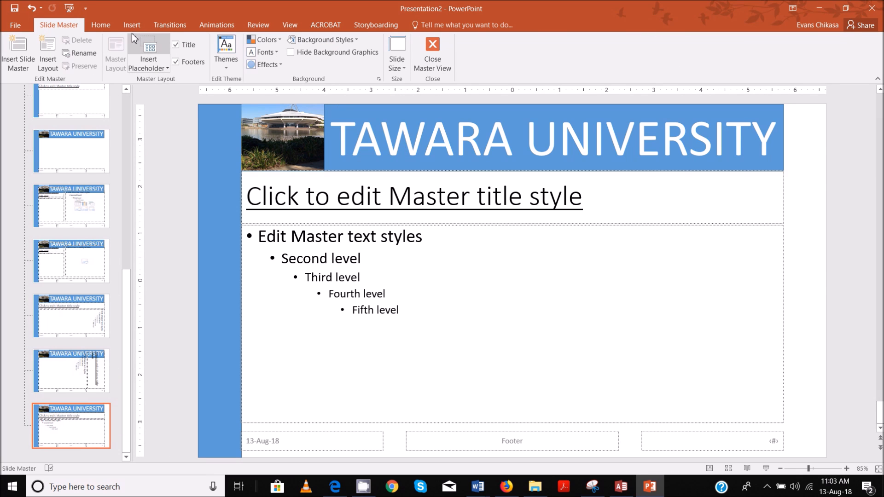
left_click(132, 25)
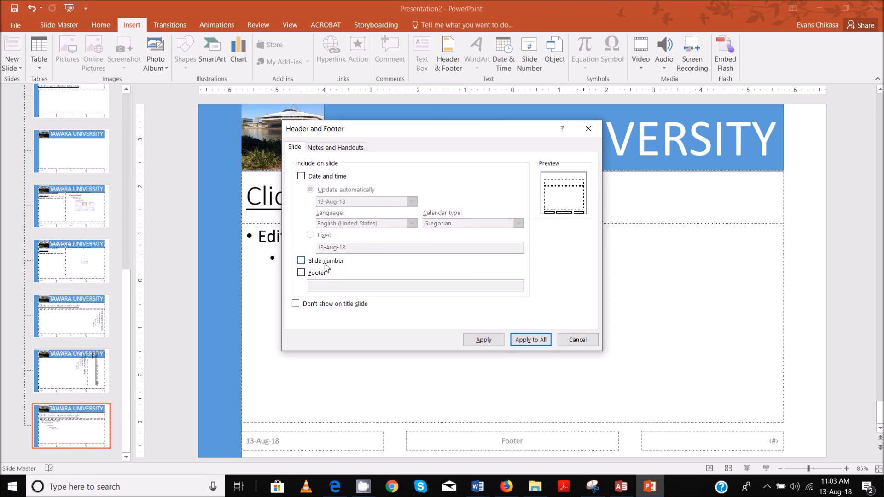
left_click(300, 261)
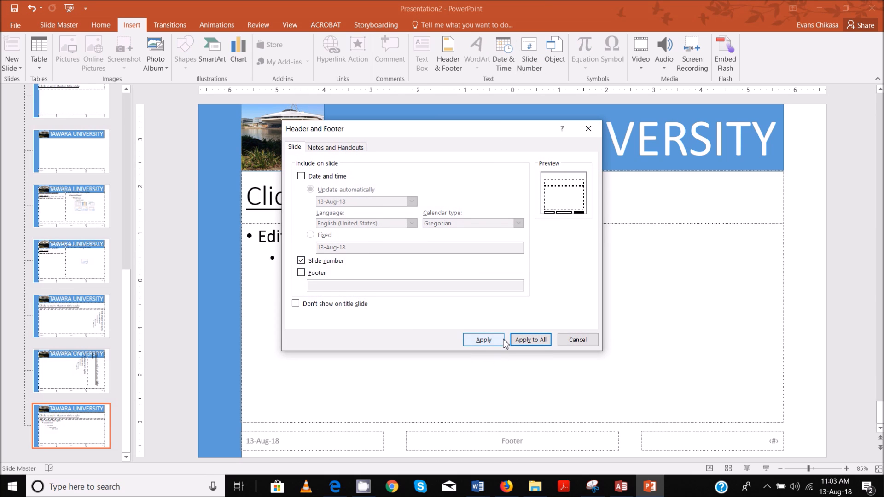
left_click(300, 272)
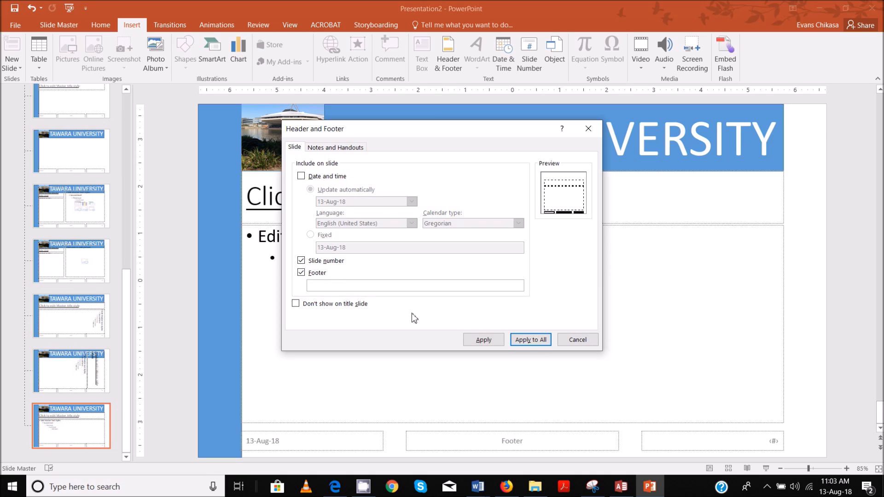
mouse_move(447, 260)
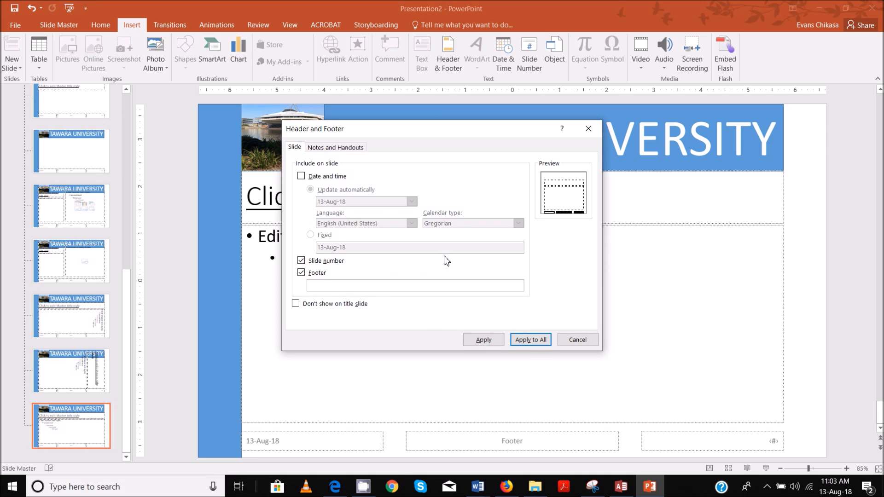
type("Chikasa Evans")
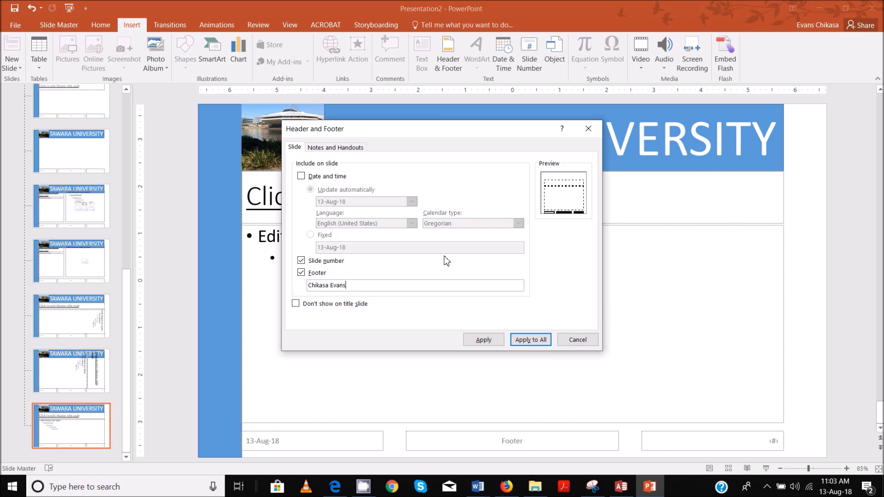
type(", ZM556, 000")
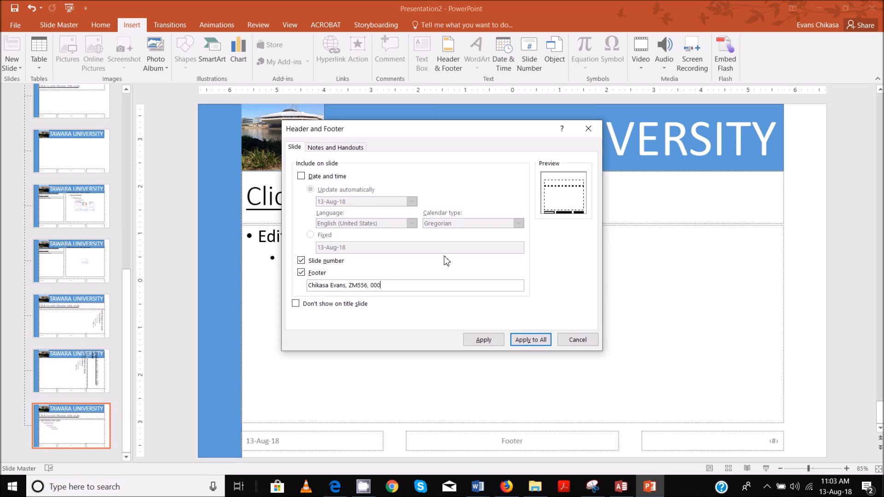
left_click(530, 339)
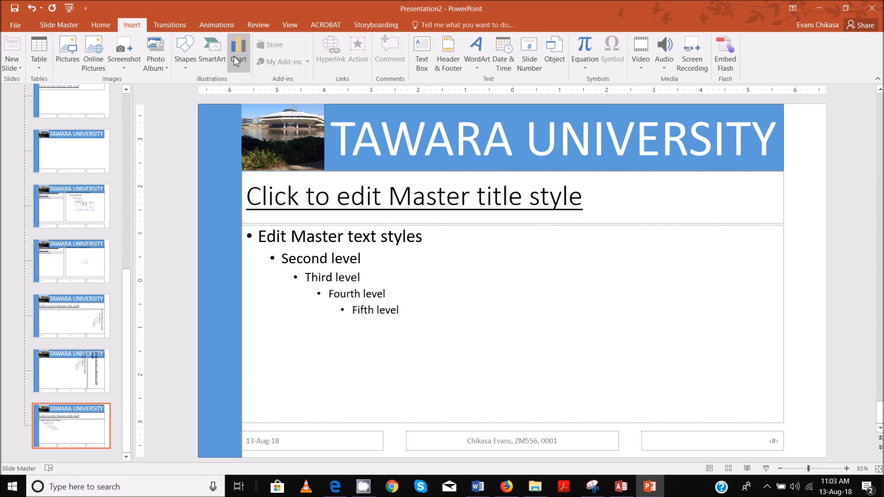
mouse_move(106, 62)
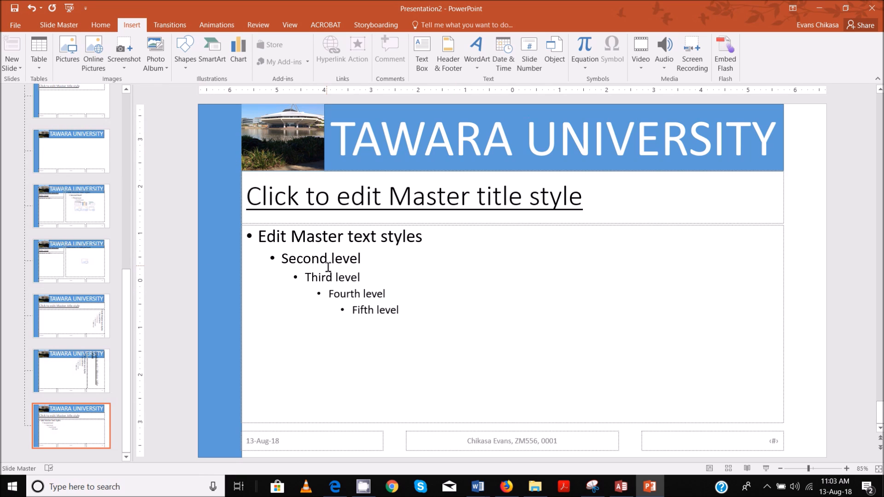
mouse_move(626, 365)
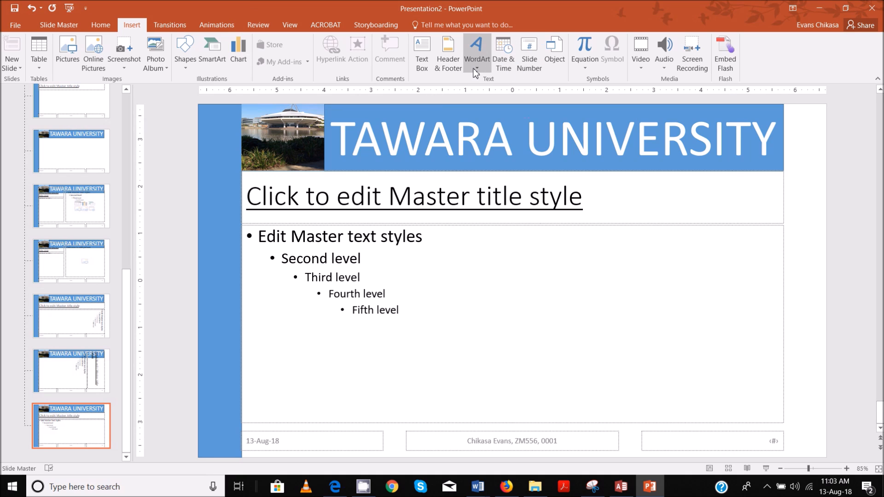
left_click(448, 50)
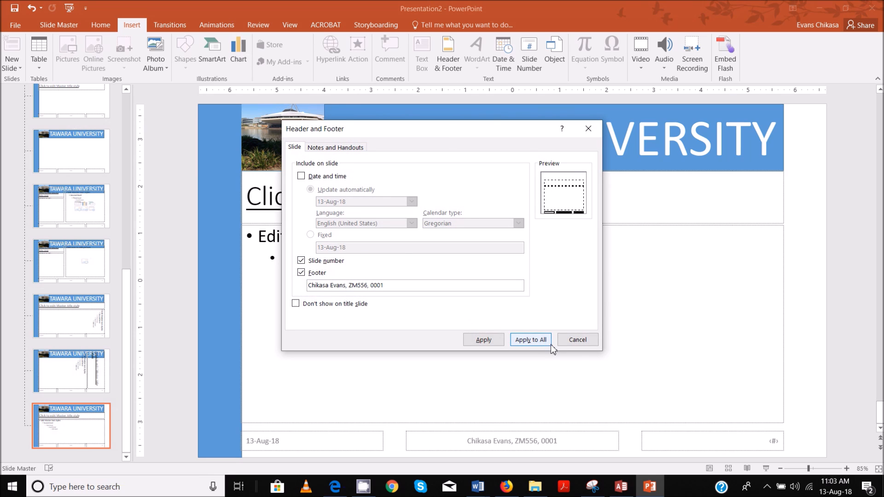
left_click(530, 340)
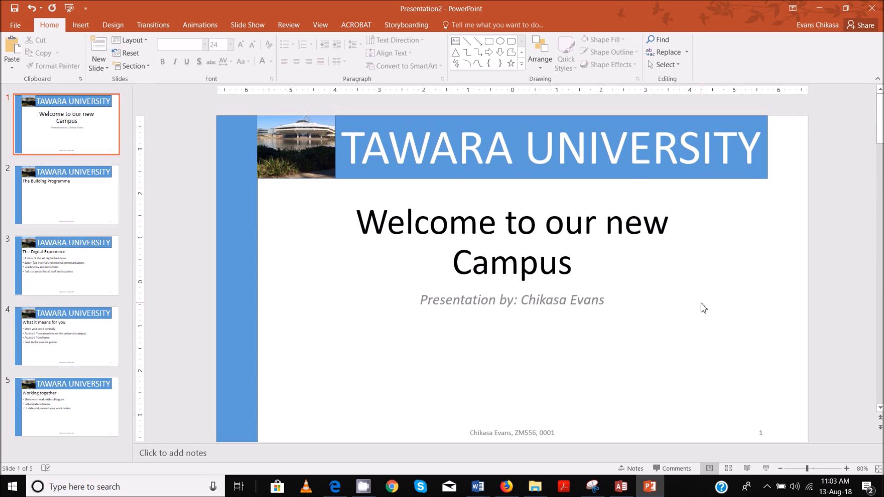
mouse_move(391, 489)
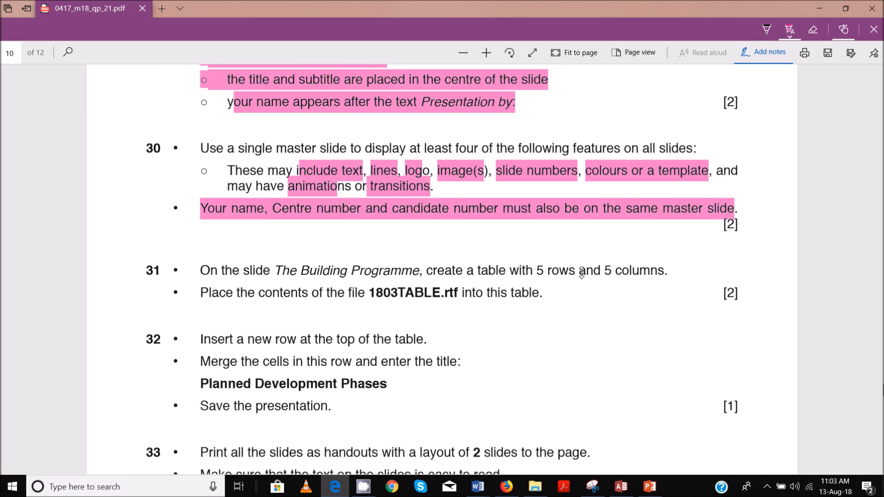
mouse_move(551, 387)
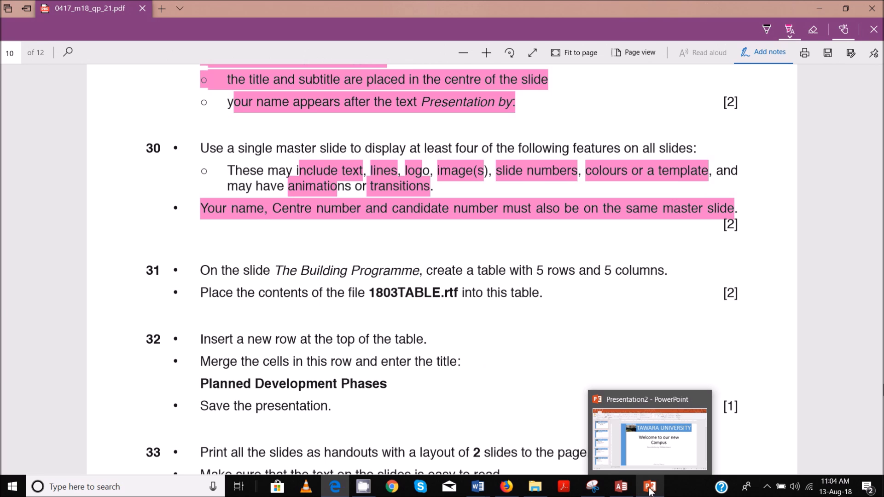
Return to the PowerPoint presentation from the taskbar
left_click(649, 487)
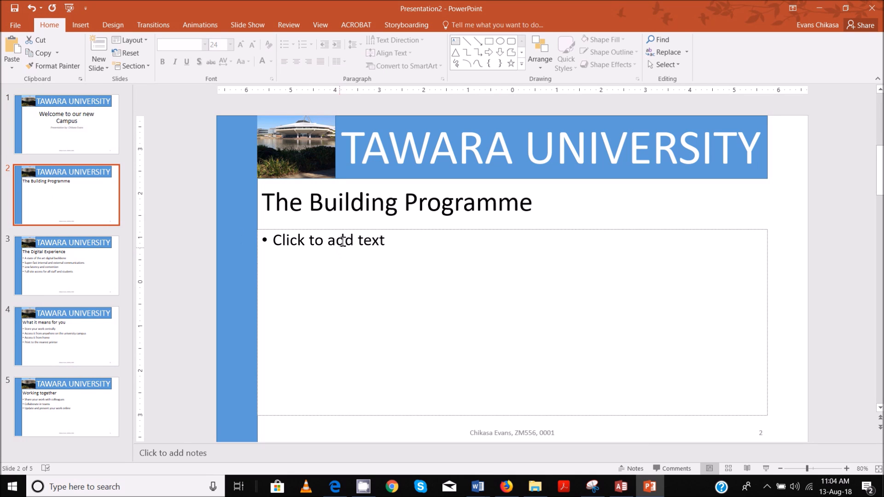
Delete slide 2's empty content placeholder and choose a table grid size
left_click(342, 240)
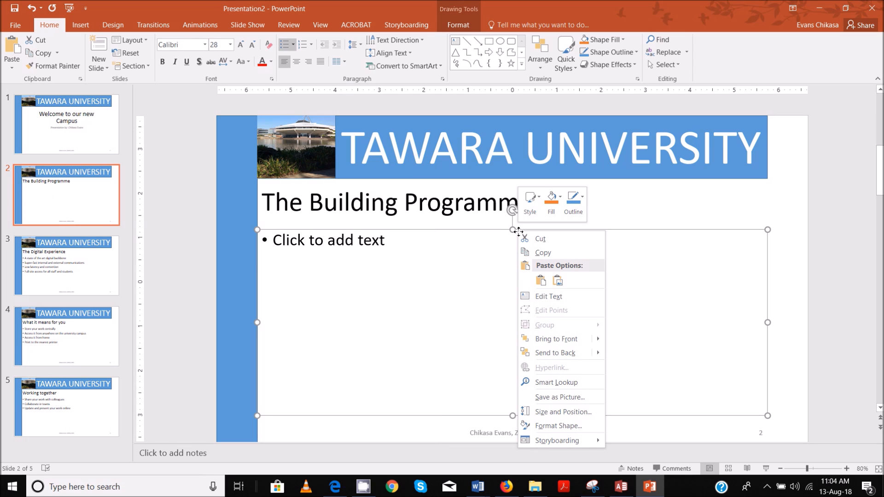
mouse_move(381, 263)
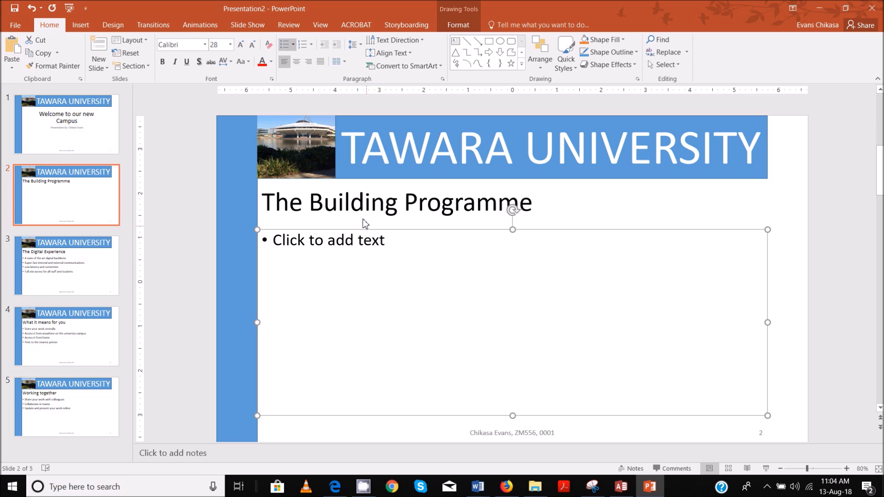
left_click(80, 25)
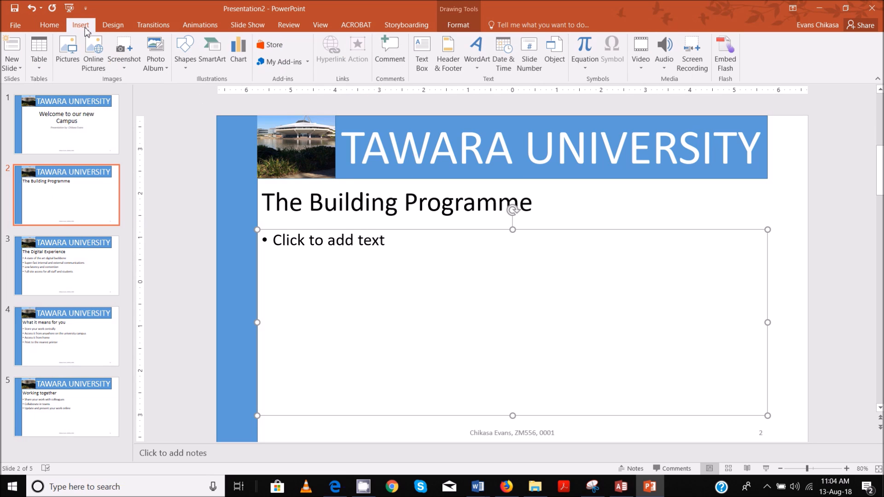
mouse_move(488, 232)
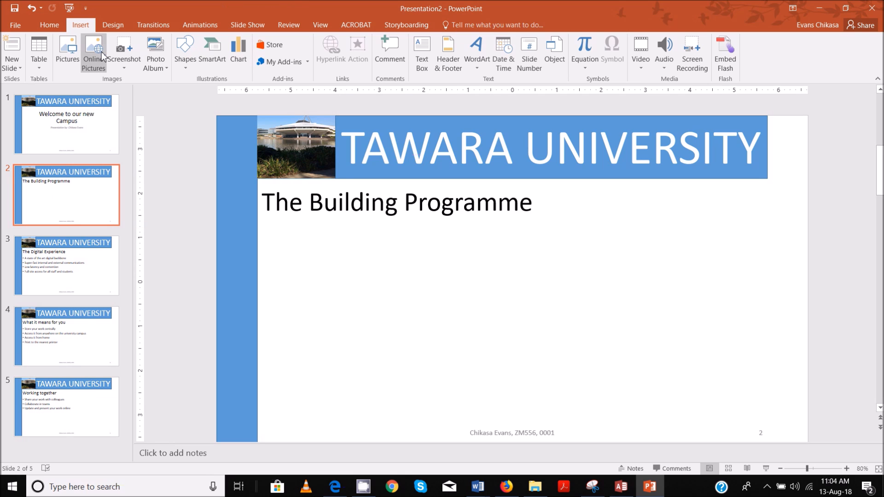
left_click(39, 48)
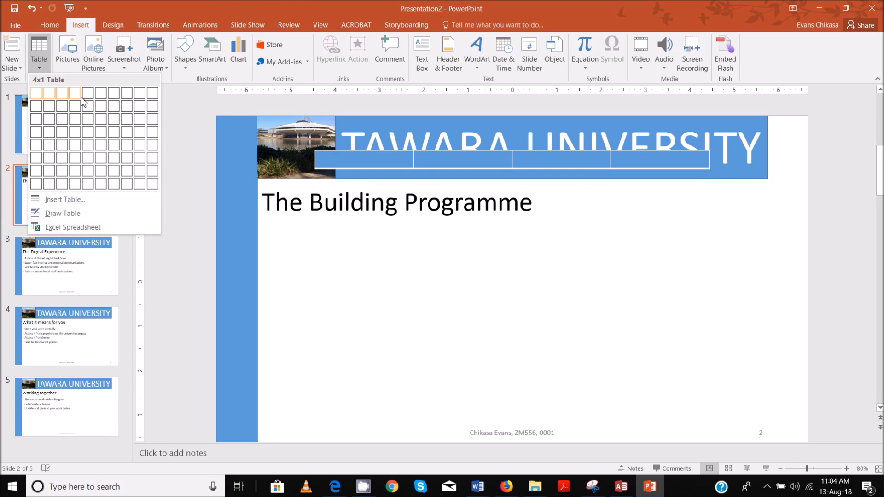
mouse_move(88, 158)
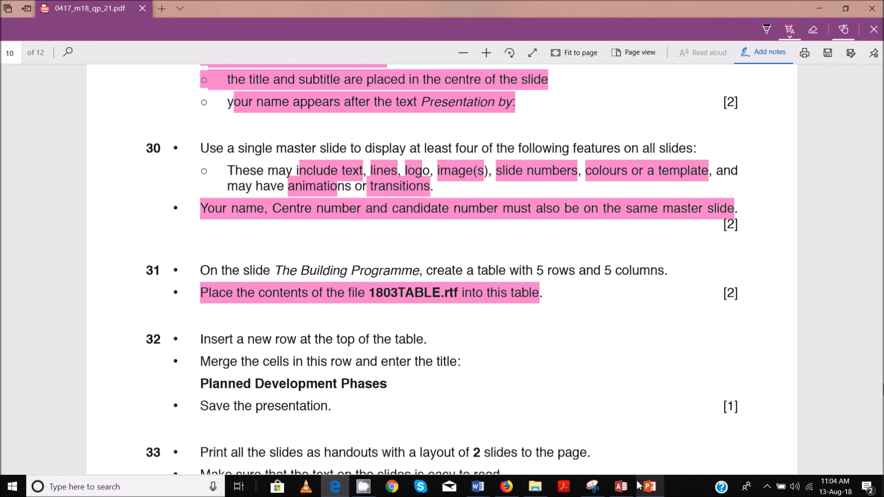
mouse_move(535, 486)
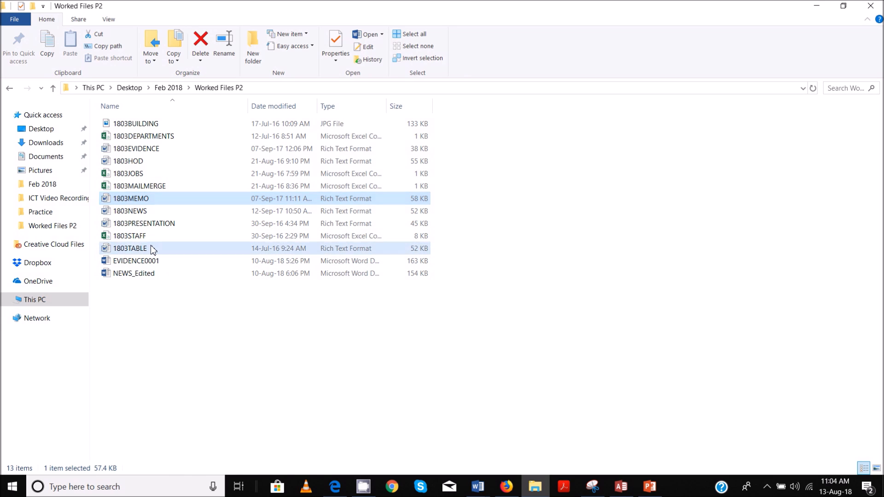
Open 1803TABLE in Word, select the whole phases table, and copy it
double_click(130, 248)
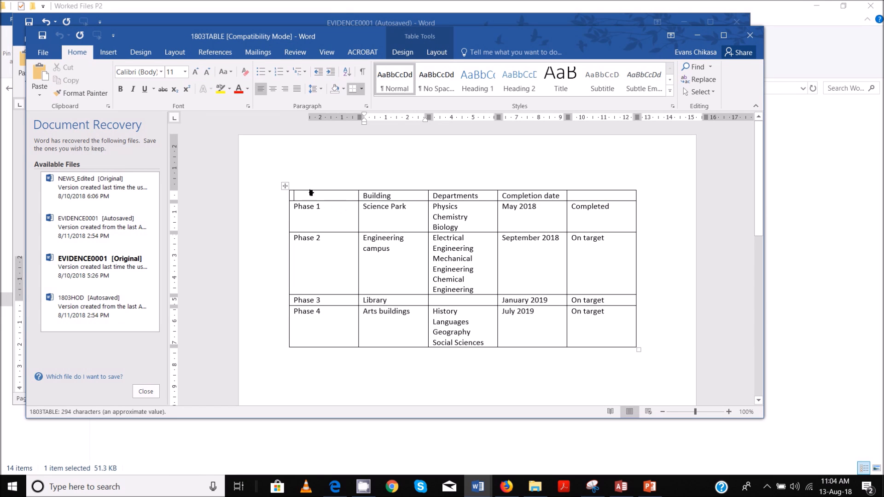
left_click(284, 185)
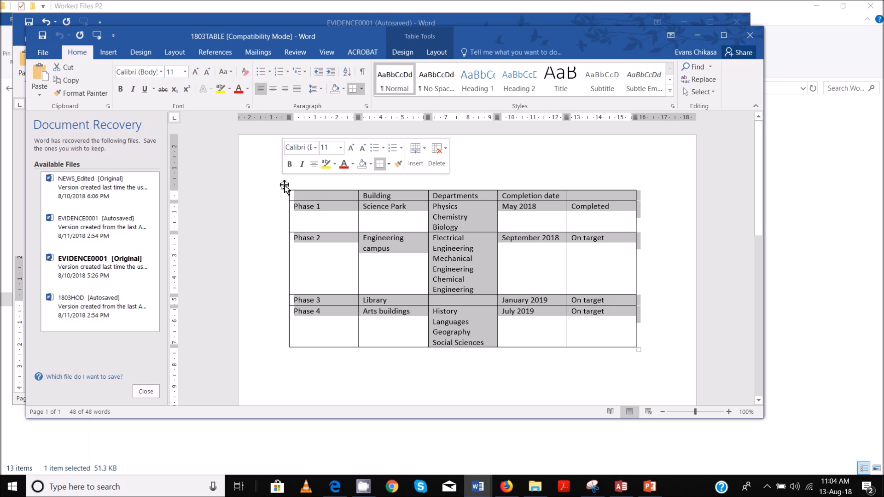
mouse_move(294, 188)
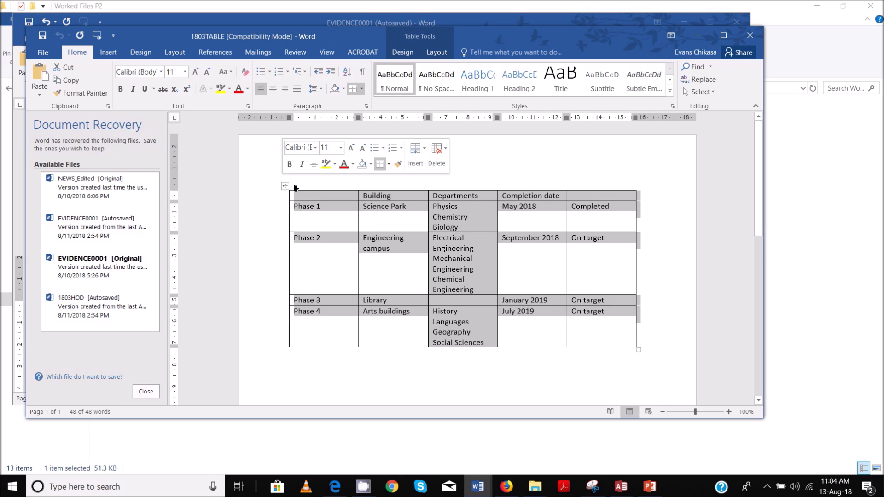
right_click(296, 189)
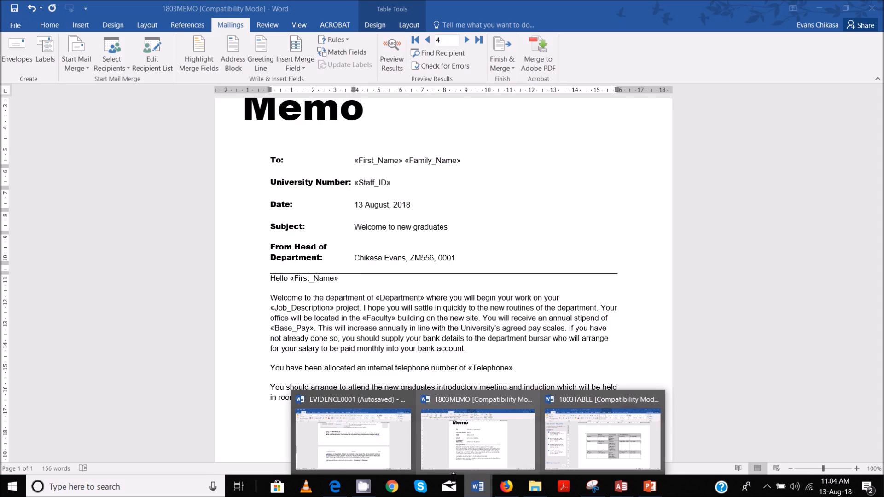
Paste the copied 1803TABLE phases data into slide 2's table
left_click(648, 487)
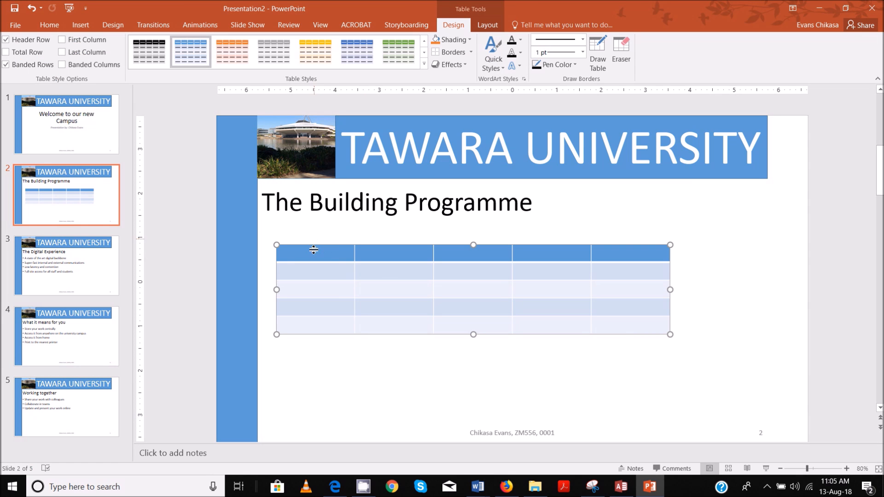
right_click(314, 250)
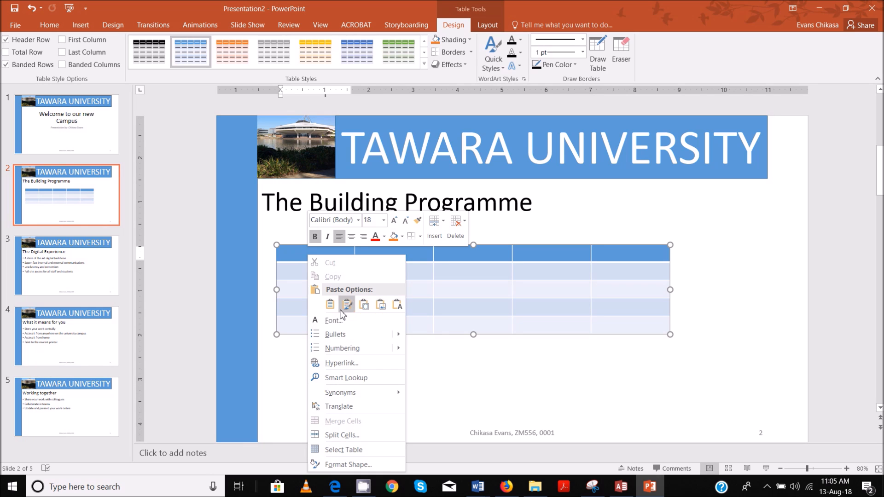
left_click(347, 304)
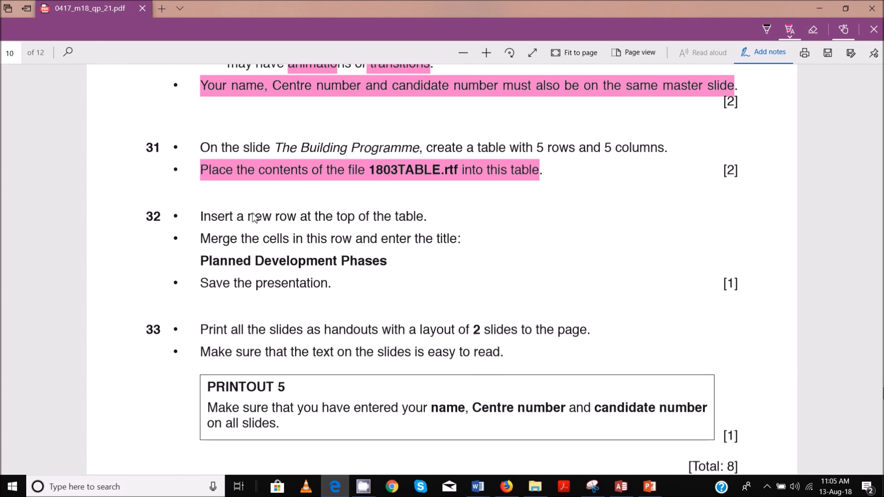
mouse_move(684, 478)
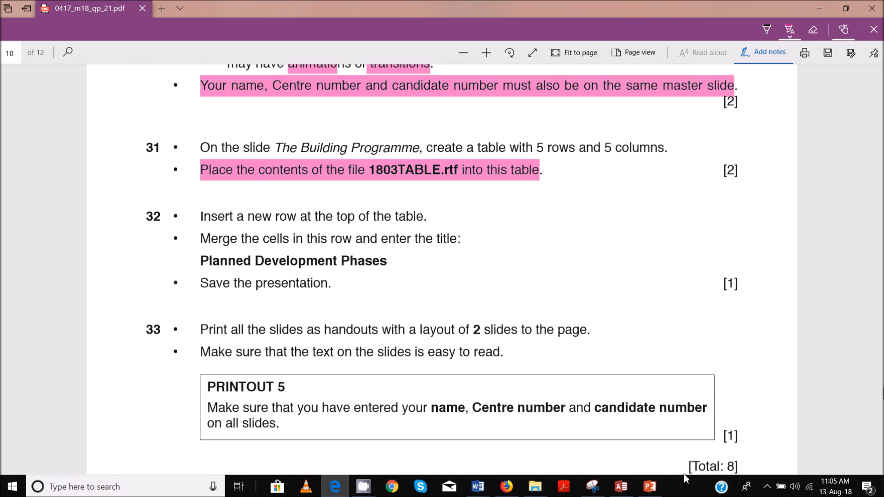
Bring up the table's row and column insert options
left_click(647, 486)
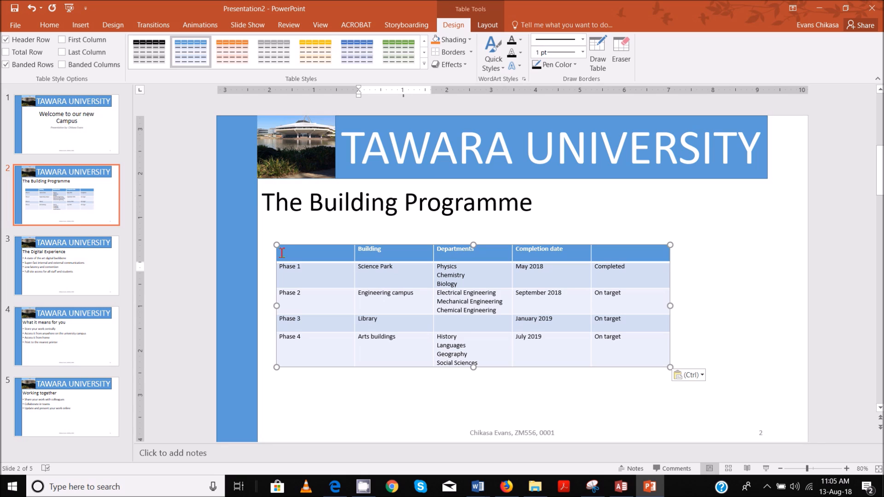
right_click(281, 252)
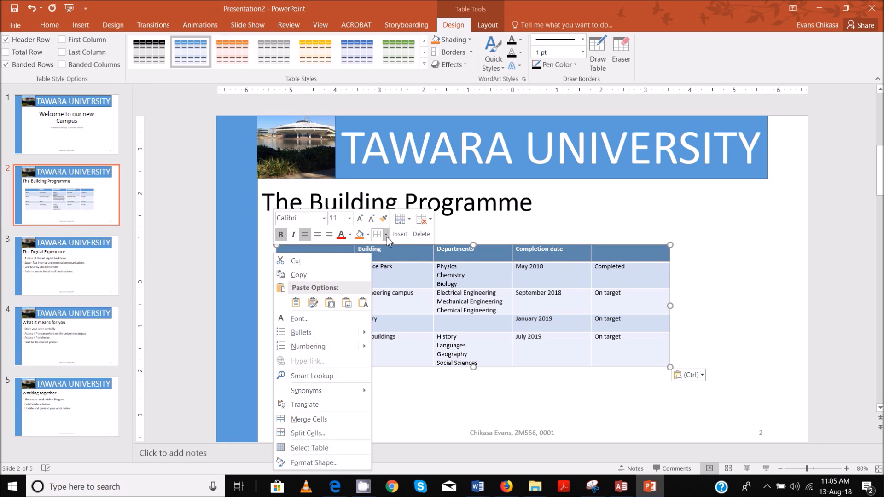
mouse_move(400, 222)
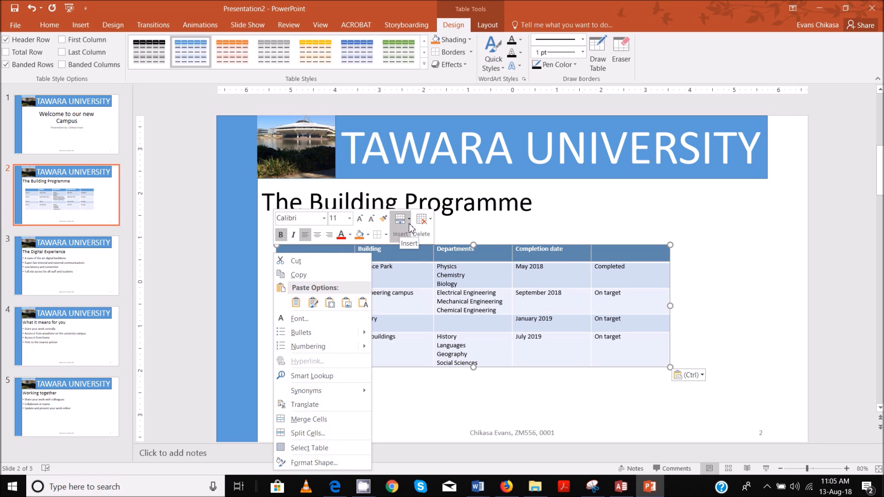
left_click(400, 222)
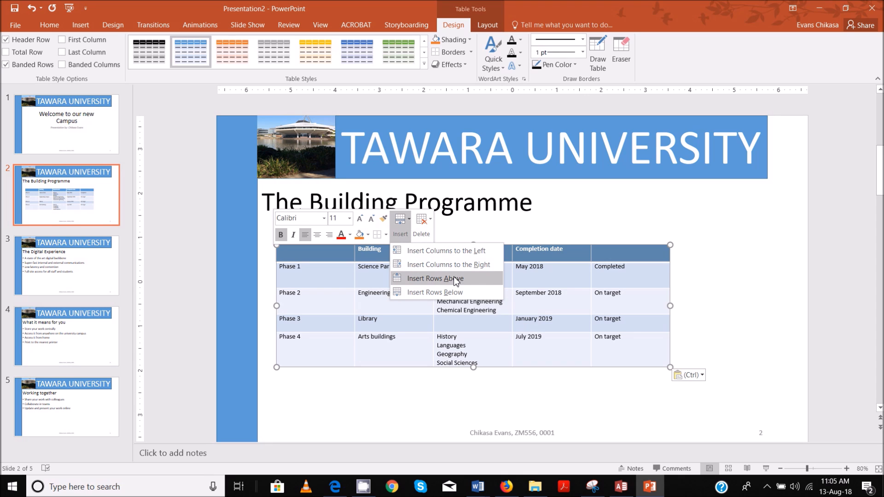
Insert a row above the header, merge it, and title it 'Planned Development Phases'
left_click(435, 278)
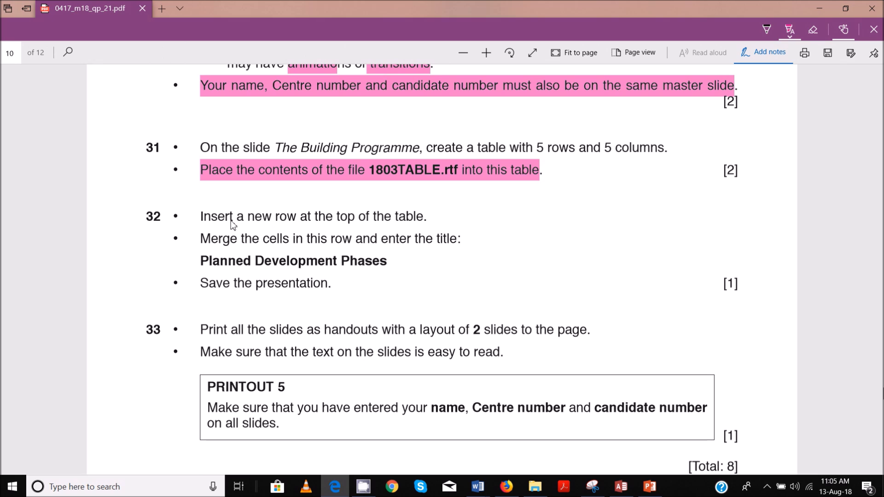
left_click_drag(200, 216, 459, 238)
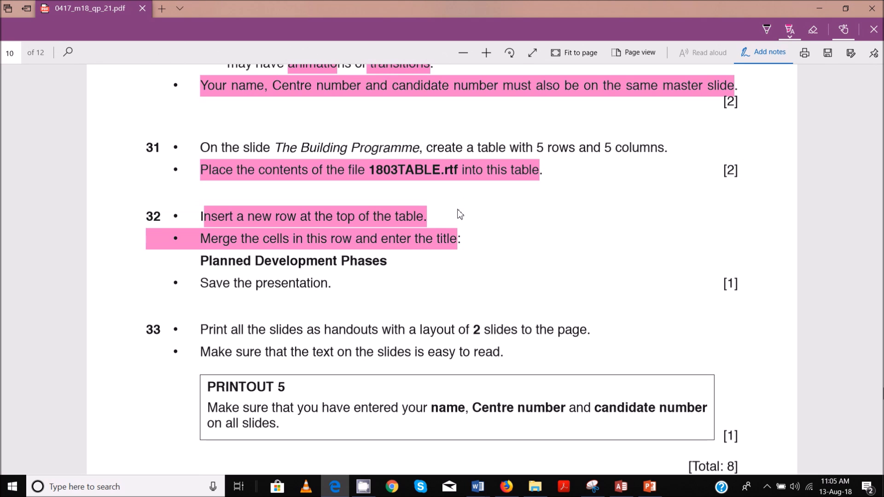
mouse_move(554, 393)
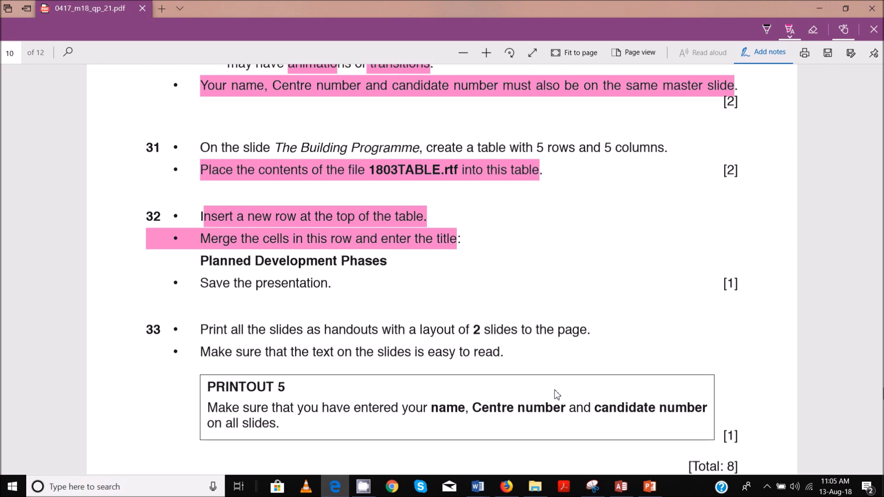
mouse_move(514, 414)
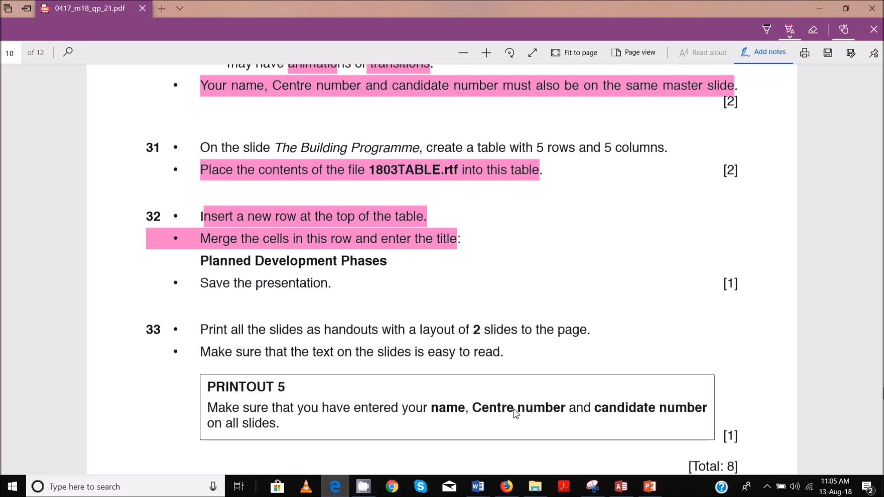
left_click(649, 486)
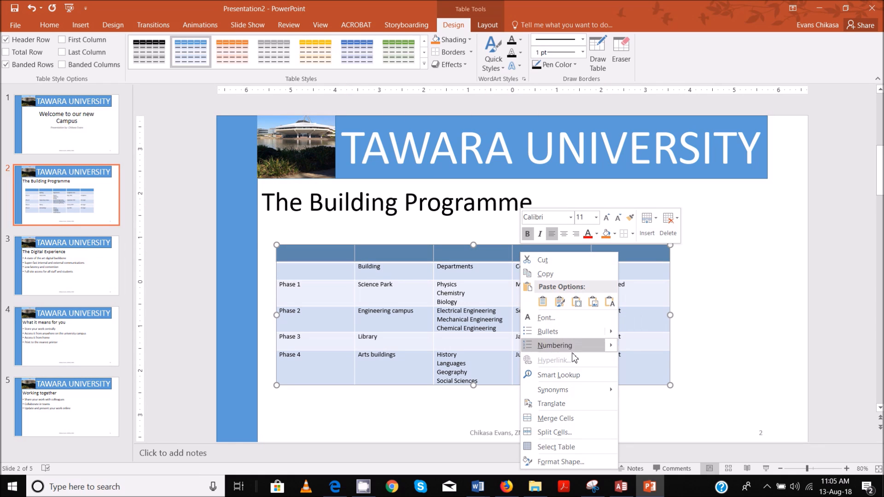
left_click(505, 270)
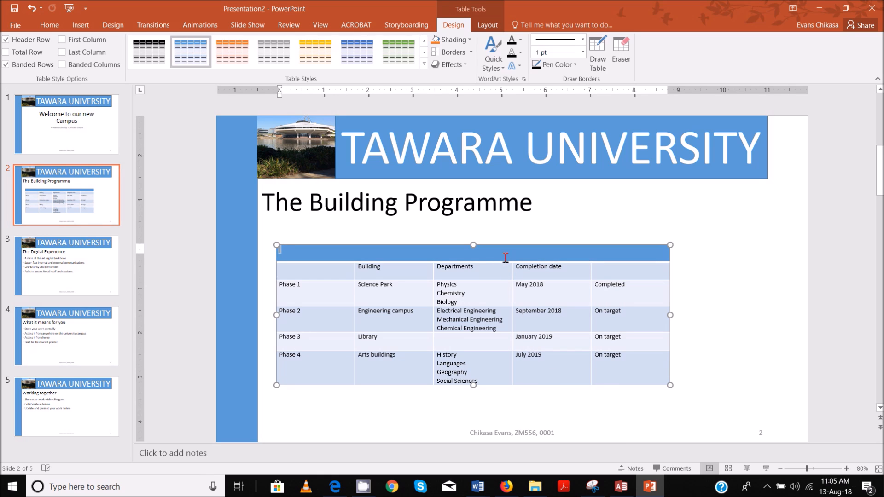
type("Planned")
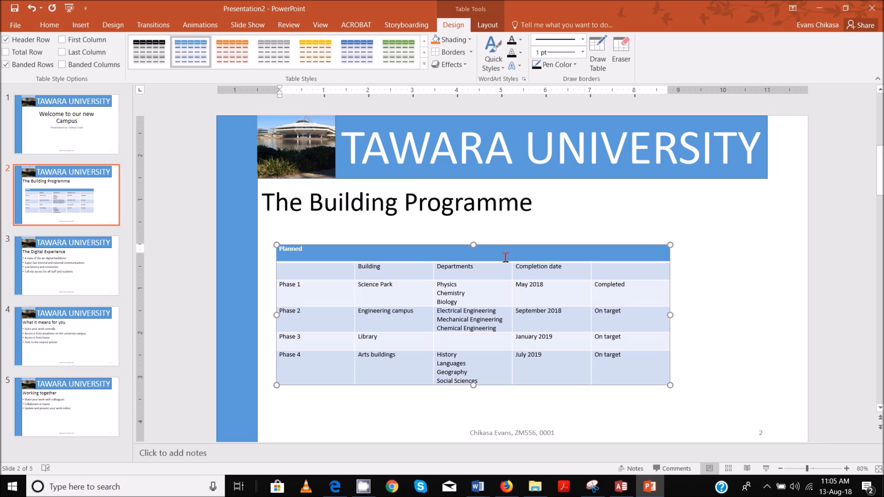
mouse_move(334, 486)
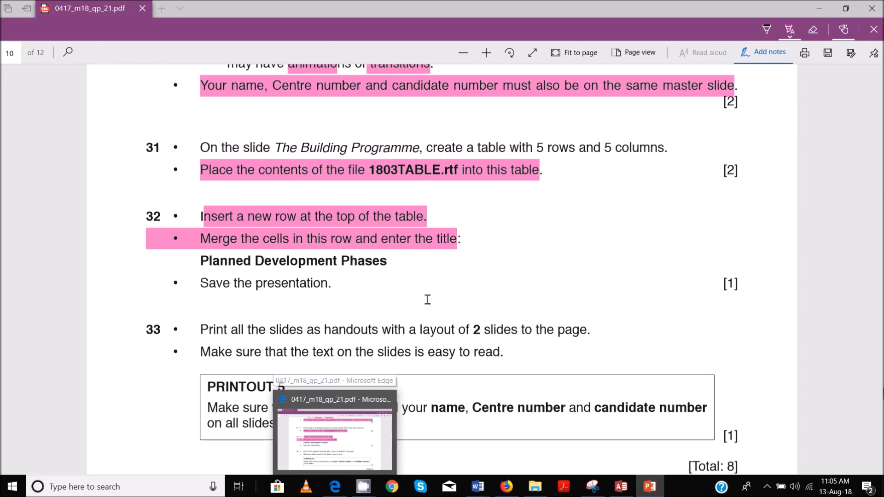
left_click(647, 486)
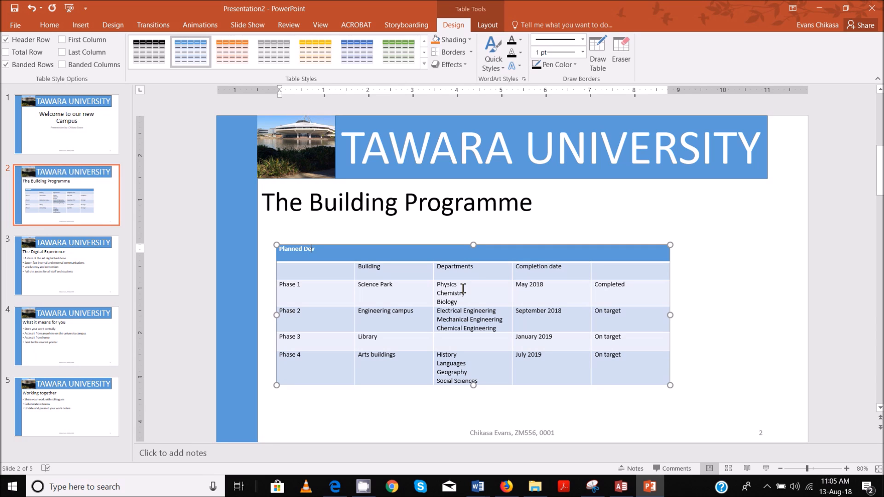
type("el")
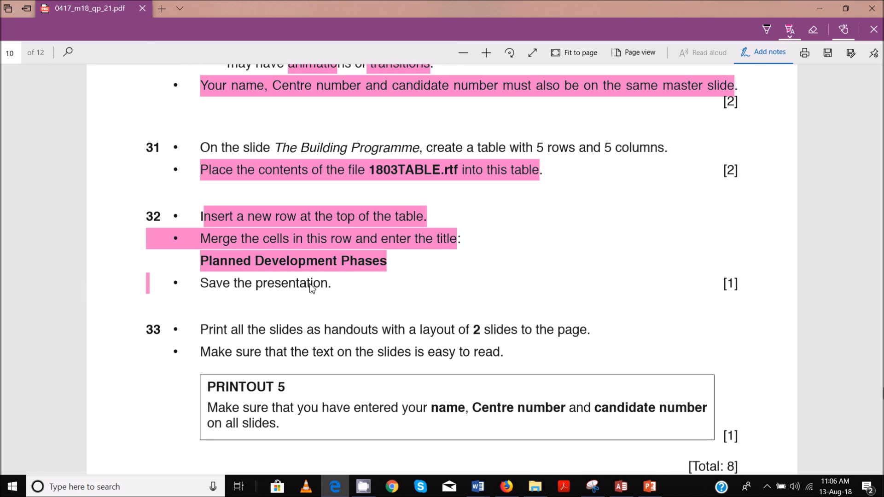
left_click_drag(199, 282, 328, 282)
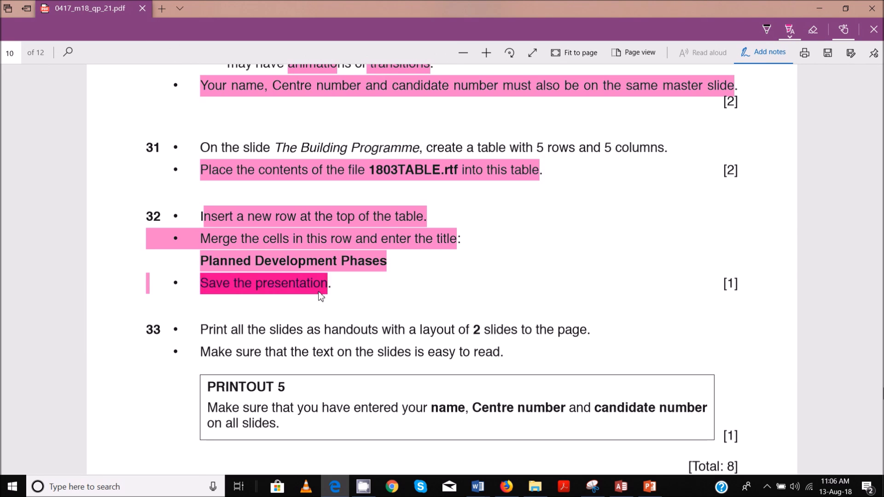
left_click(647, 486)
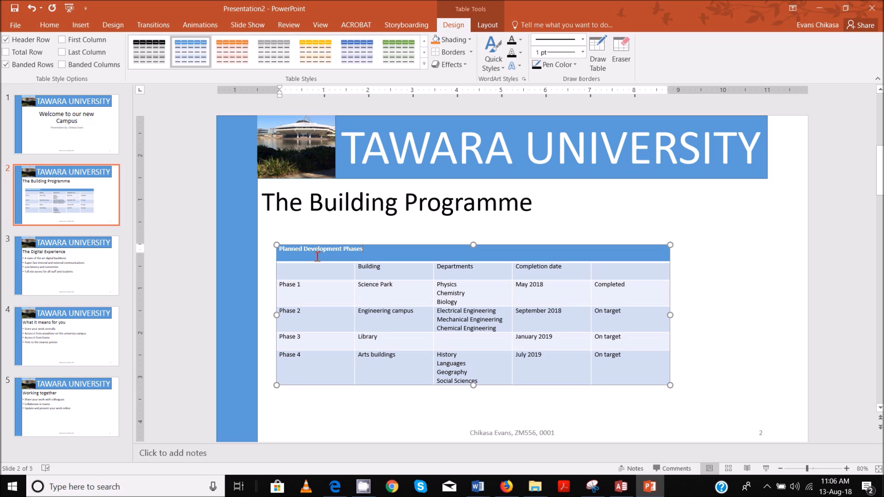
Select the top-row title text and return to the presentation
double_click(322, 249)
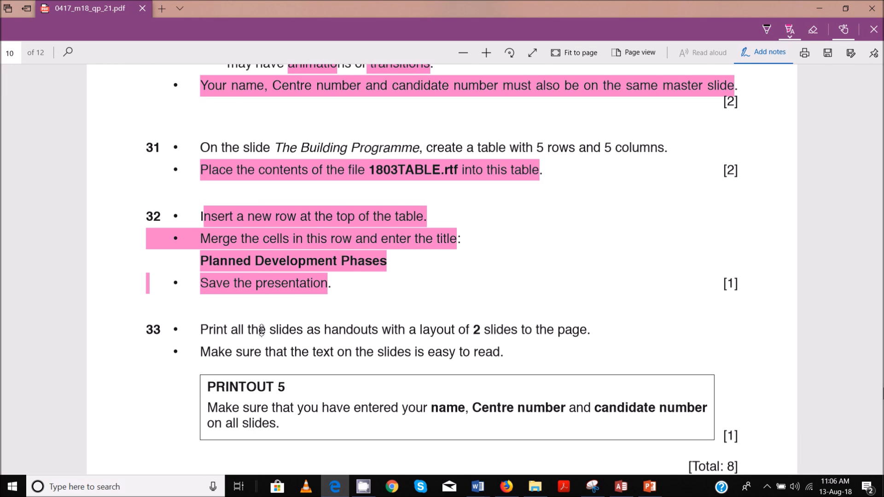
mouse_move(336, 341)
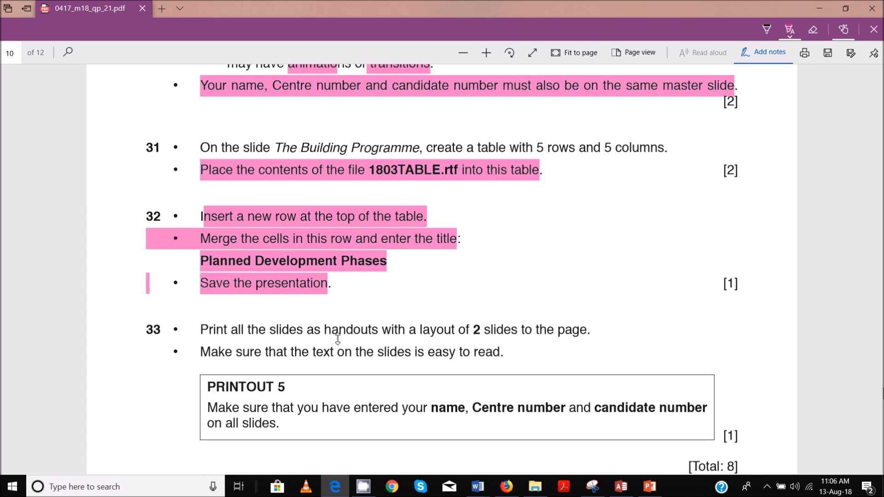
mouse_move(277, 334)
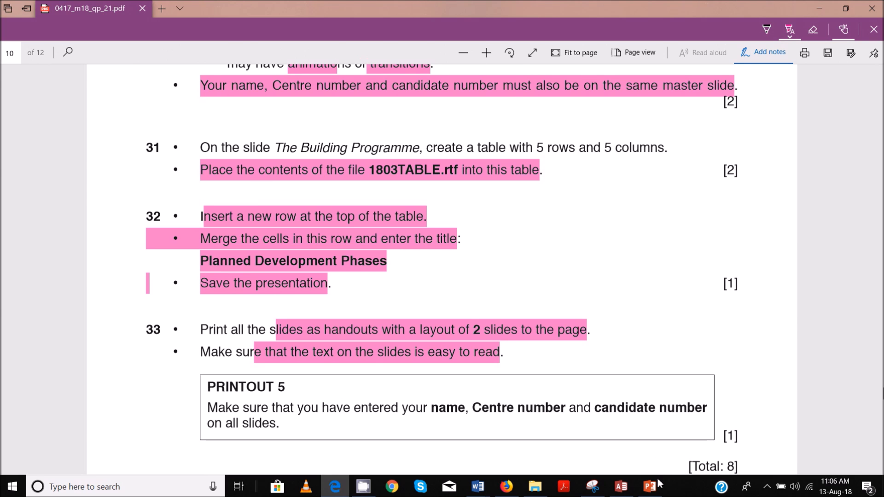
left_click(648, 486)
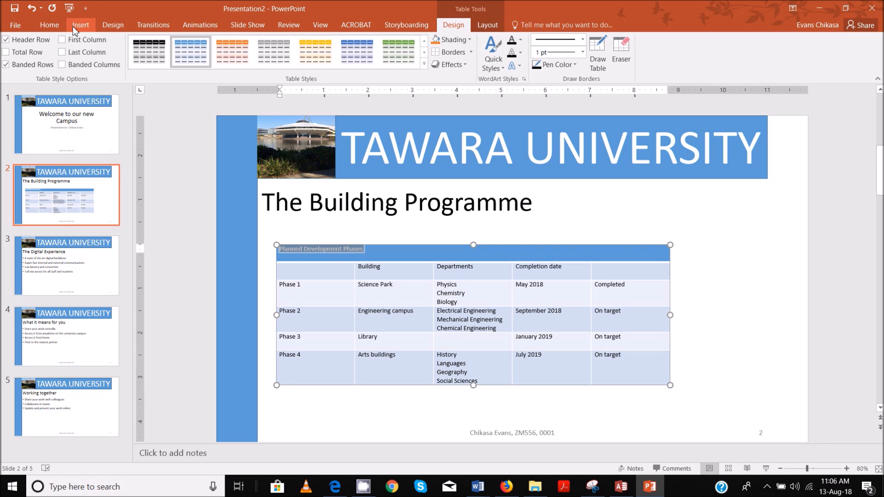
Enlarge the title and table text from 14 to 16, and widen the table
left_click(59, 25)
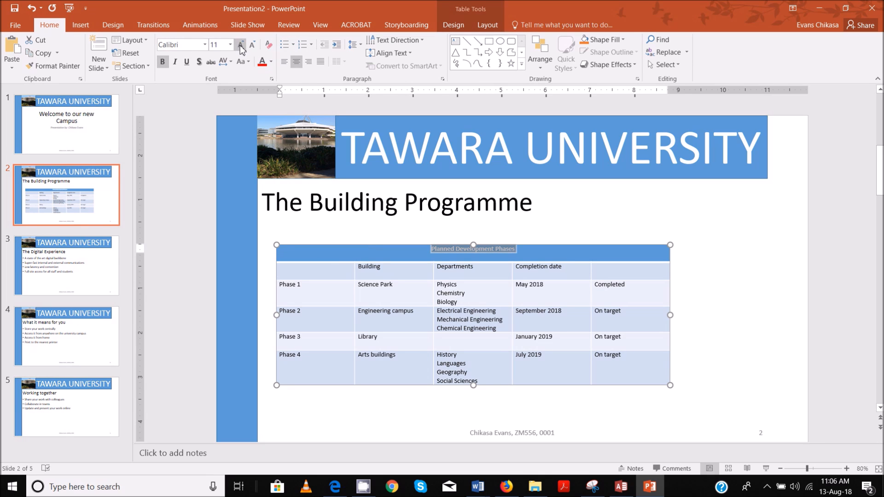
left_click(242, 44)
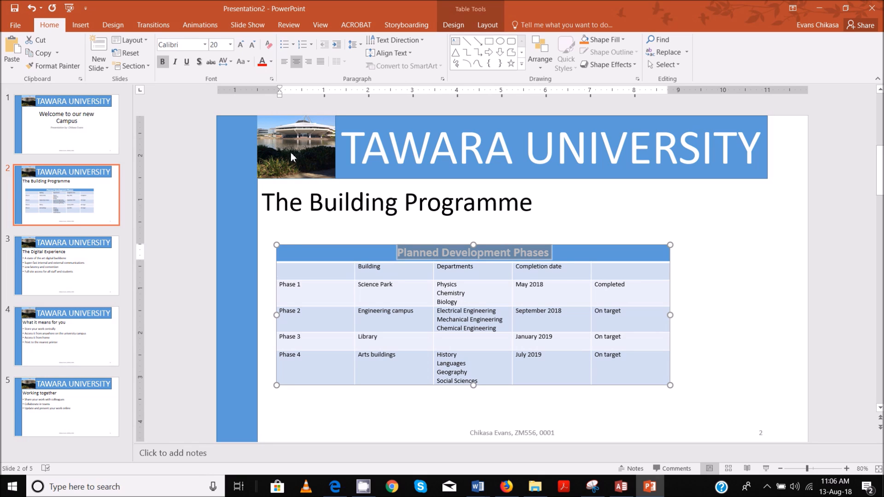
mouse_move(320, 250)
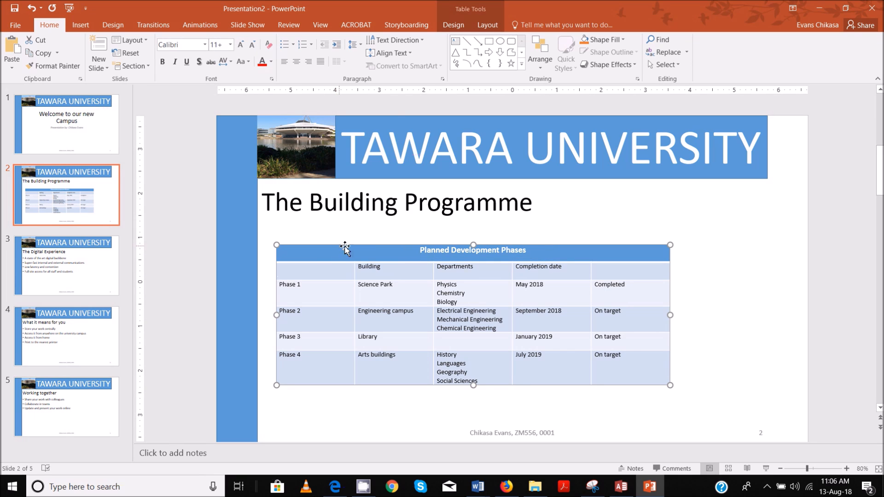
left_click(240, 44)
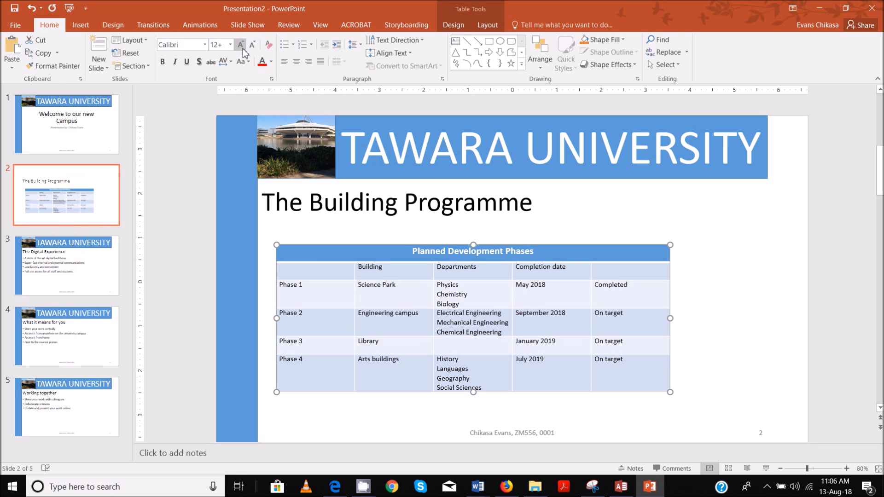
left_click(240, 44)
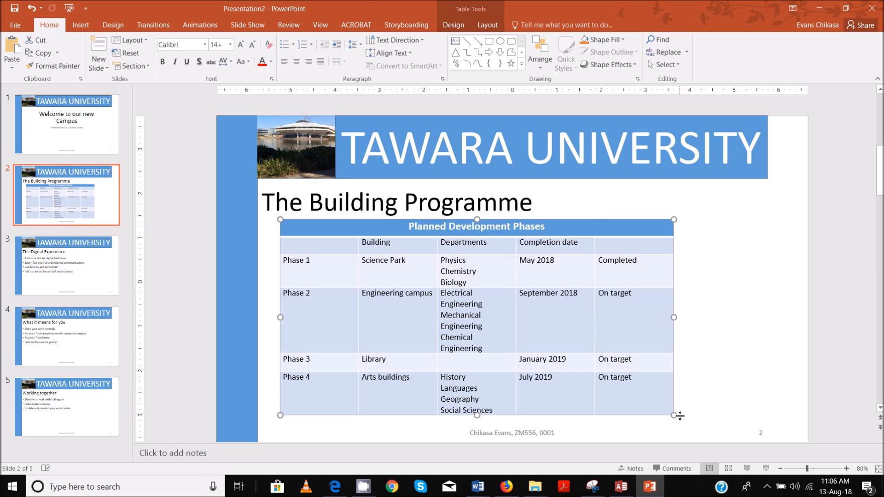
left_click_drag(673, 416, 741, 411)
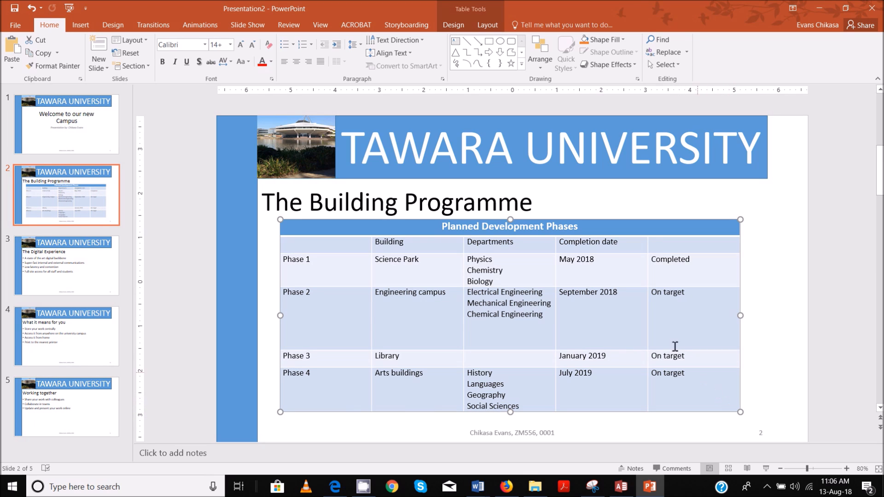
mouse_move(748, 417)
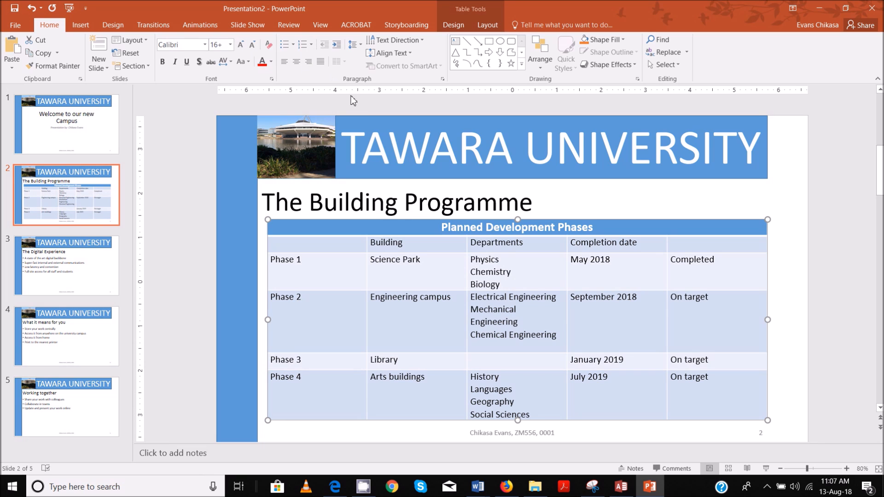
mouse_move(418, 5)
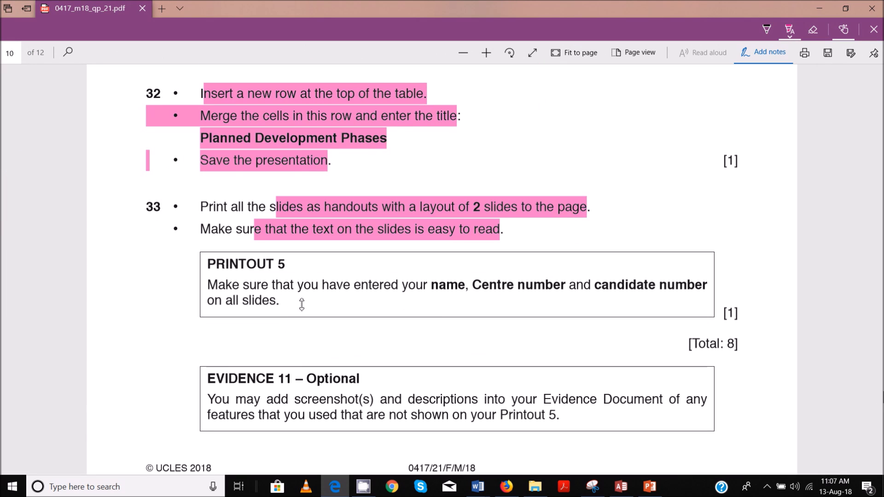
mouse_move(503, 315)
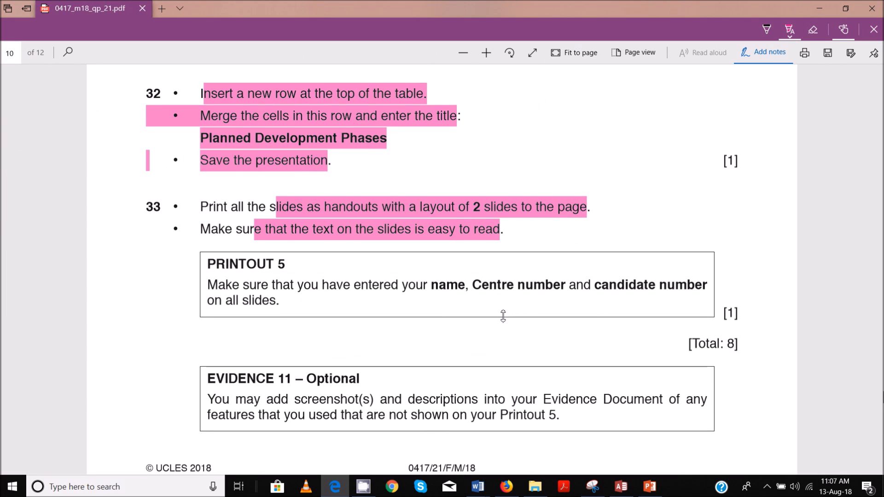
scroll("down", 3)
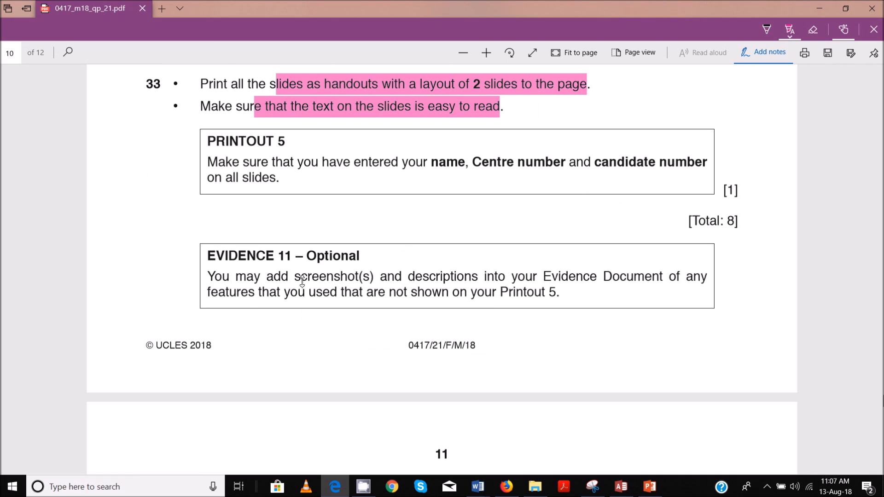
mouse_move(505, 293)
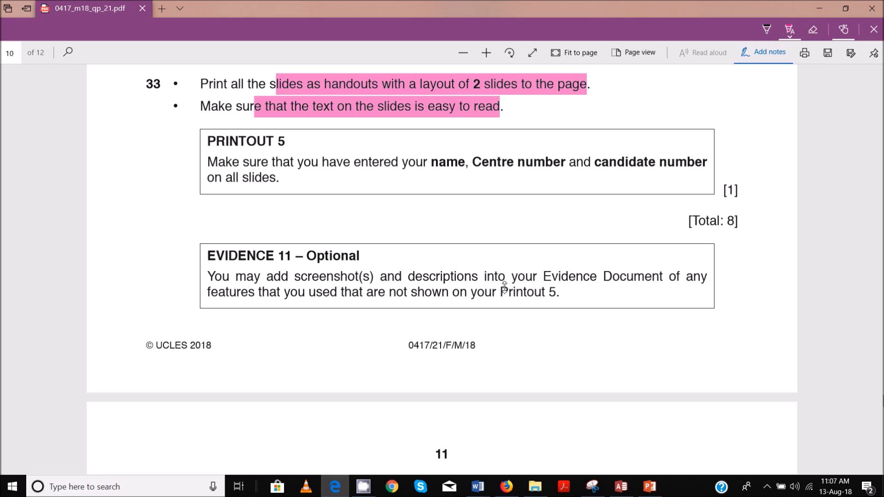
mouse_move(494, 366)
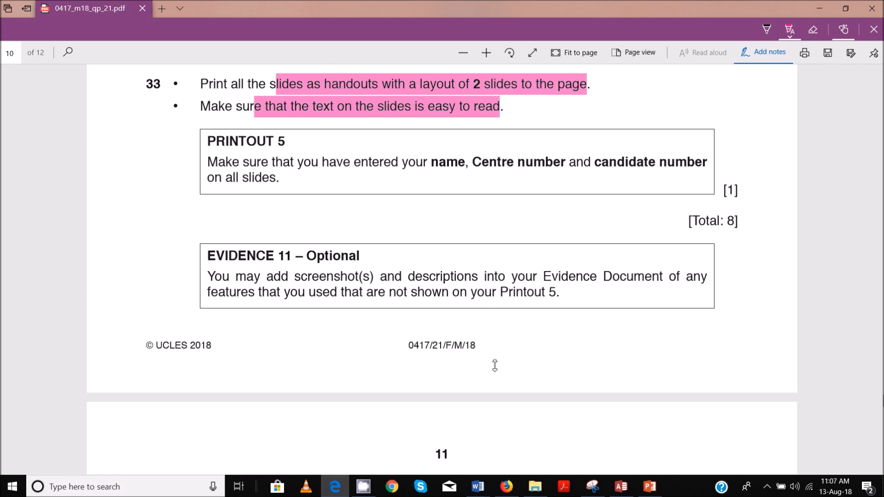
left_click(651, 486)
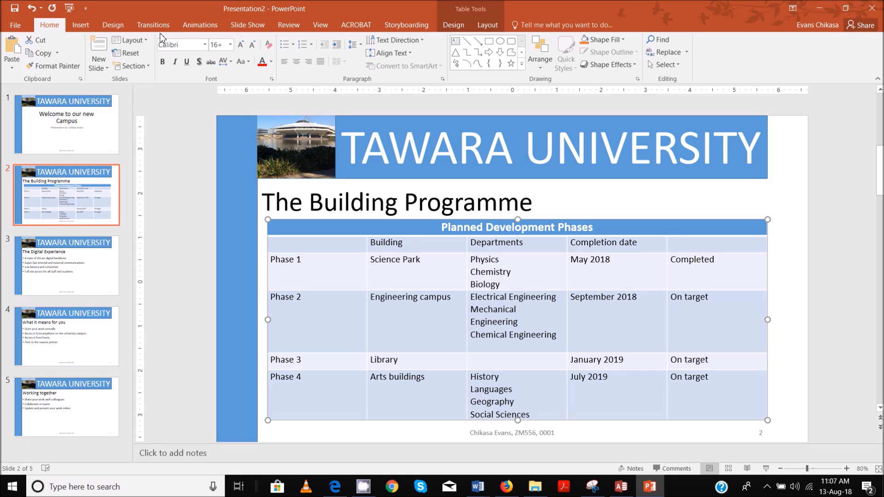
Apply Fade to slide 2, check its animations, then select slide 1
left_click(152, 25)
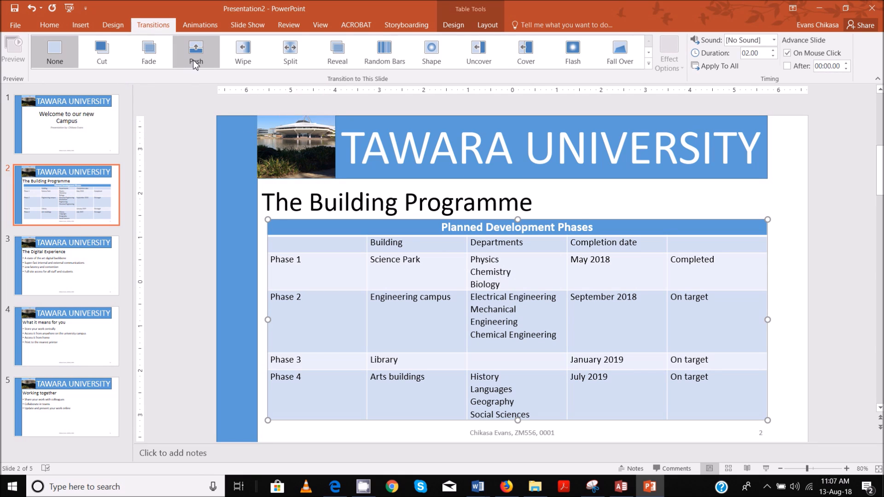
left_click(149, 53)
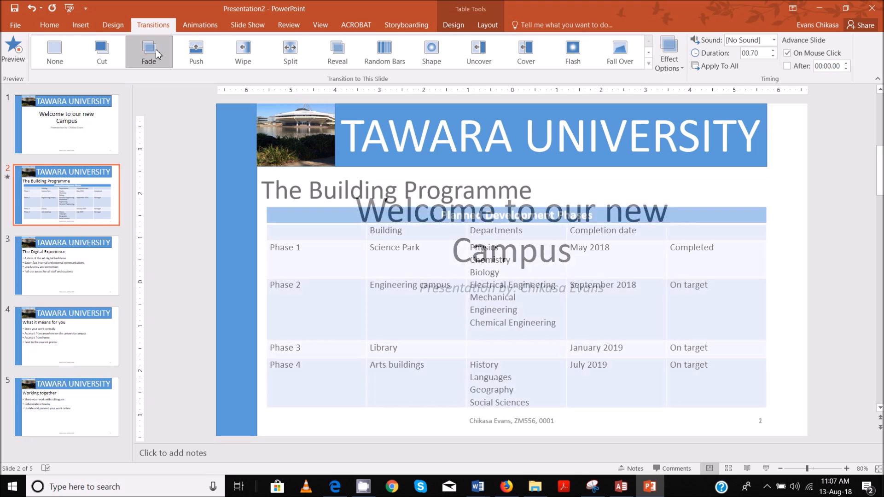
left_click(200, 25)
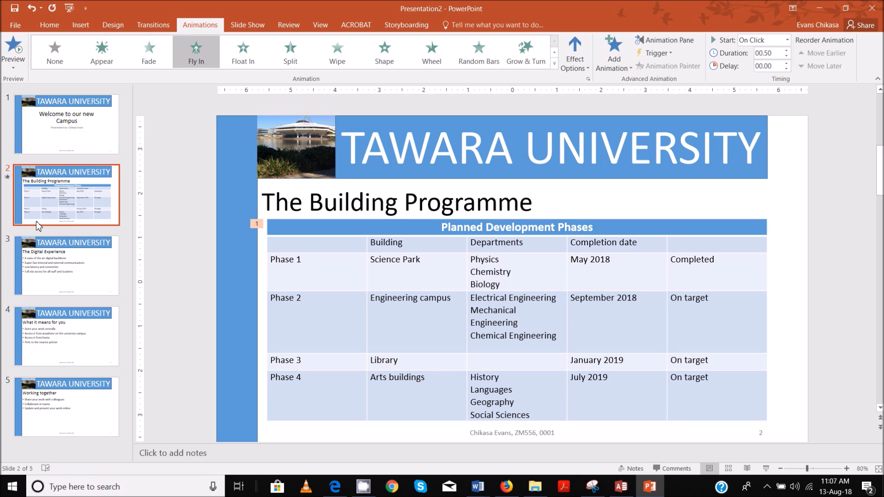
mouse_move(271, 66)
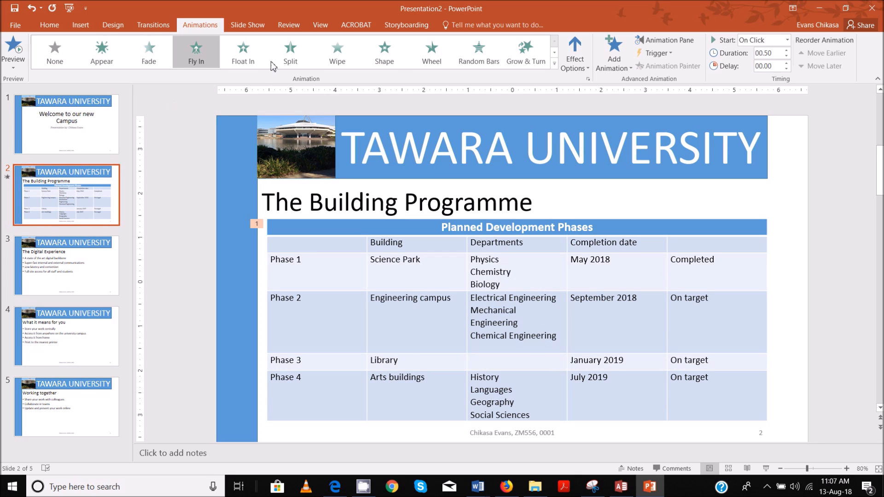
left_click(153, 25)
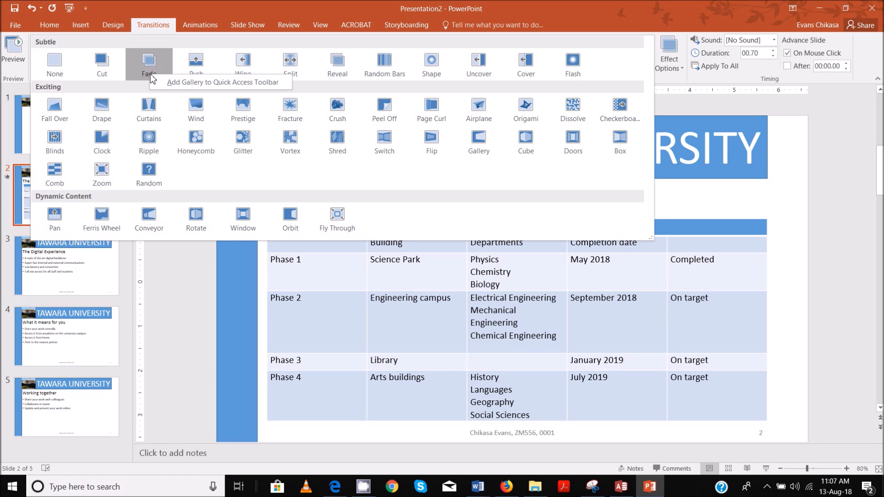
mouse_move(398, 46)
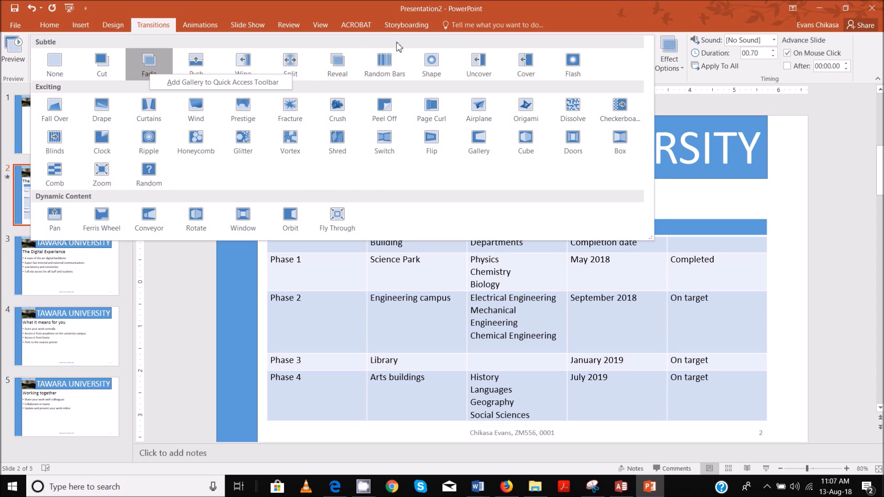
left_click(64, 124)
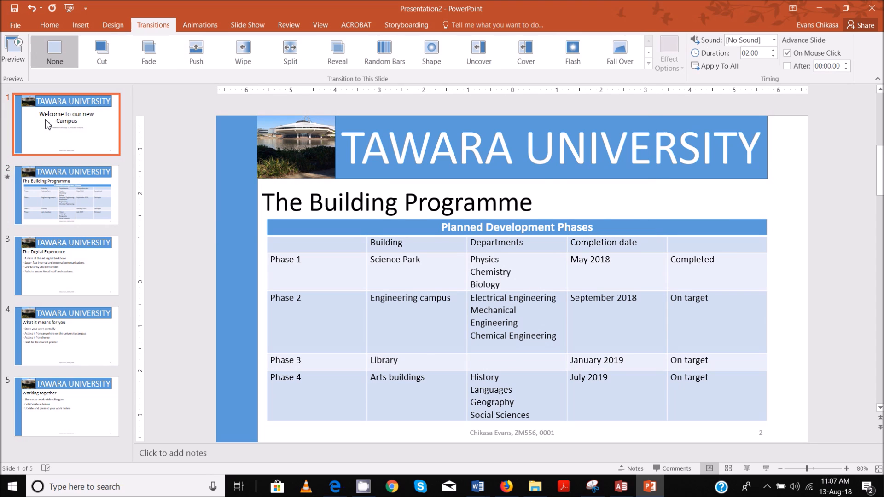
Apply a Push transition to the top-level slide master
left_click(320, 24)
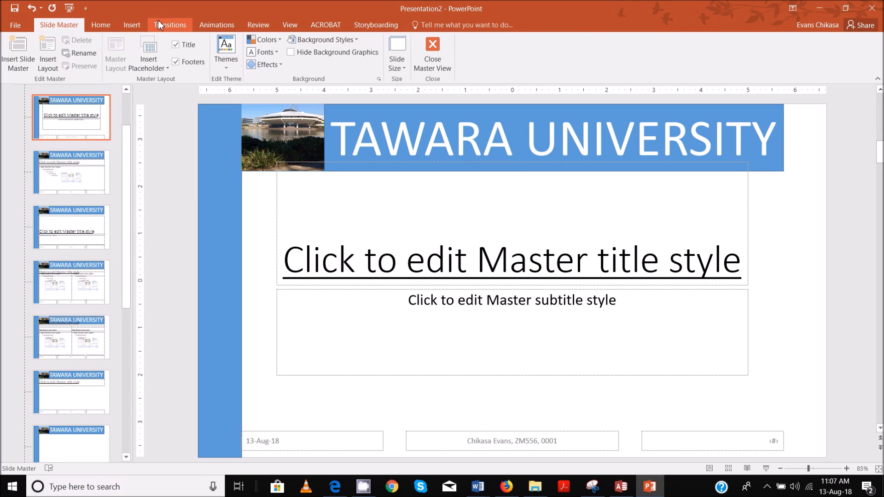
left_click(169, 25)
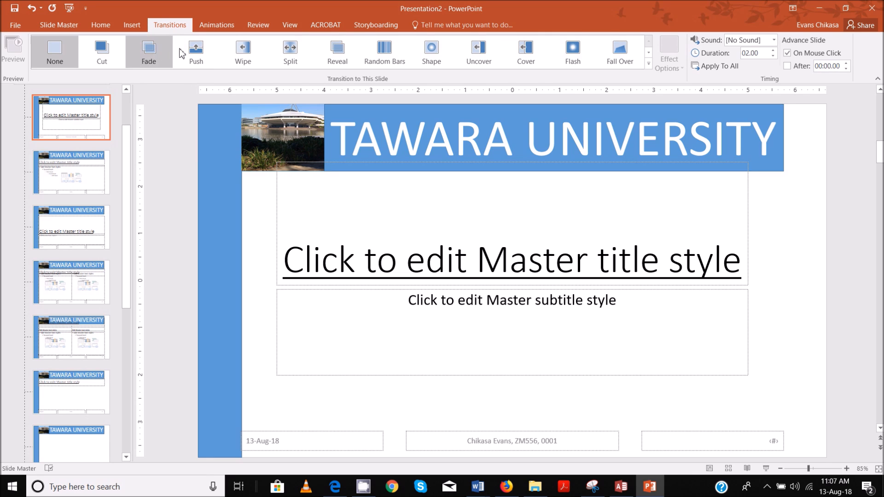
left_click(195, 51)
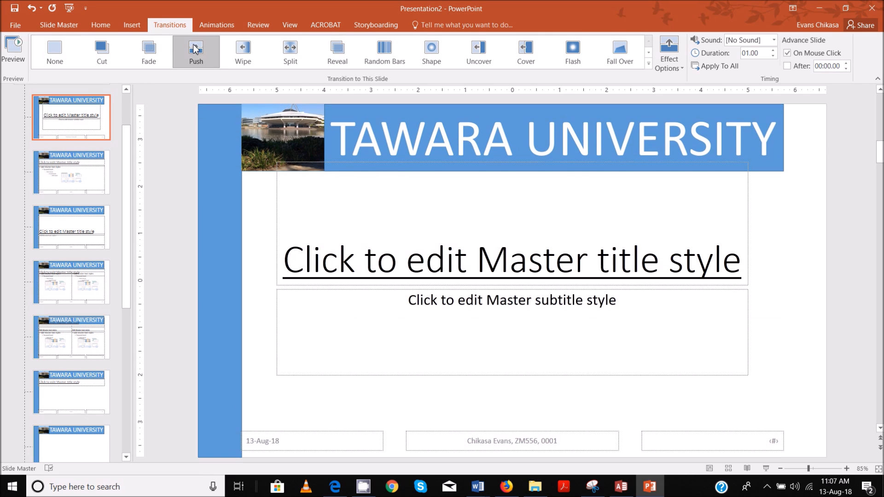
mouse_move(288, 29)
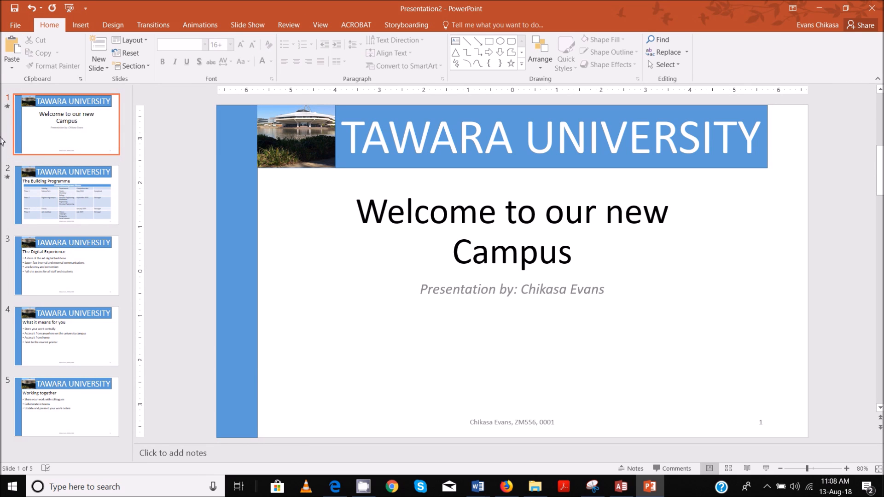
mouse_move(29, 200)
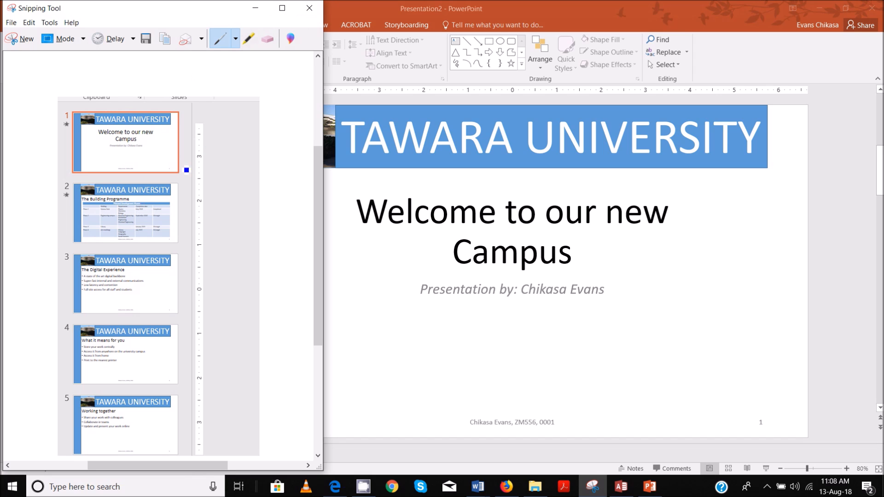
mouse_move(308, 8)
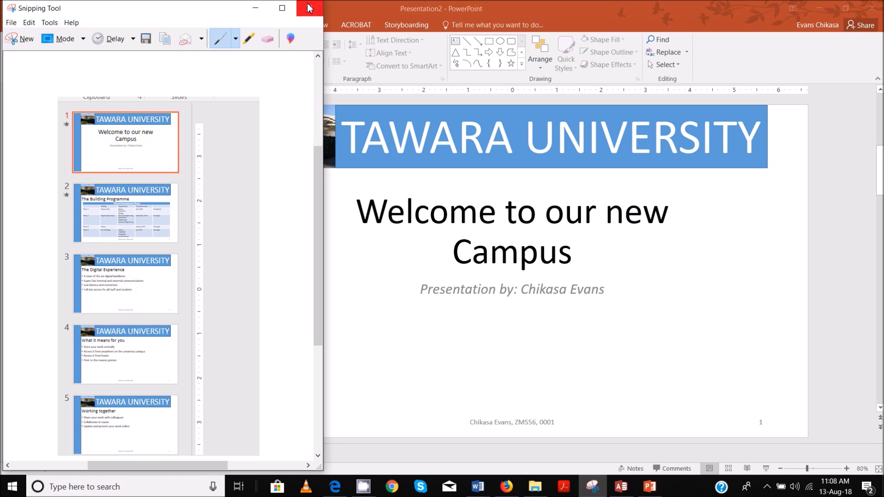
Close the thumbnail snip and show slide 2's phases table again
left_click(301, 8)
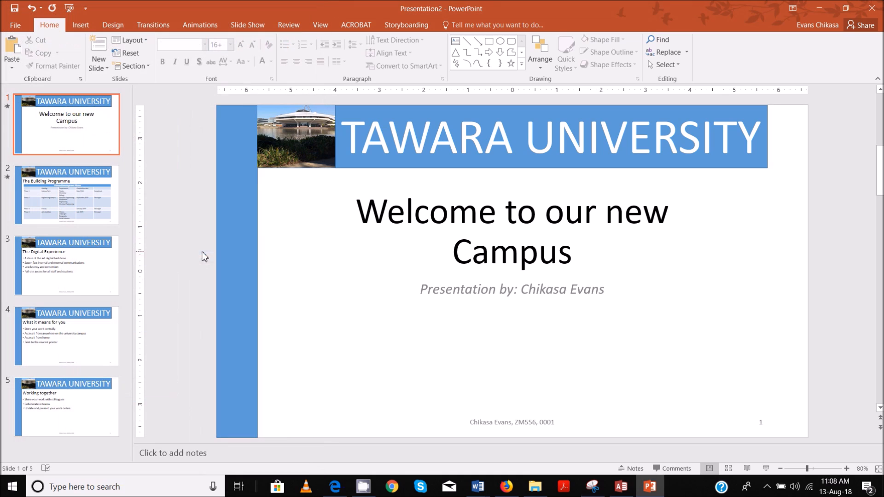
mouse_move(90, 250)
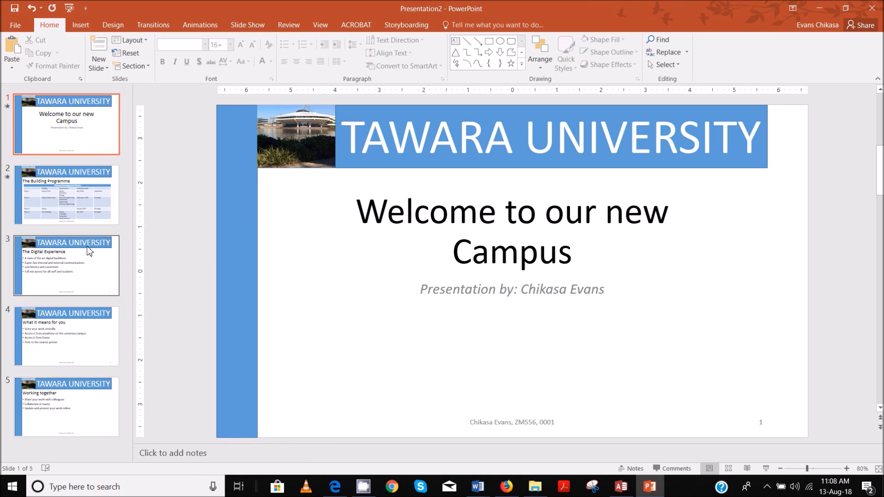
left_click(66, 196)
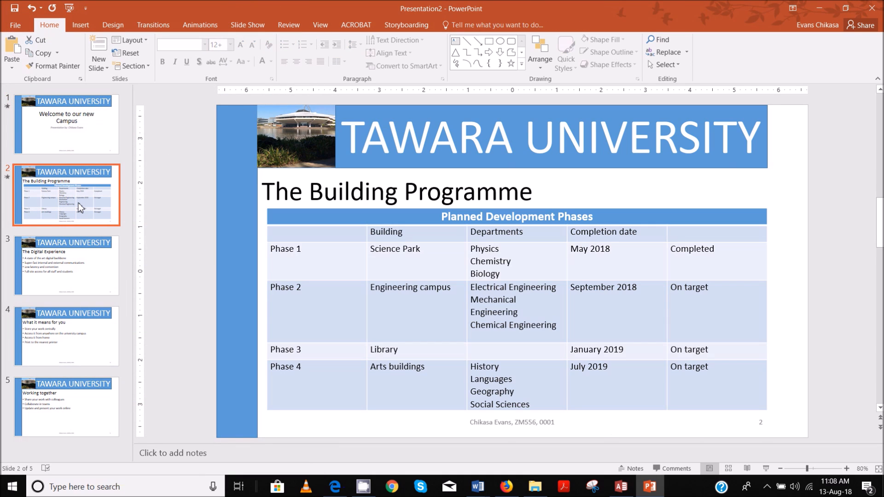
Apply the Push transition to all five slides and start a new snip of the slide pane
left_click(154, 25)
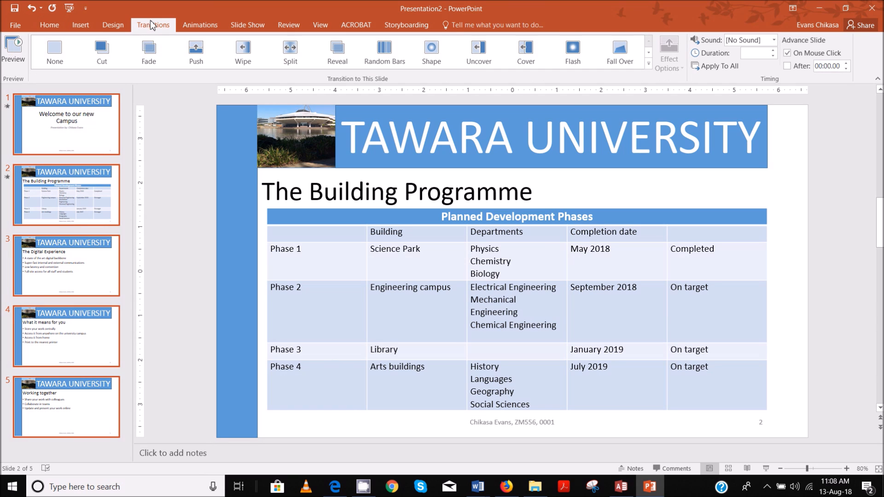
left_click(195, 51)
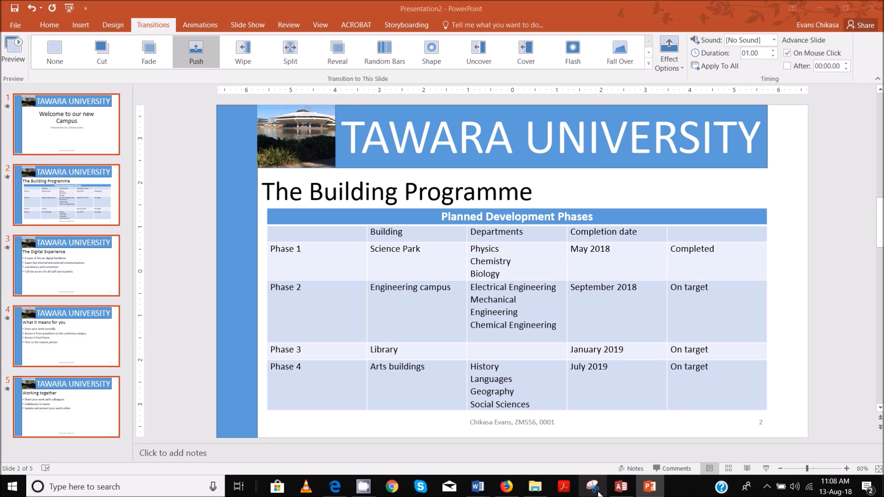
left_click(592, 487)
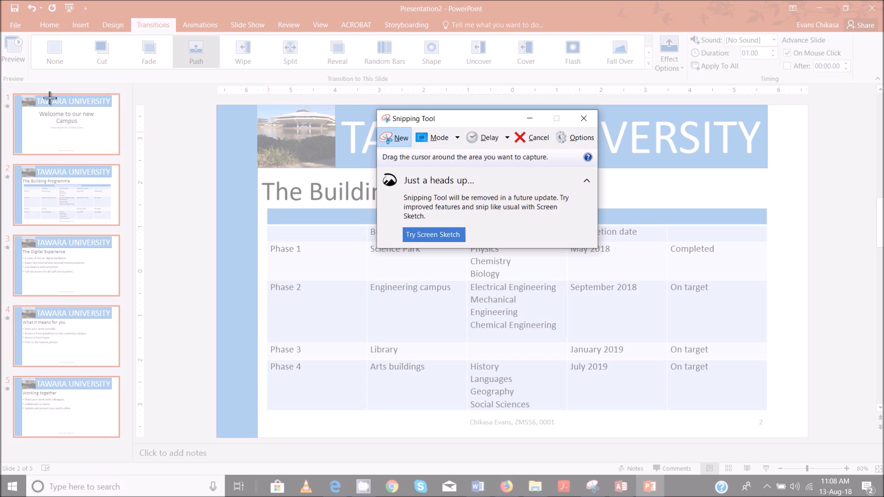
left_click(583, 118)
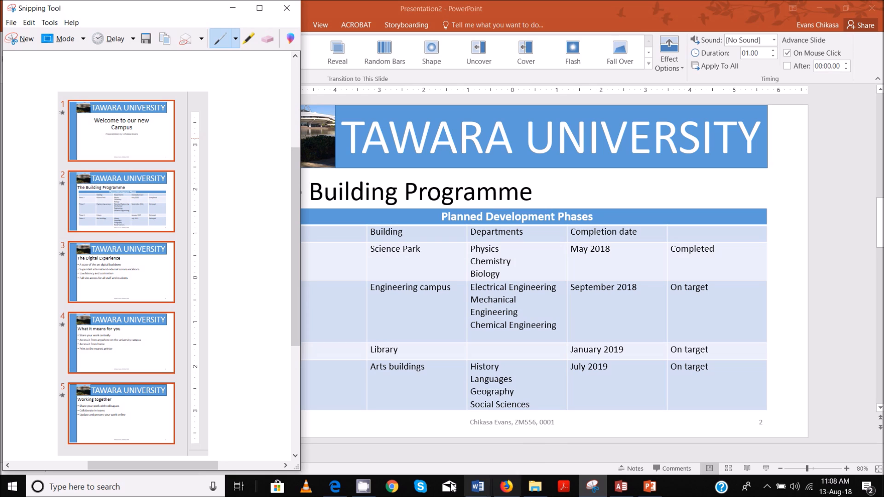
mouse_move(473, 486)
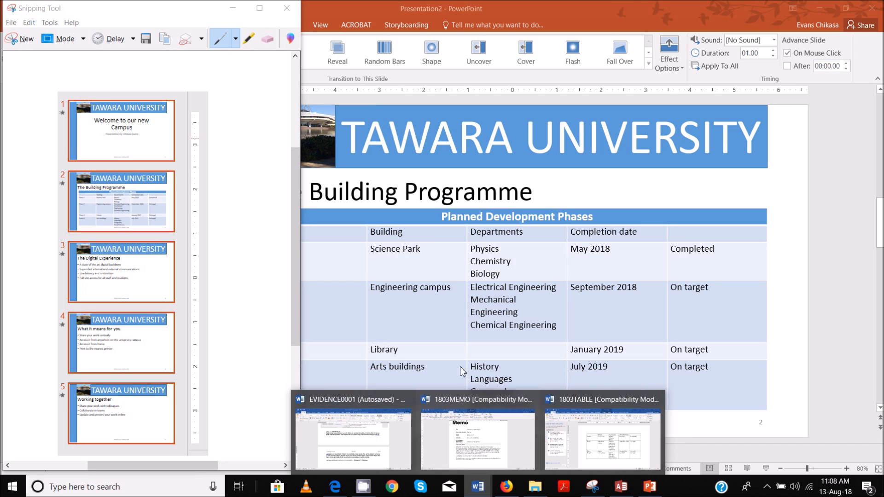